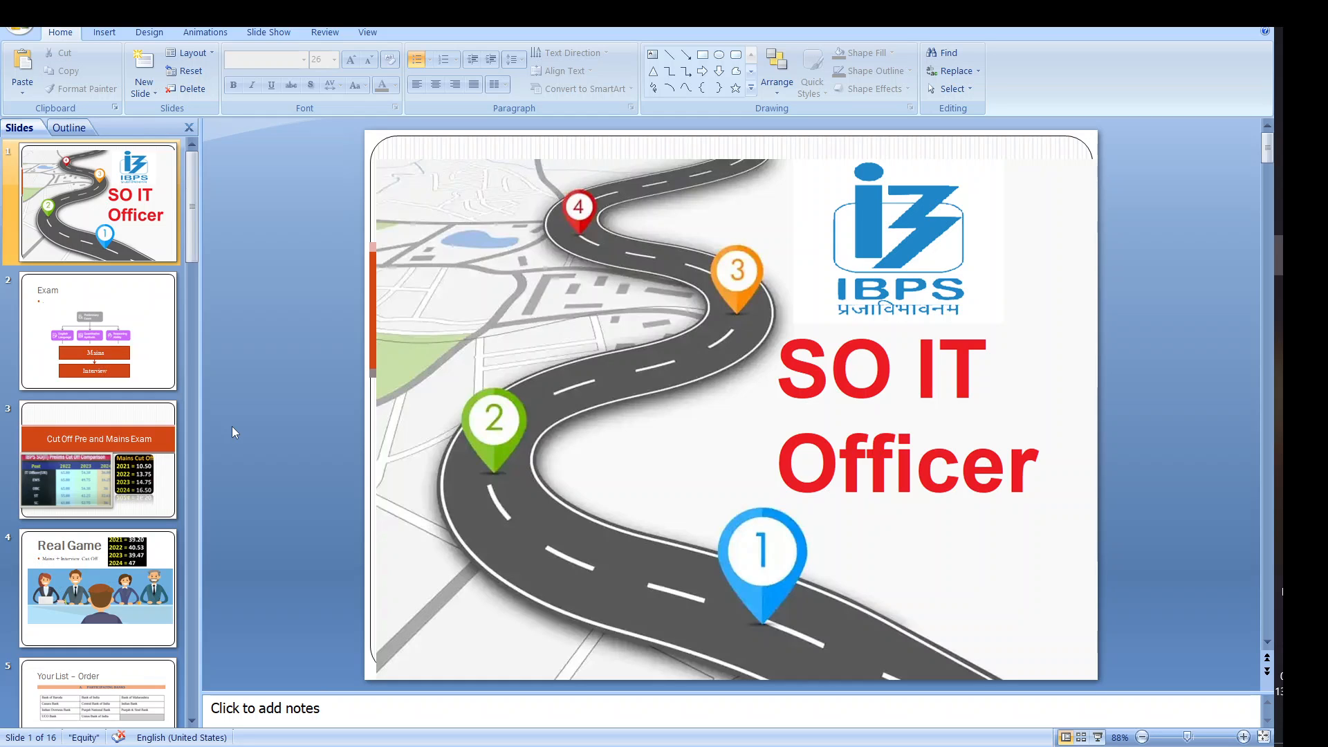
Show the Exam slide with the stages diagram.
click(97, 330)
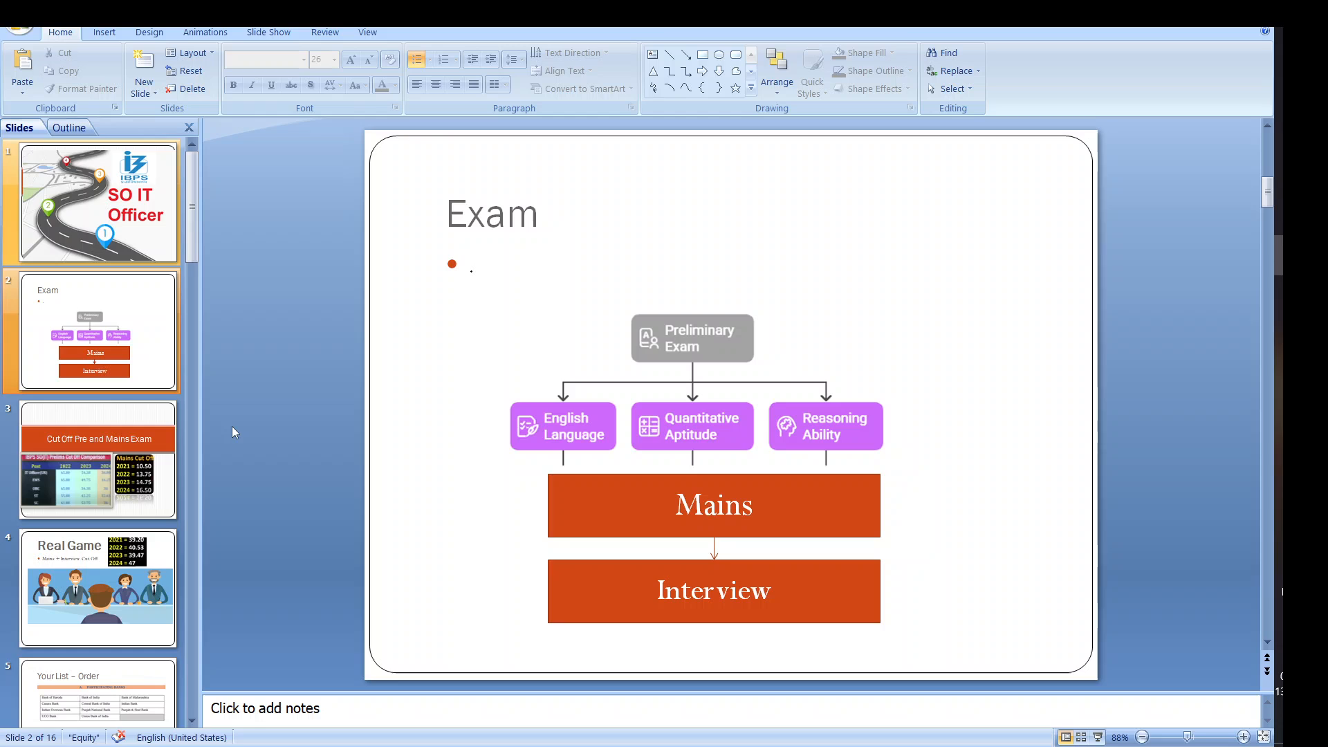
mouse_move(635, 292)
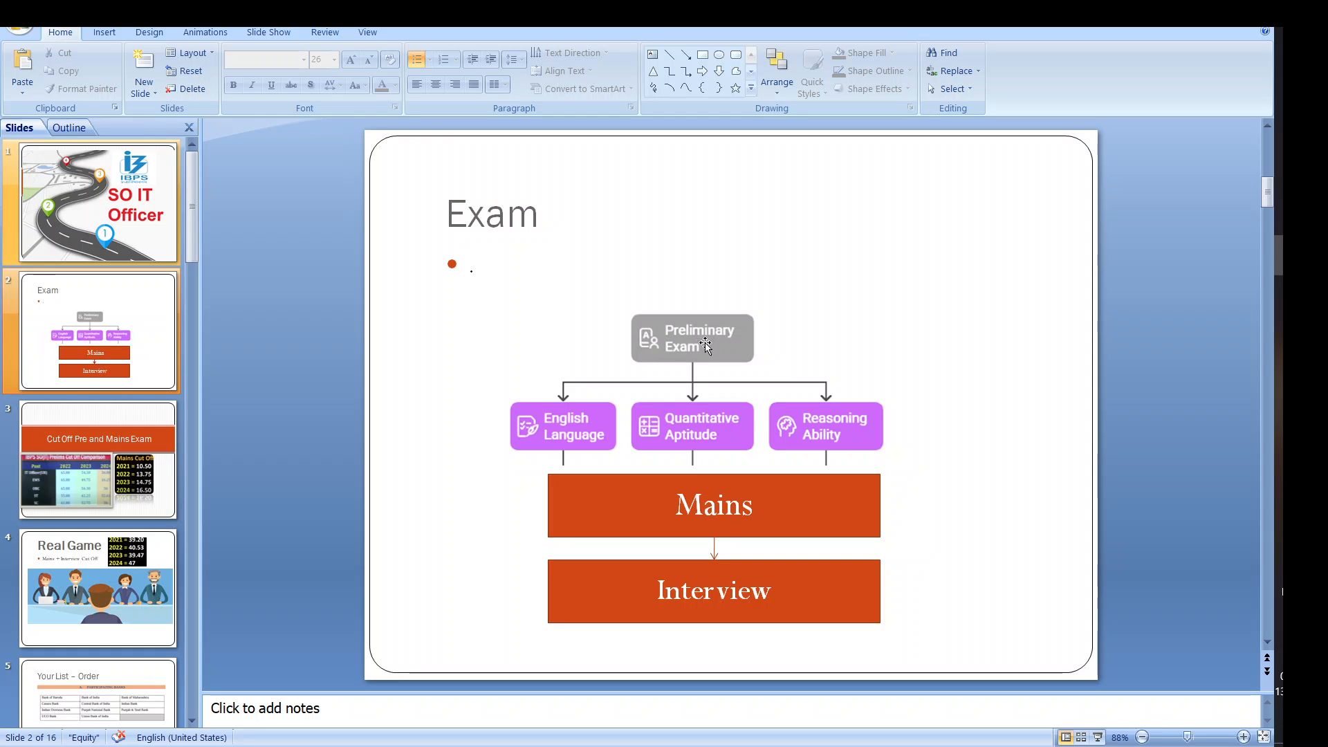
mouse_move(646, 427)
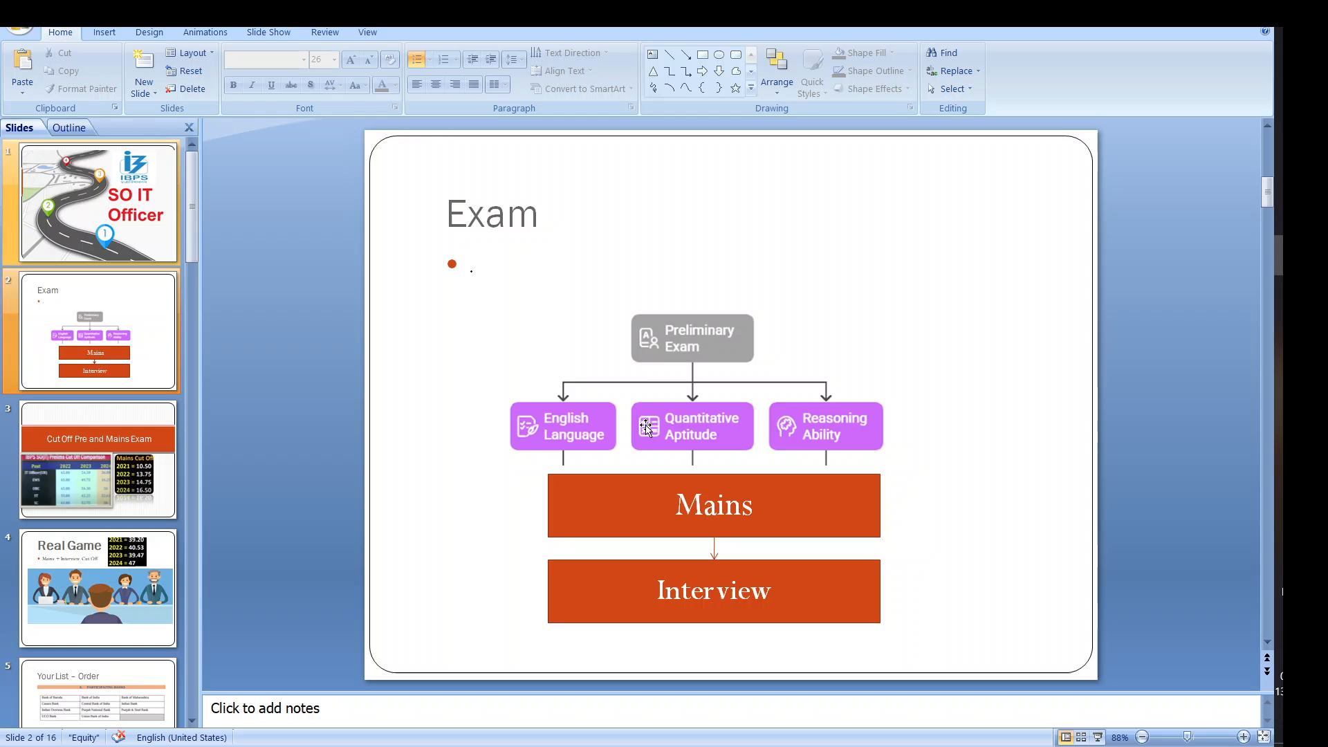
mouse_move(857, 424)
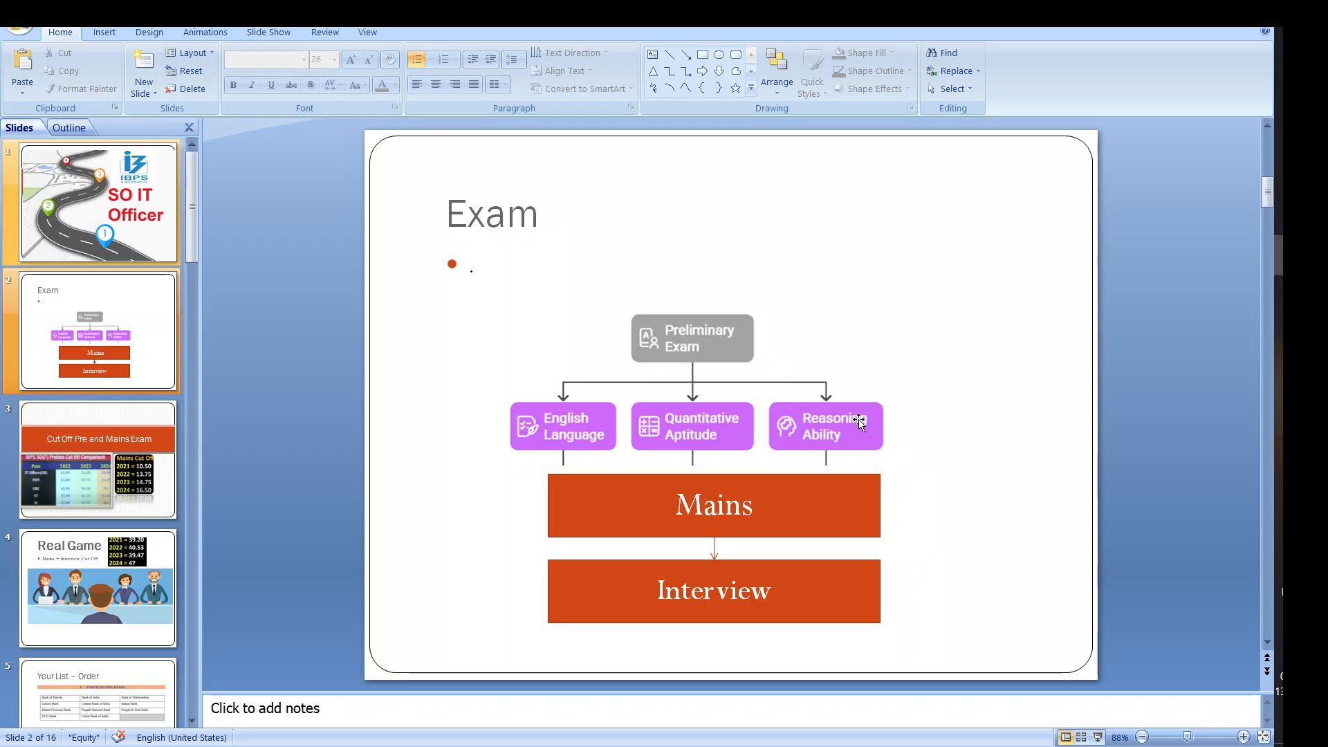
mouse_move(550, 430)
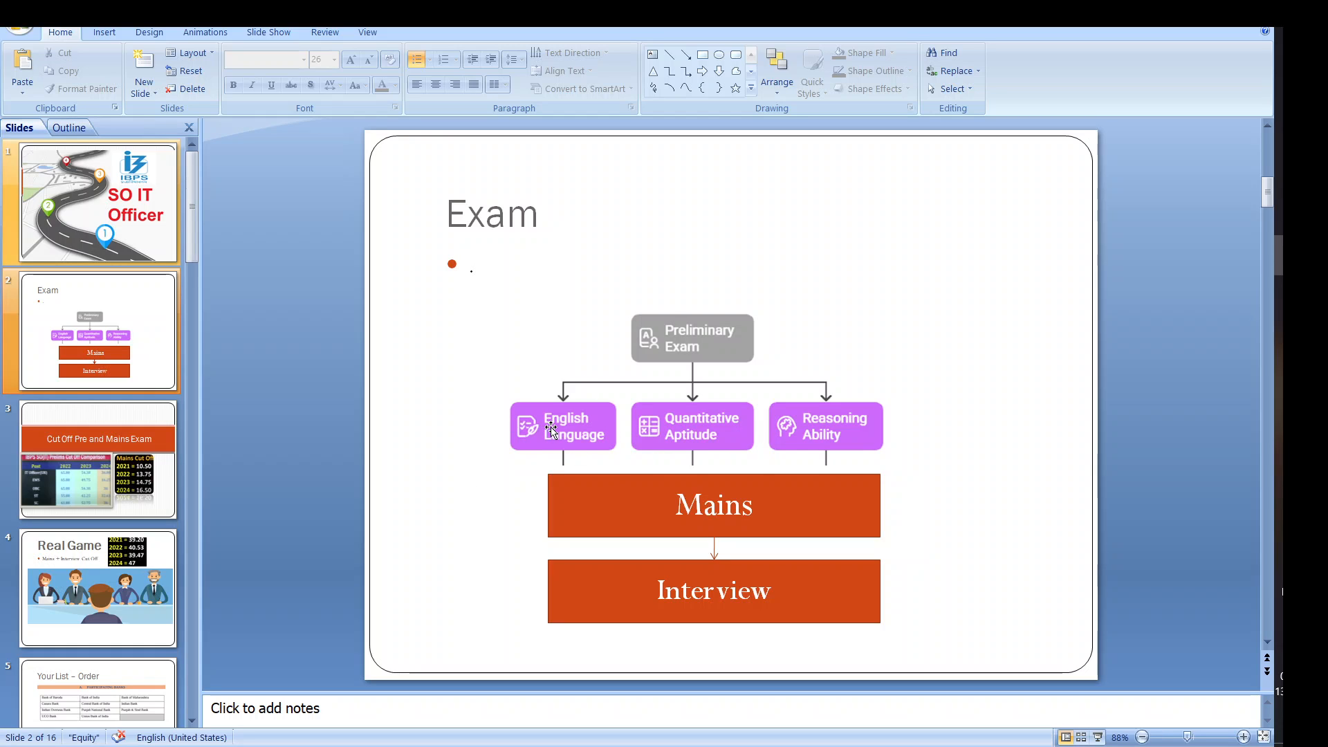
mouse_move(837, 438)
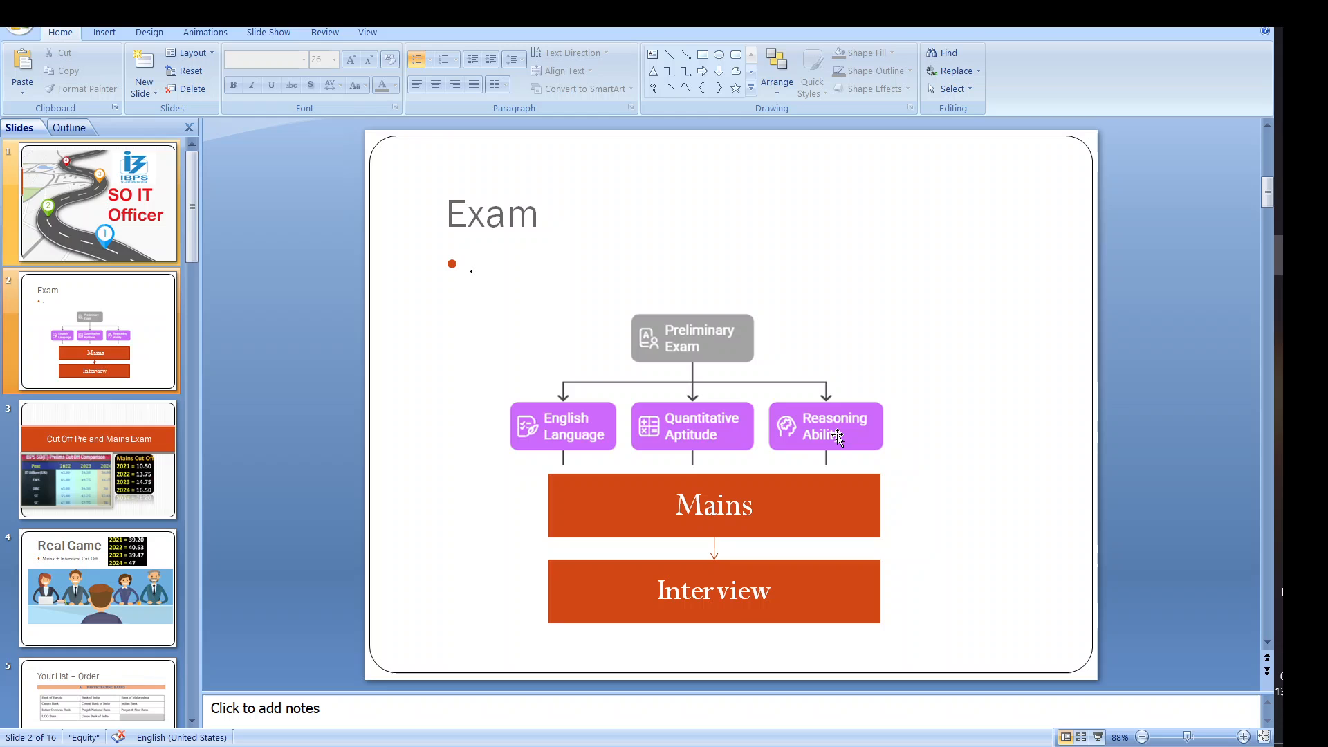
mouse_move(656, 516)
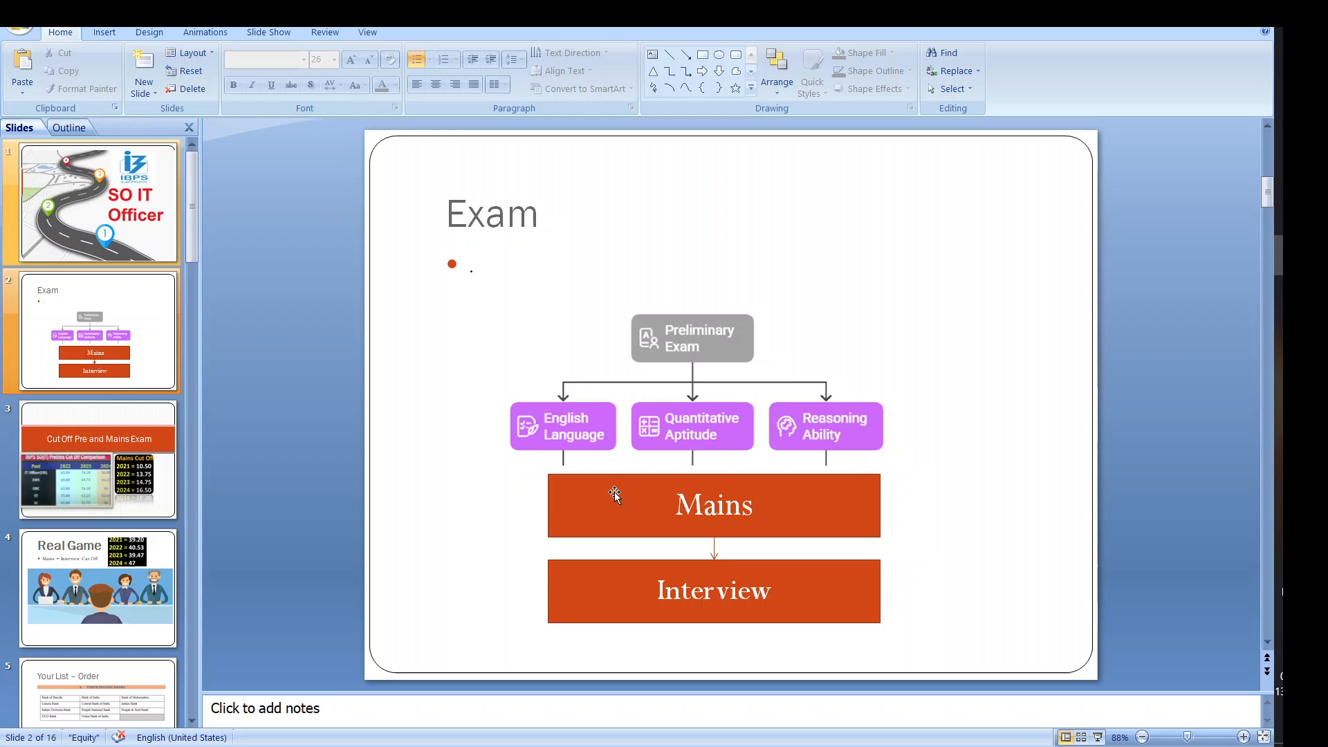
mouse_move(508, 487)
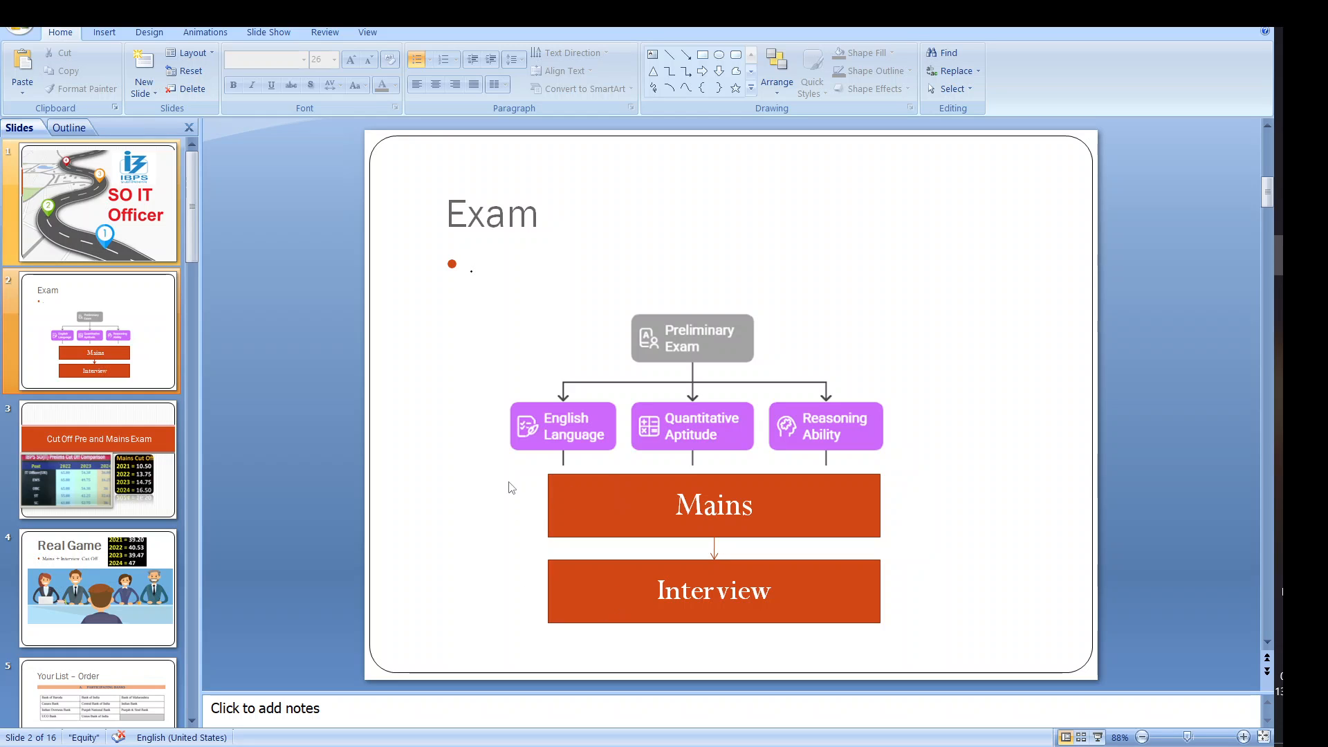
mouse_move(583, 567)
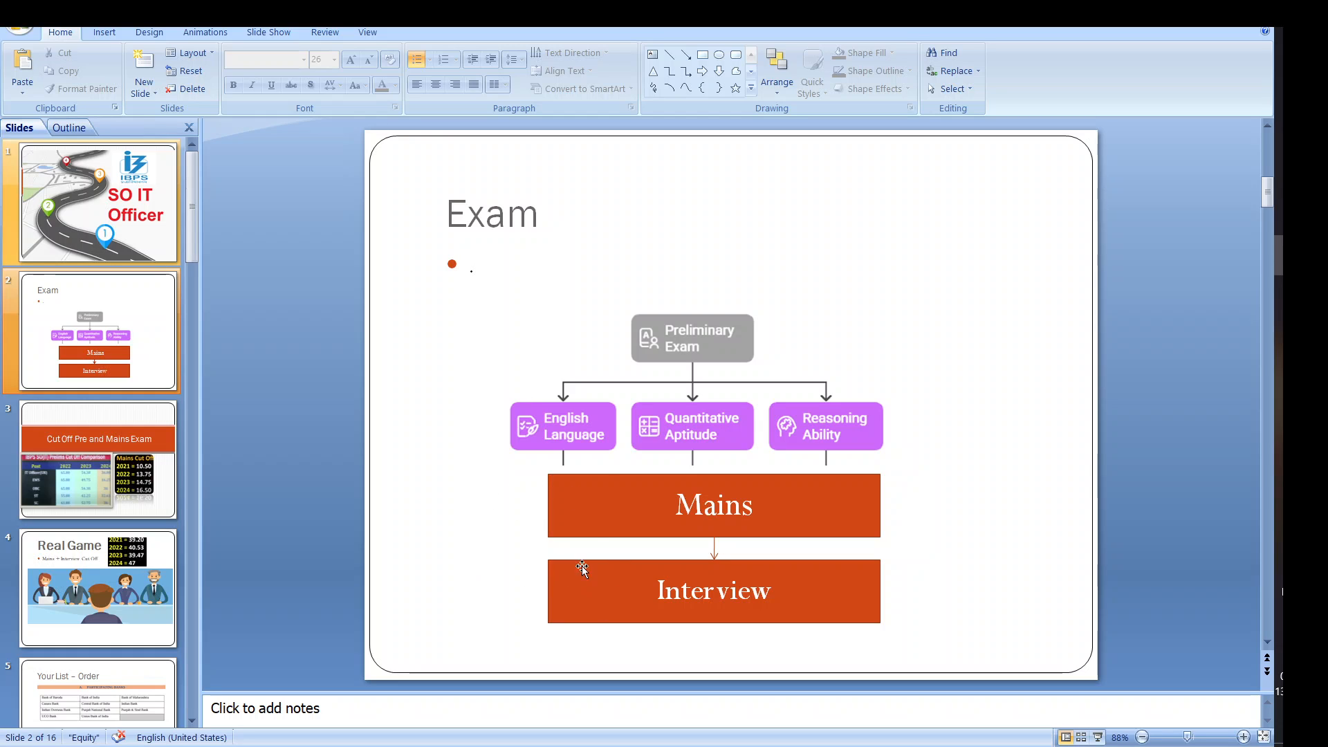
mouse_move(605, 504)
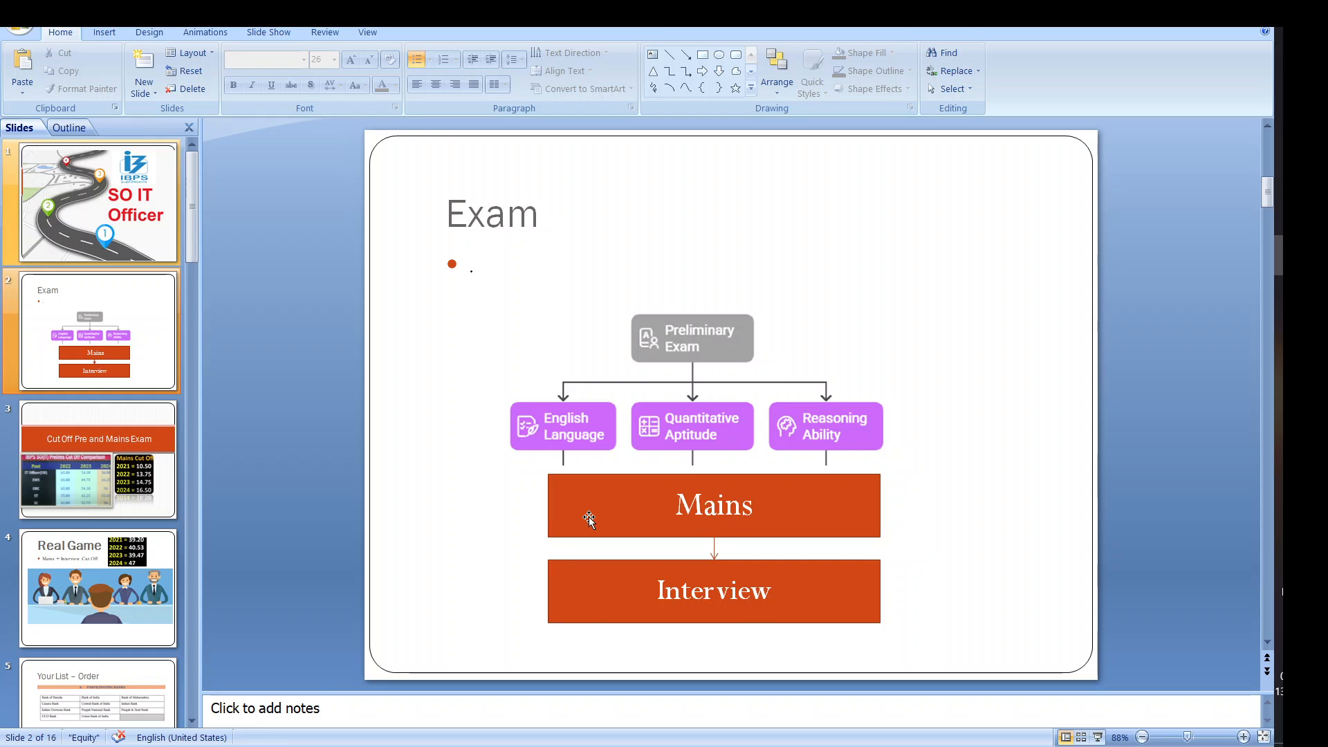
mouse_move(588, 609)
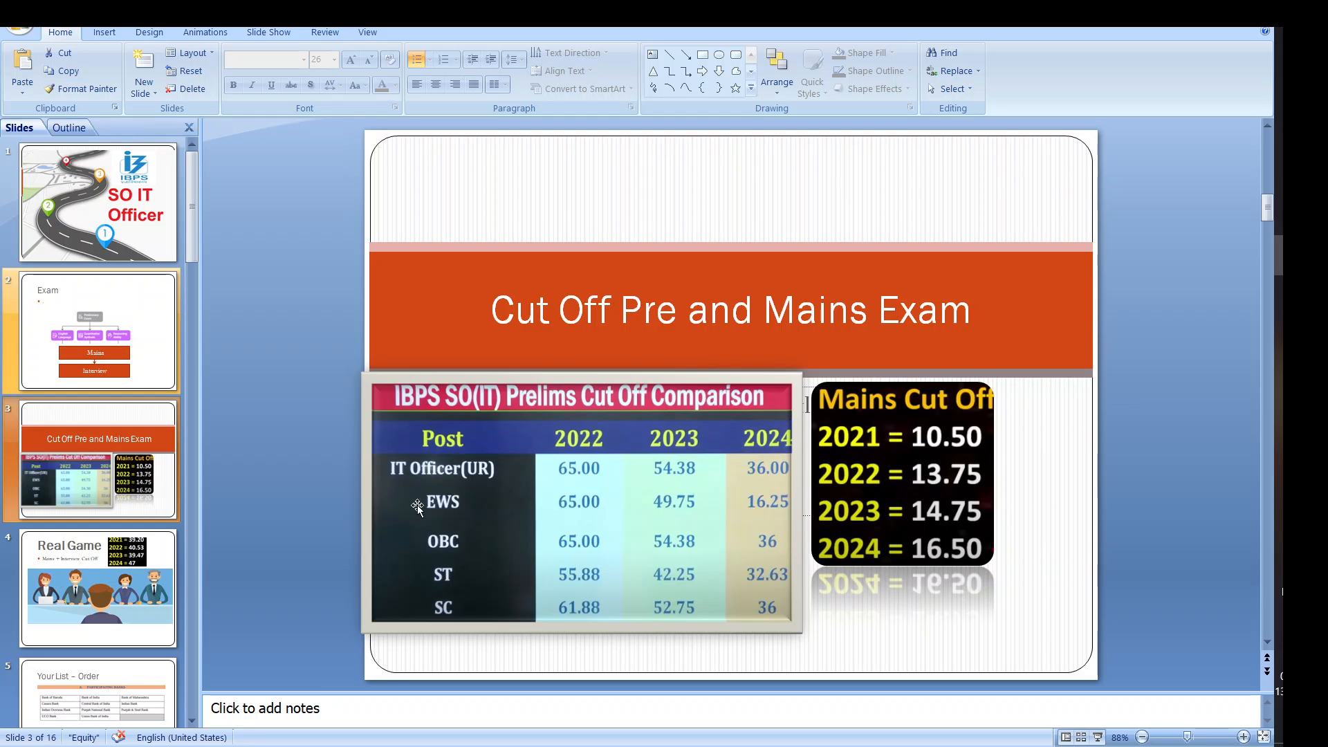
mouse_move(682, 473)
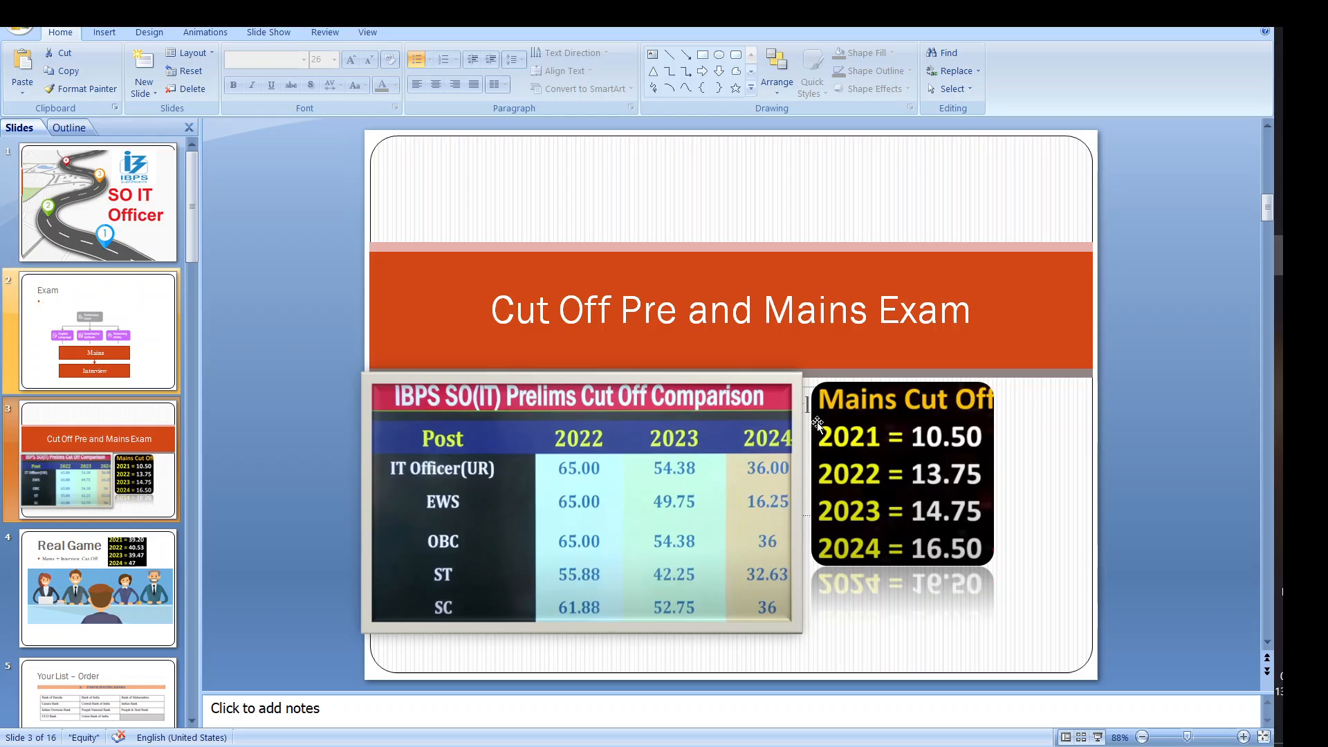
mouse_move(732, 492)
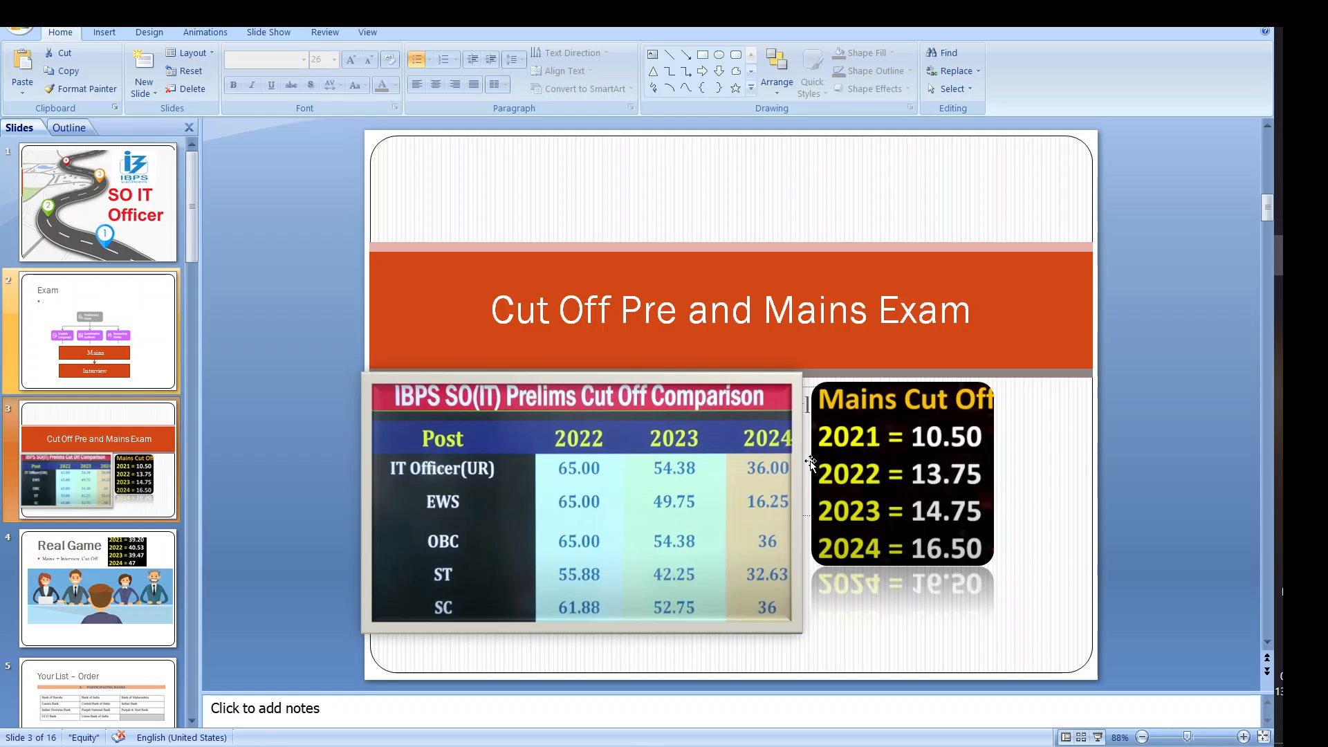
mouse_move(881, 427)
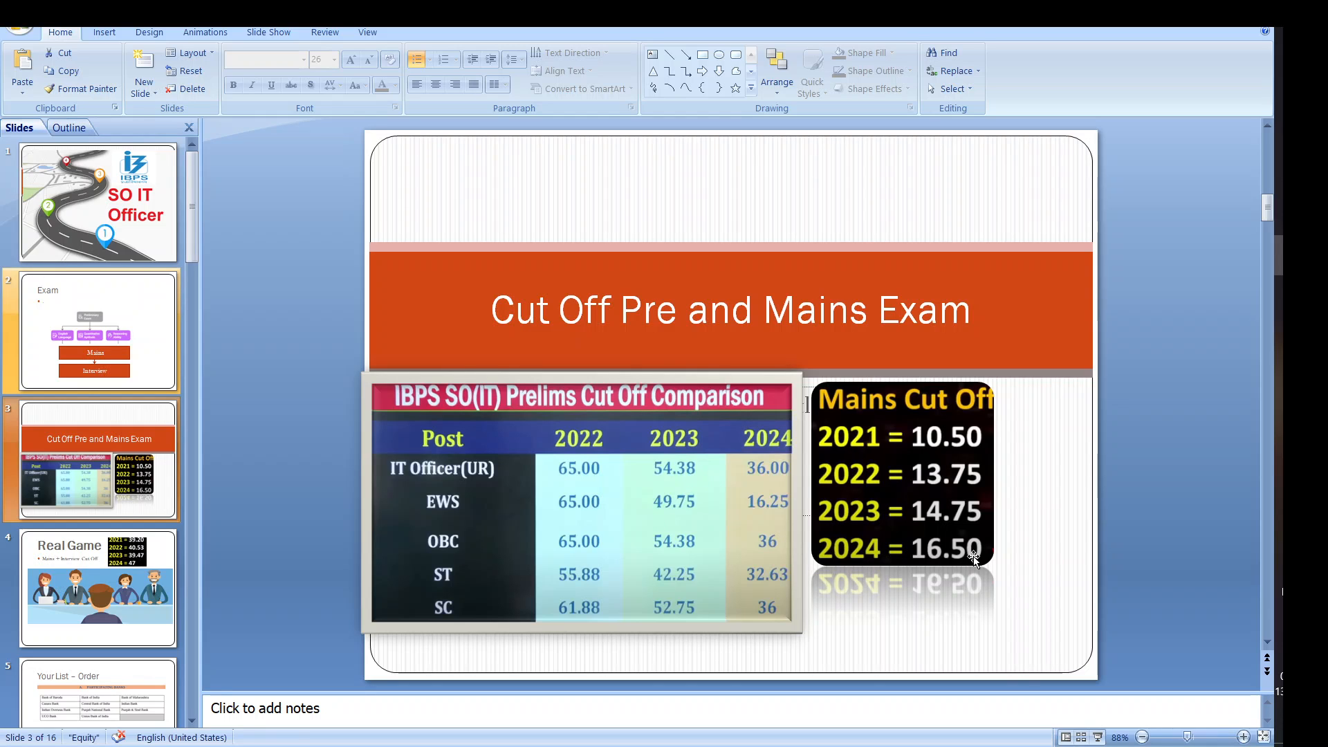
mouse_move(863, 486)
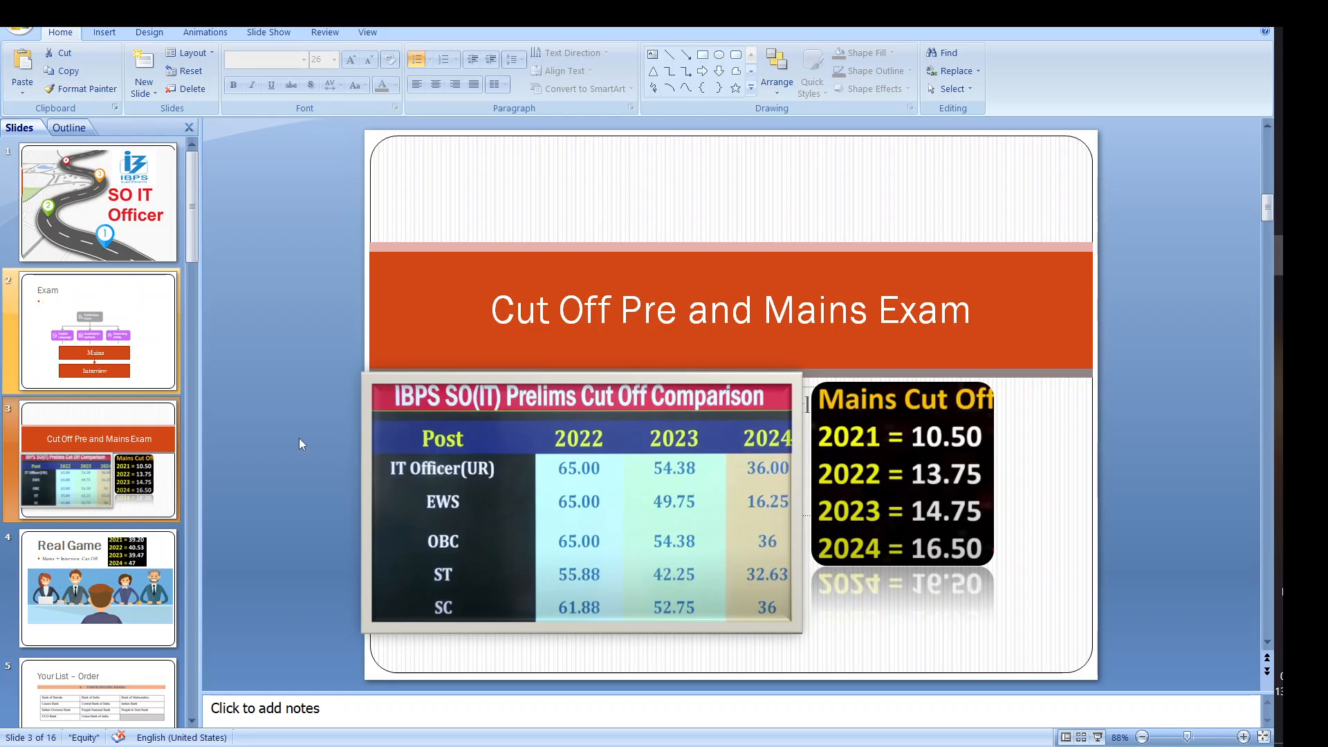
Show the Real Game slide with Mains + Interview cut-offs for 2021–2024.
click(97, 588)
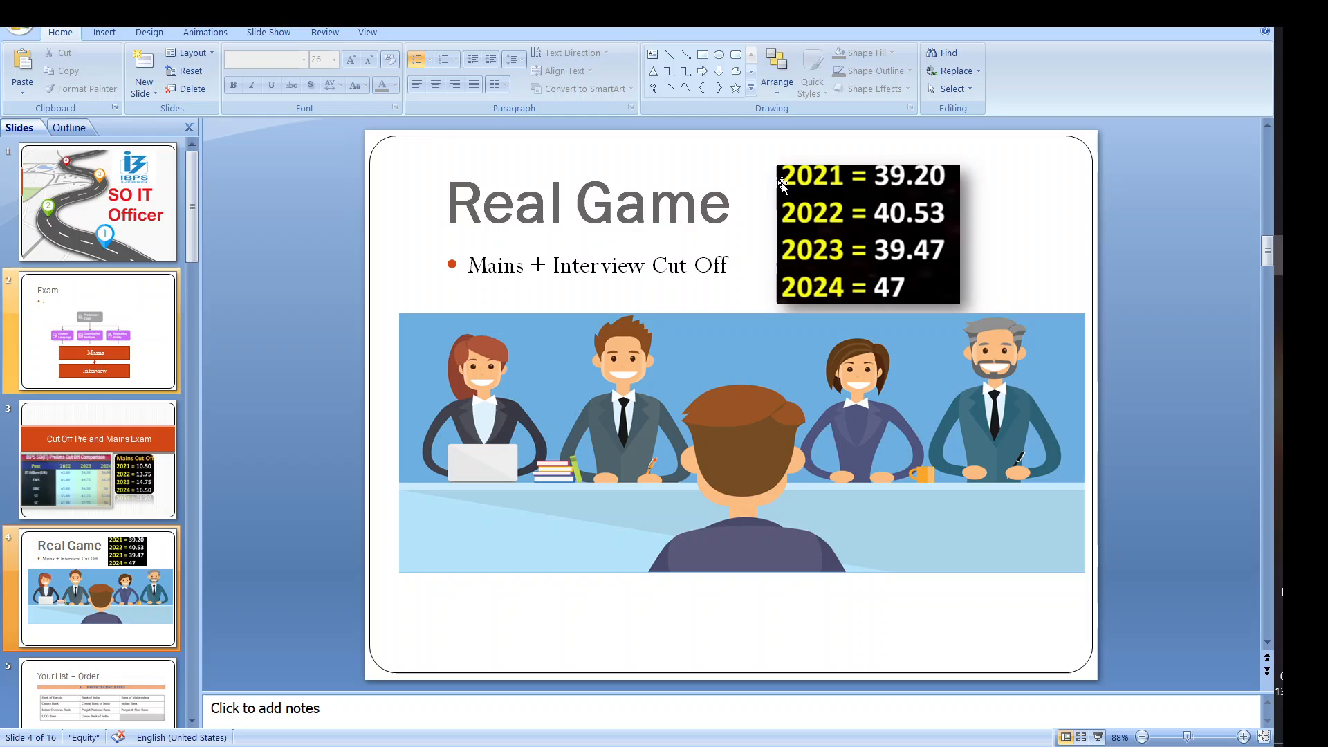
mouse_move(829, 329)
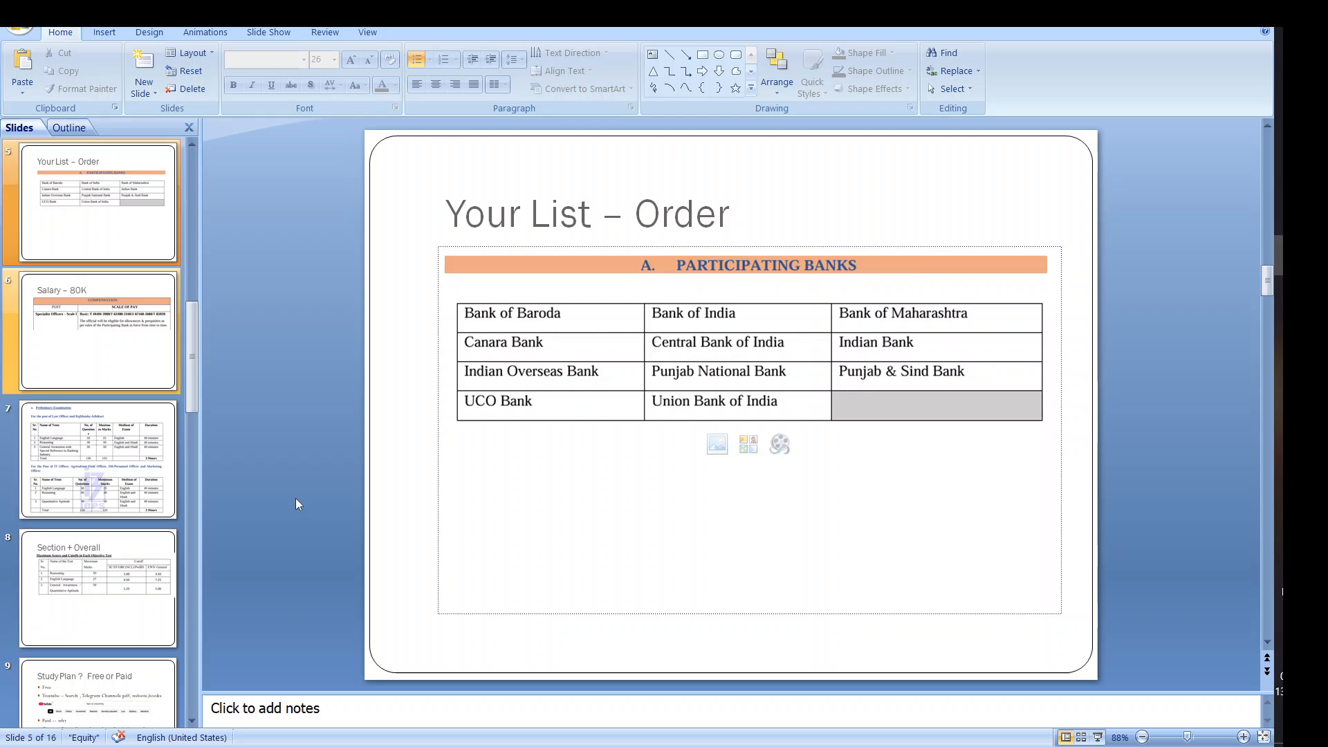
Move through the preliminary exam pattern slide to the Section + Overall cut-offs slide.
click(95, 331)
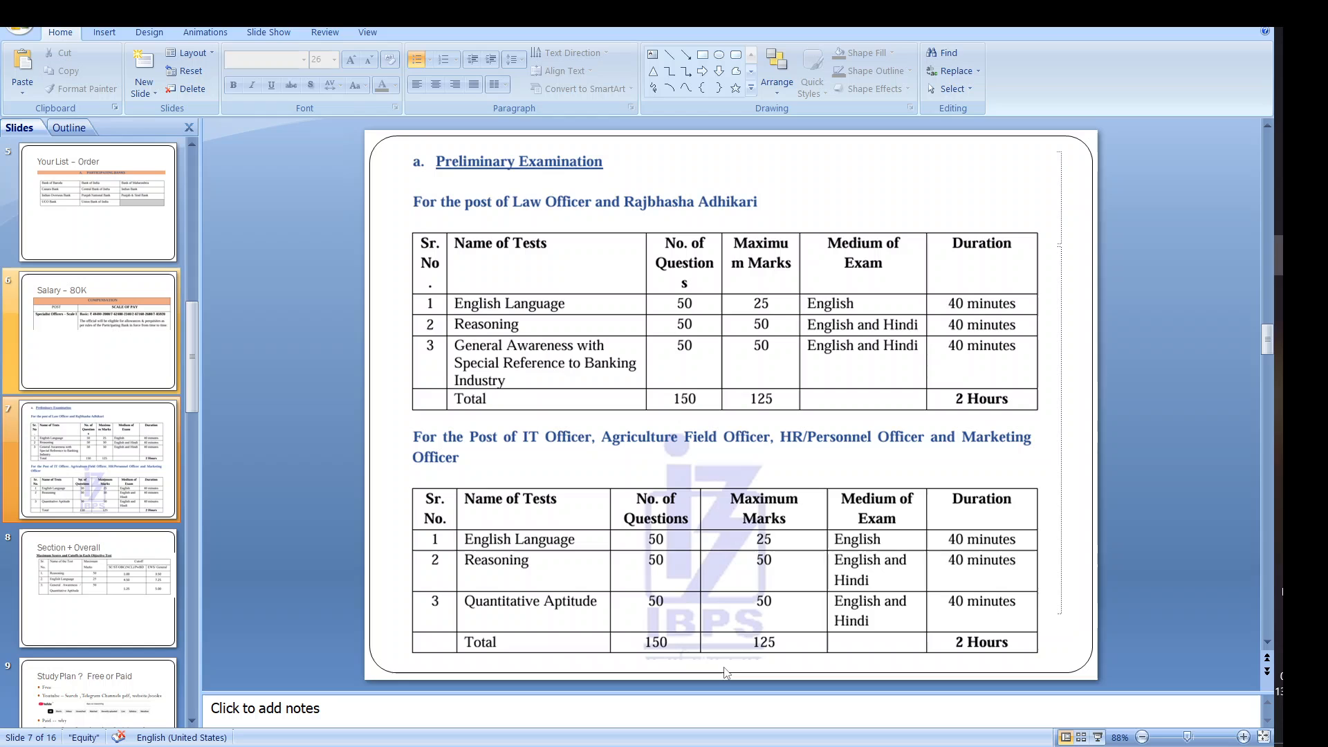
mouse_move(733, 526)
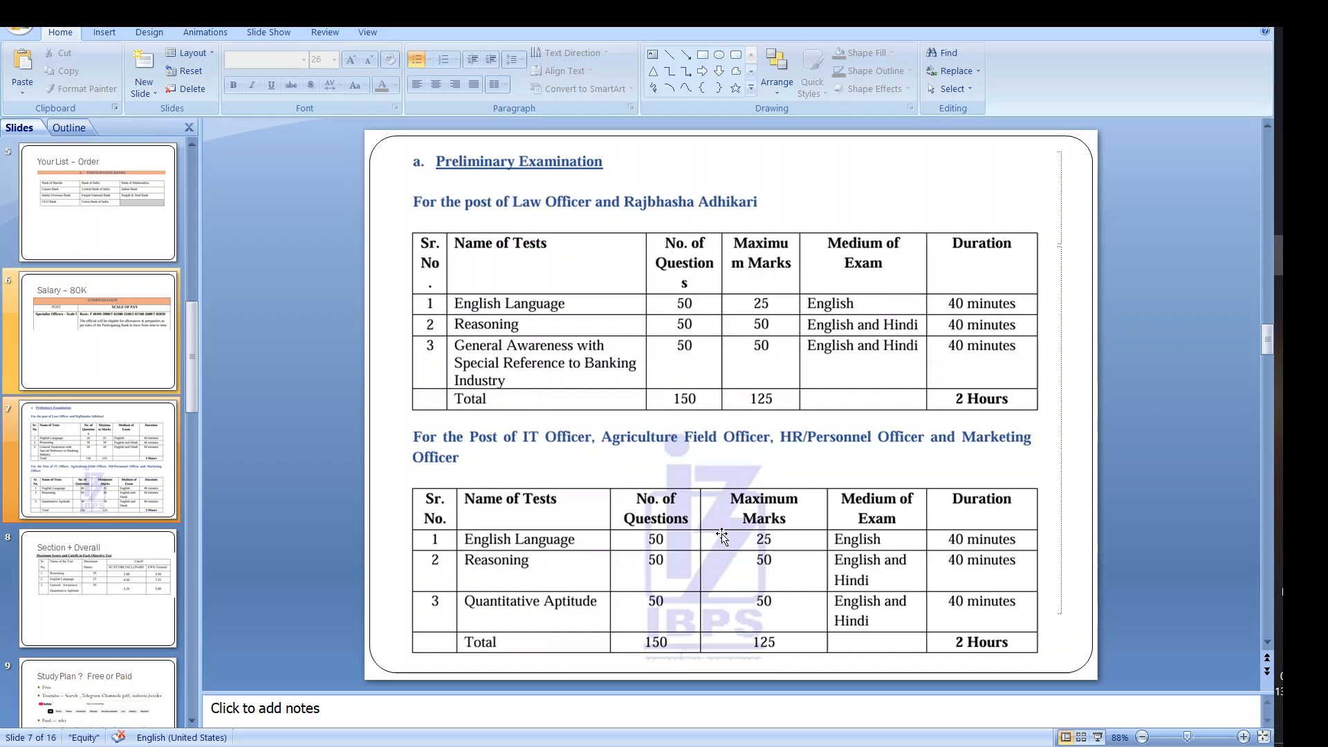
mouse_move(724, 568)
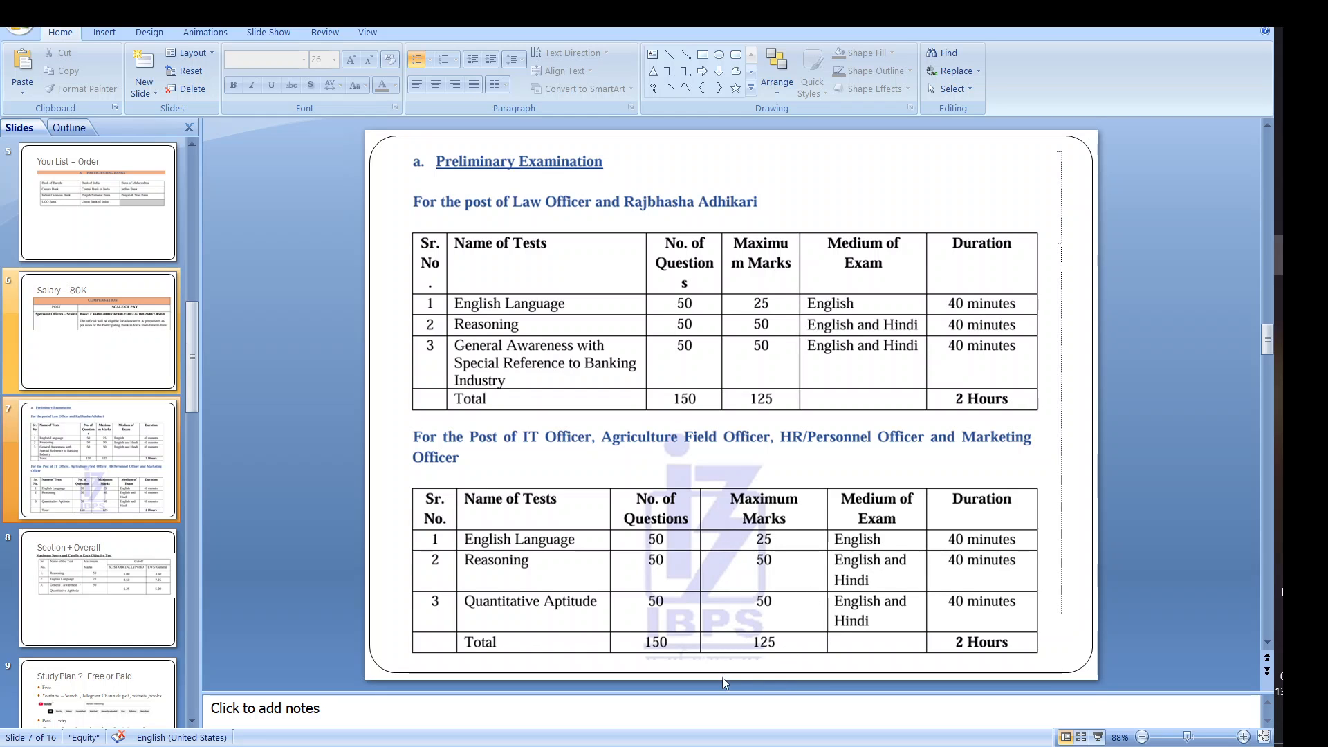
mouse_move(789, 646)
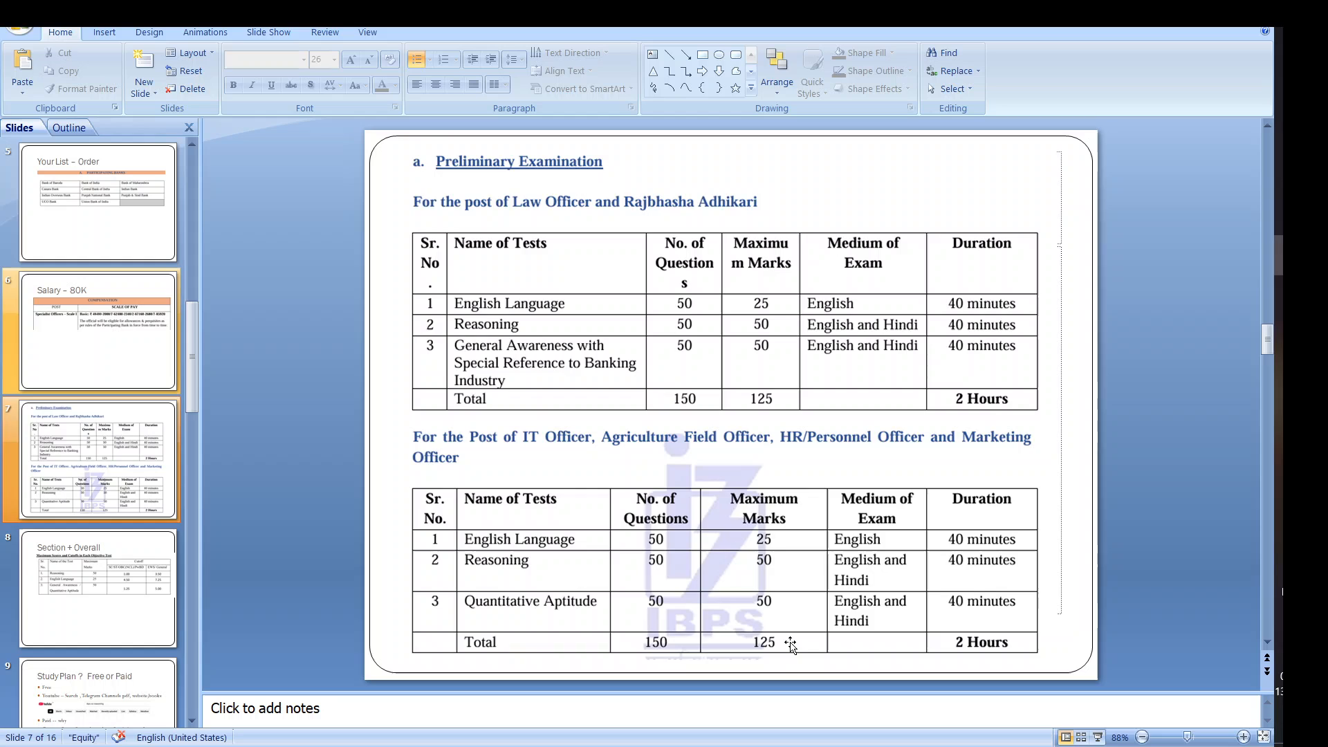
click(95, 587)
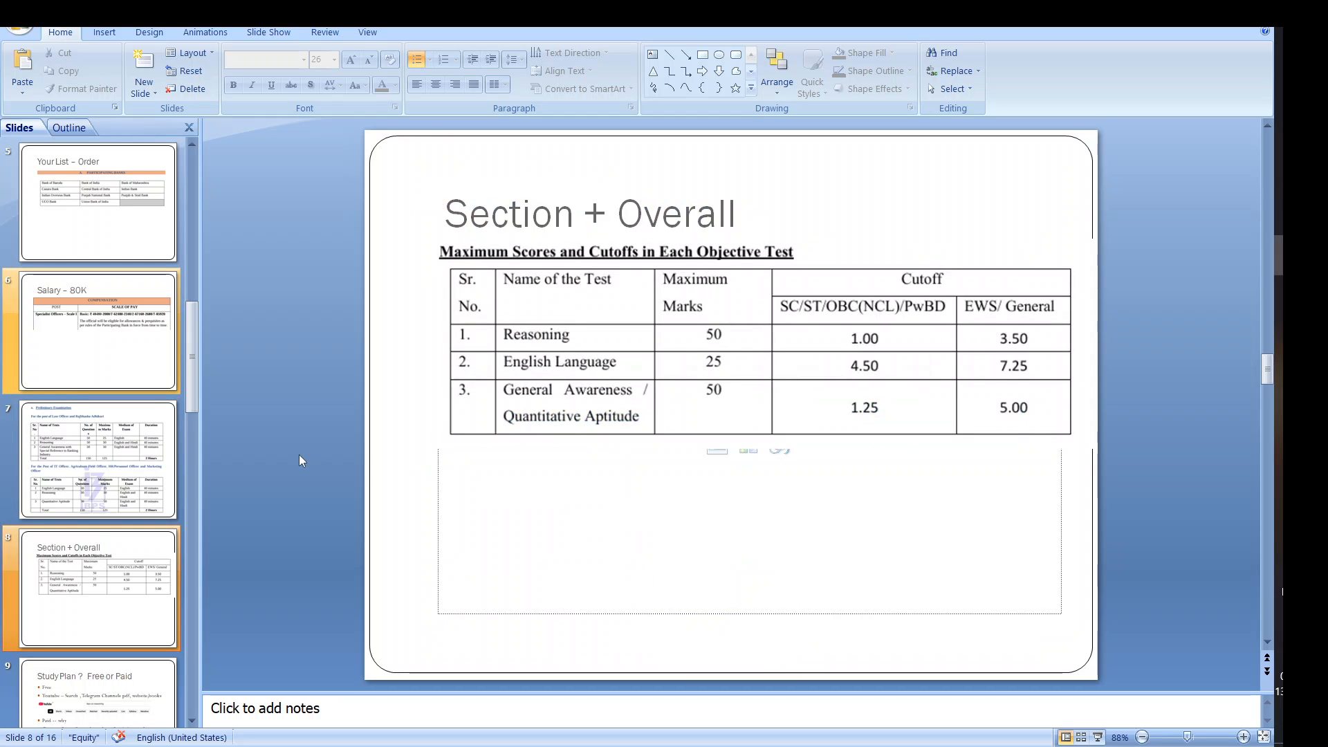
mouse_move(676, 308)
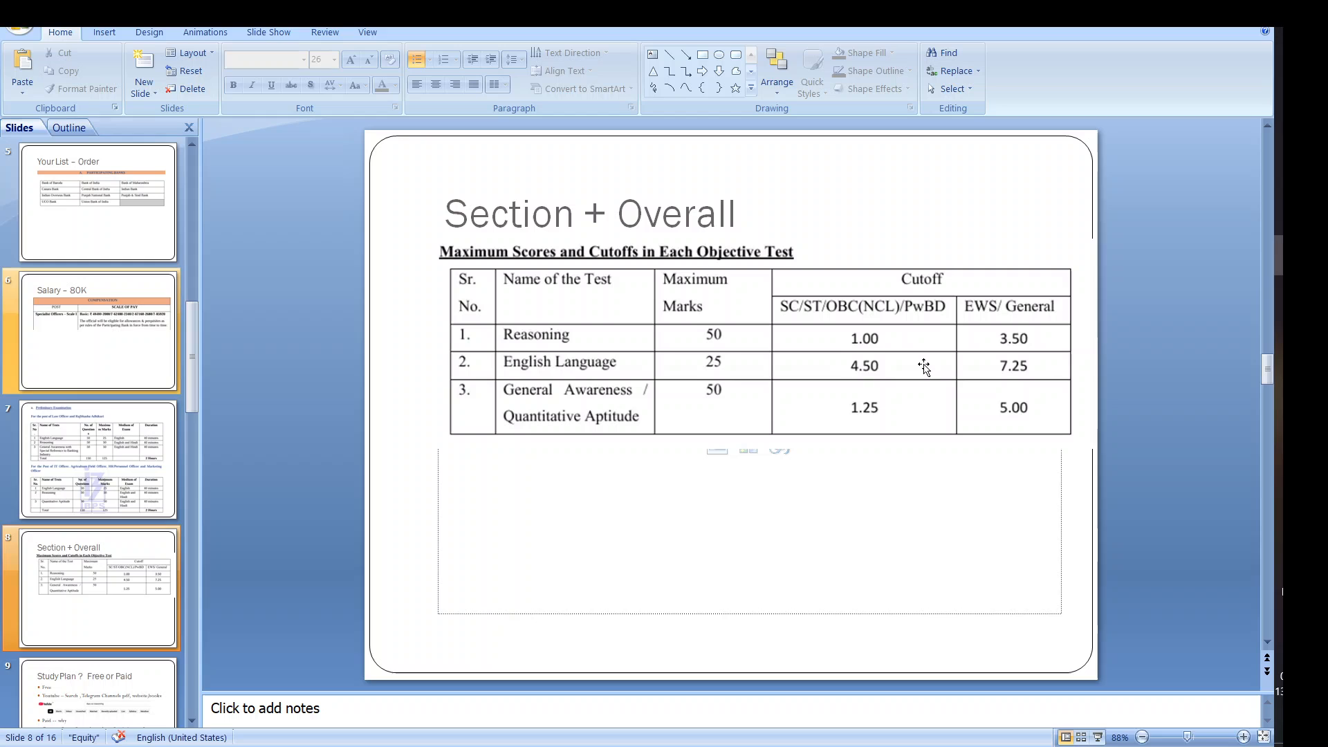
mouse_move(982, 382)
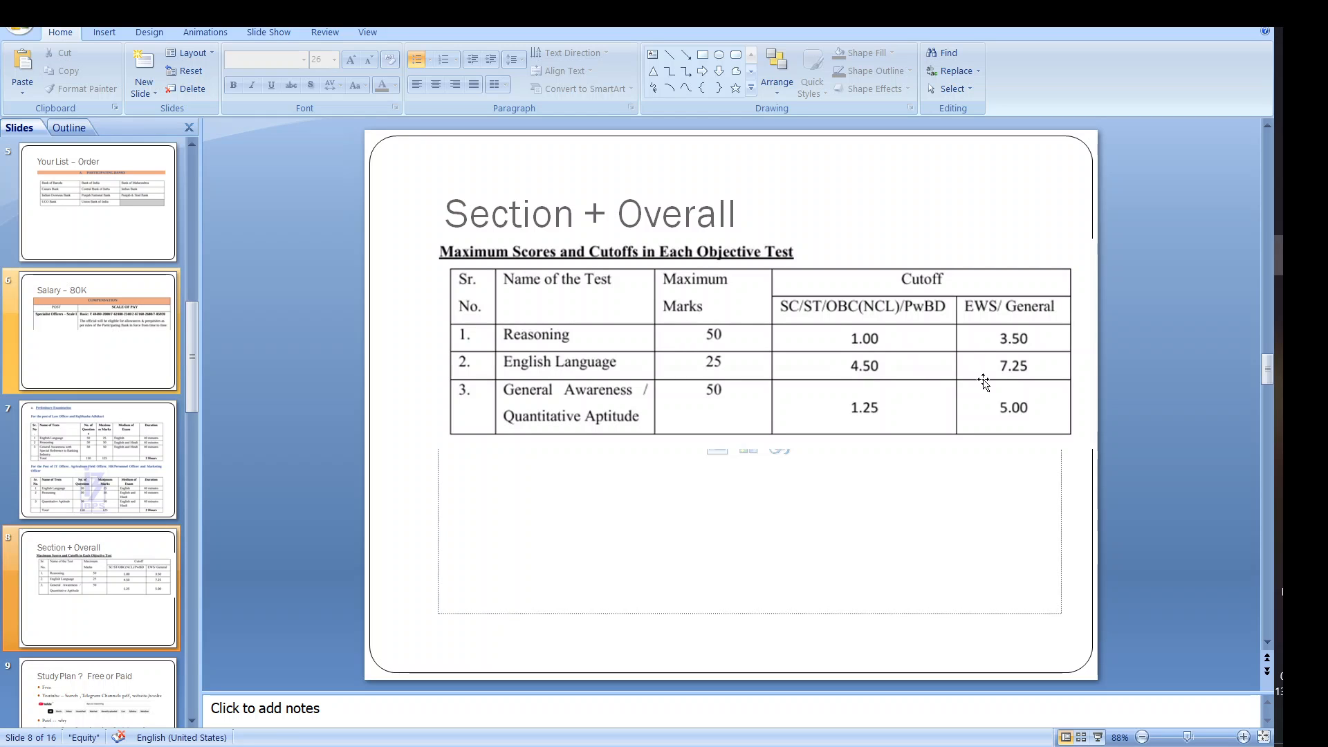
mouse_move(647, 390)
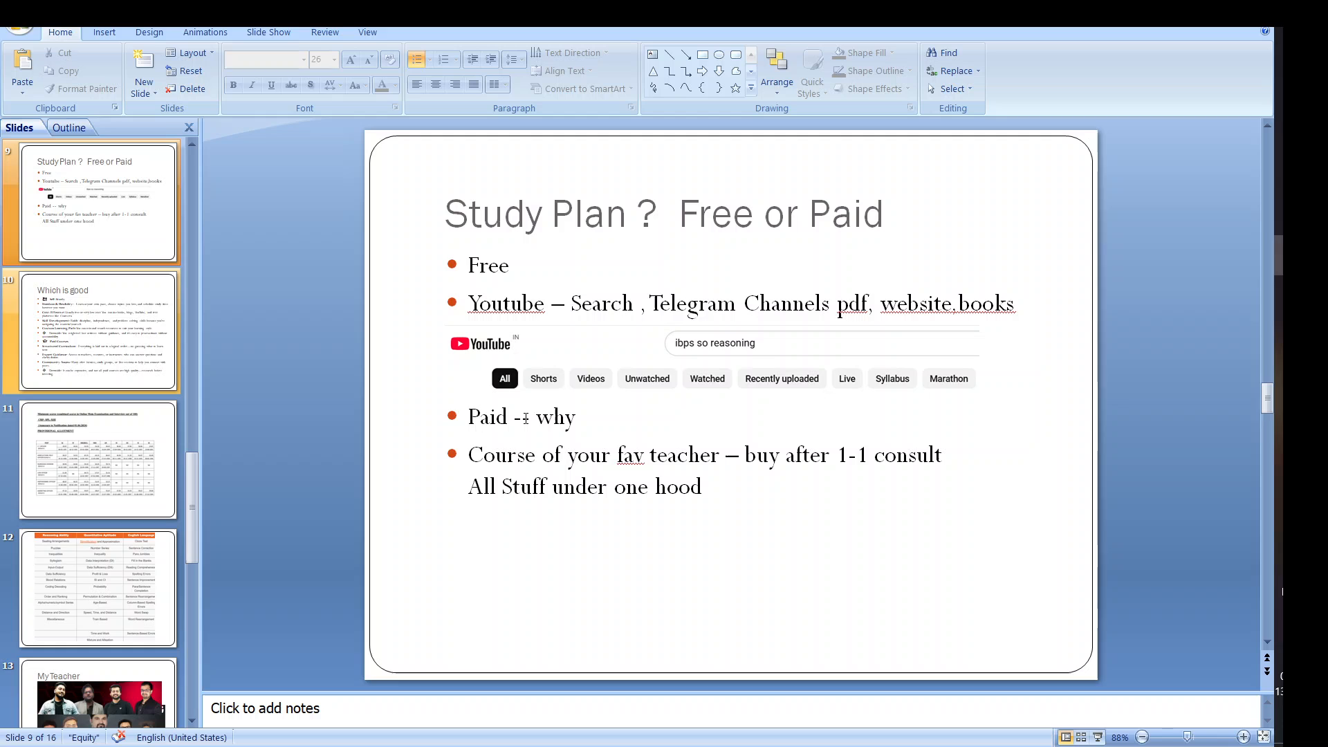
Advance to the provisional allotment minimum-scores slide by post and category.
click(96, 331)
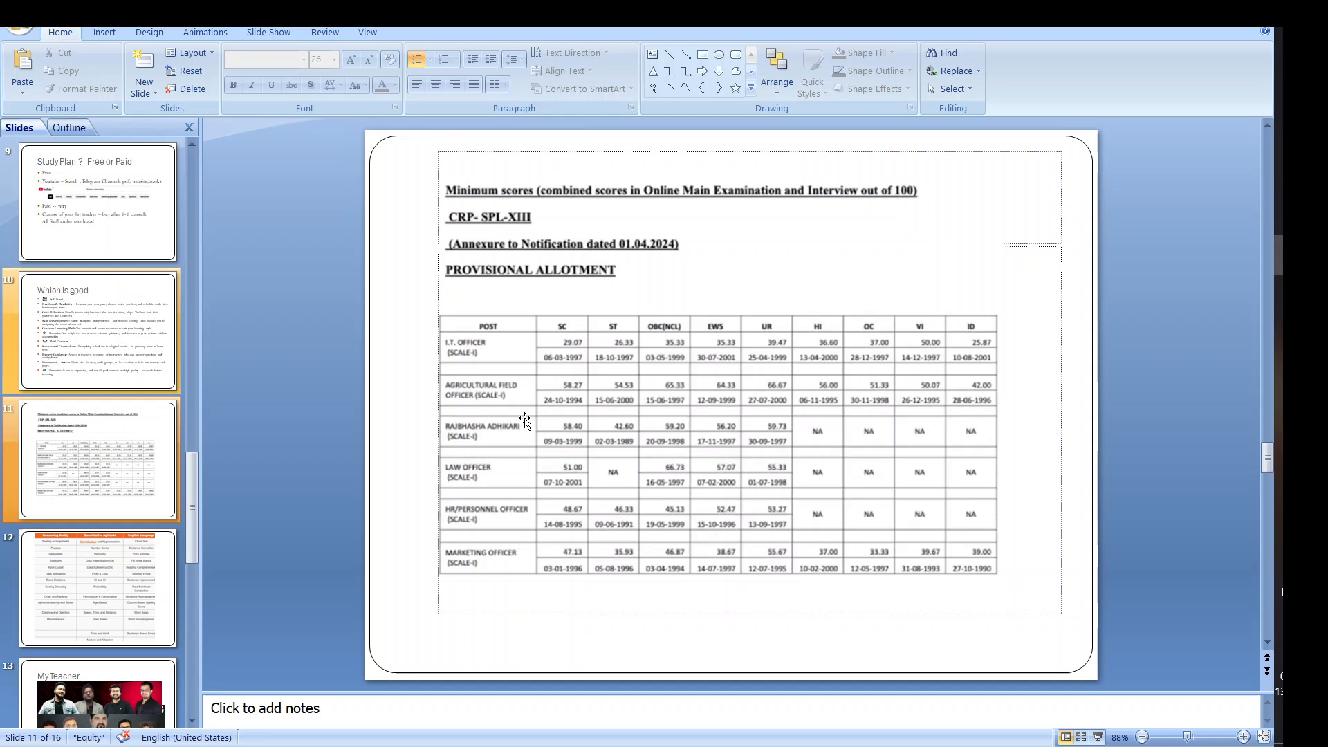
click(96, 589)
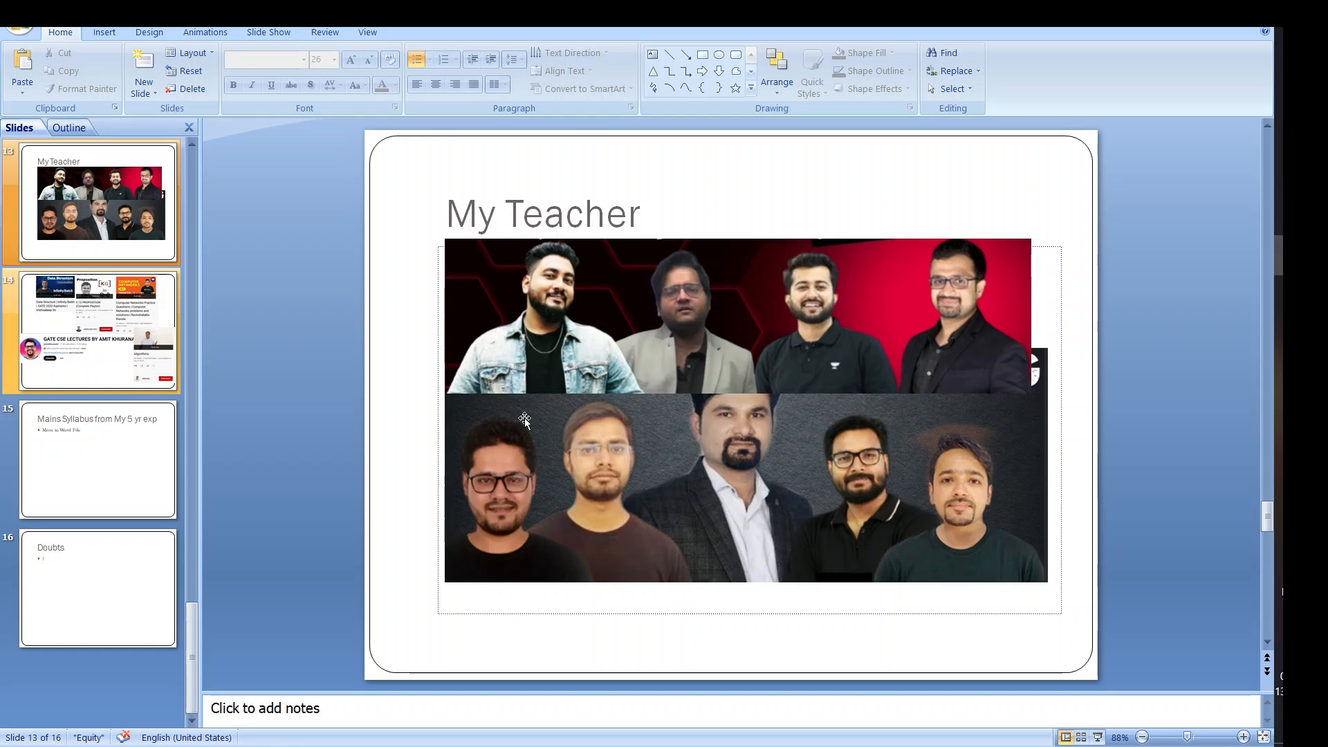
Show the YouTube lecture channels slide with the Algorithms playlist deselected.
click(97, 330)
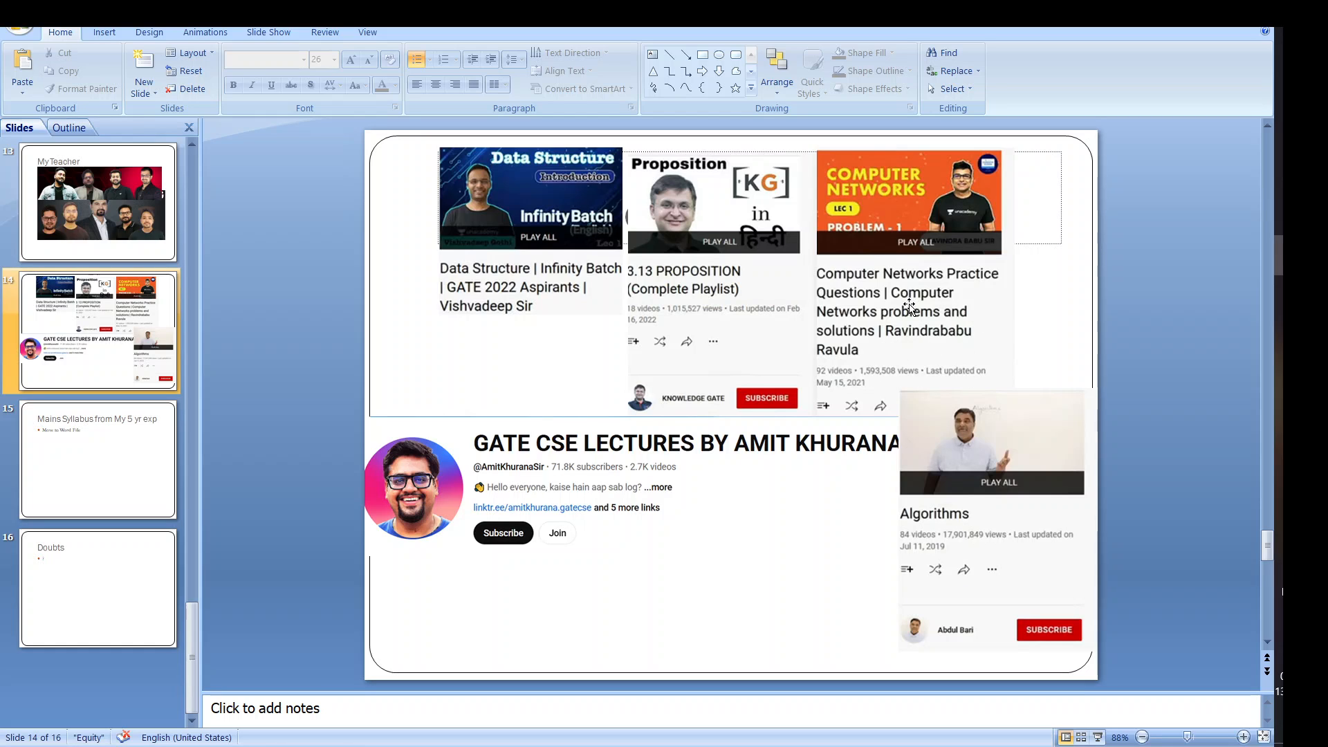
mouse_move(950, 307)
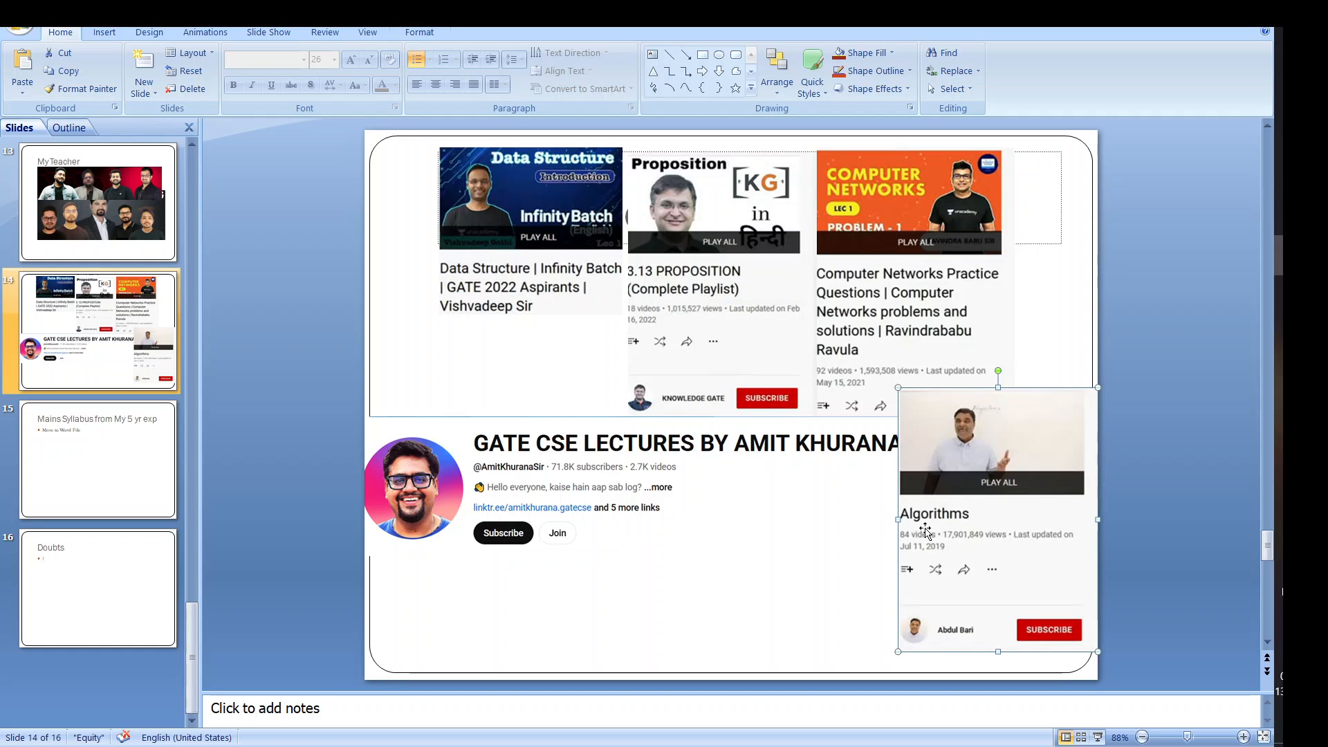
click(387, 433)
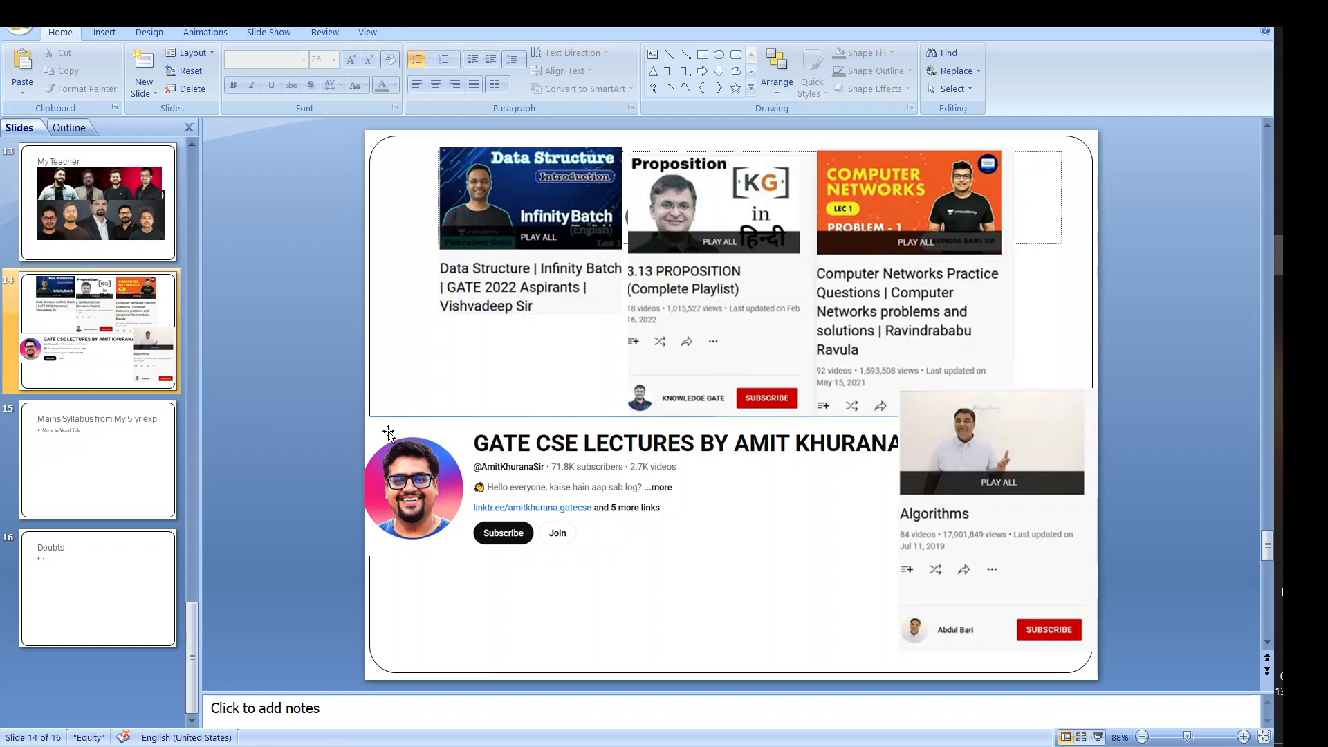
mouse_move(329, 451)
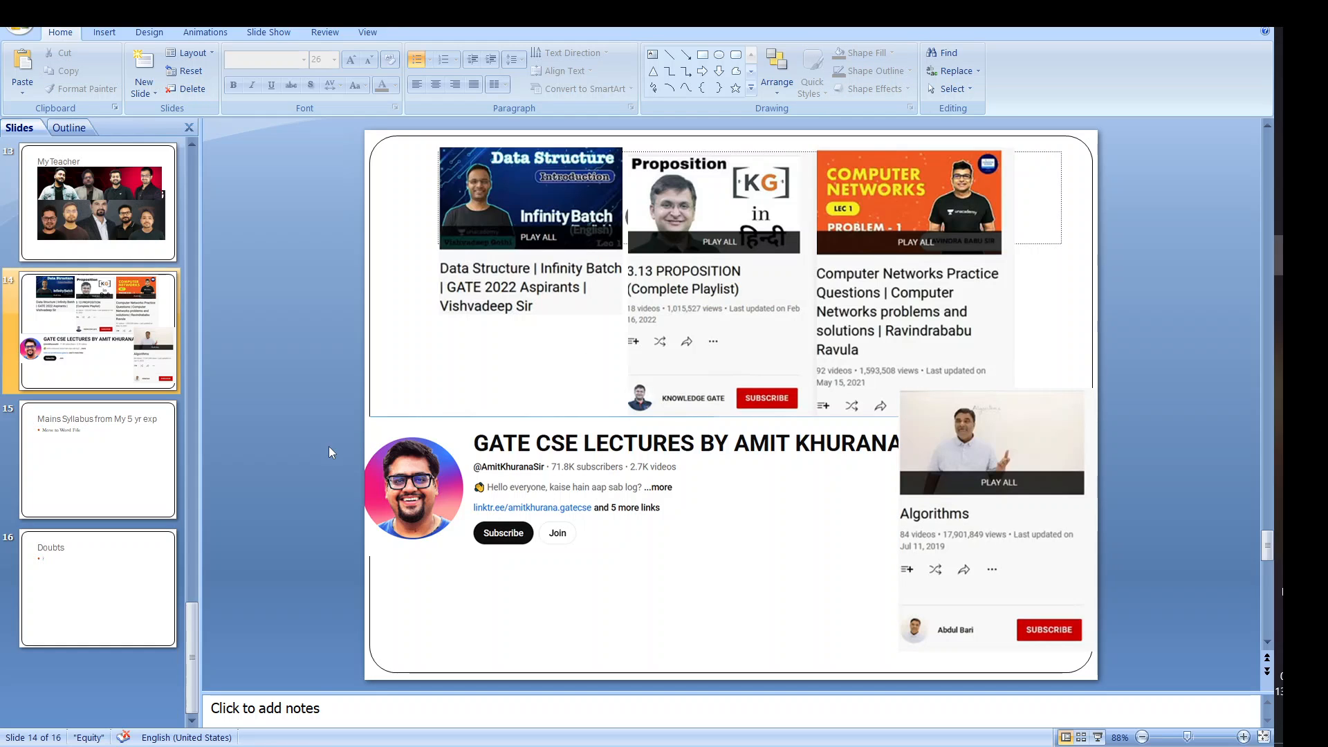
Switch to the IT Officer Syllabus doc and read through Operating Systems and DBMS.
click(97, 460)
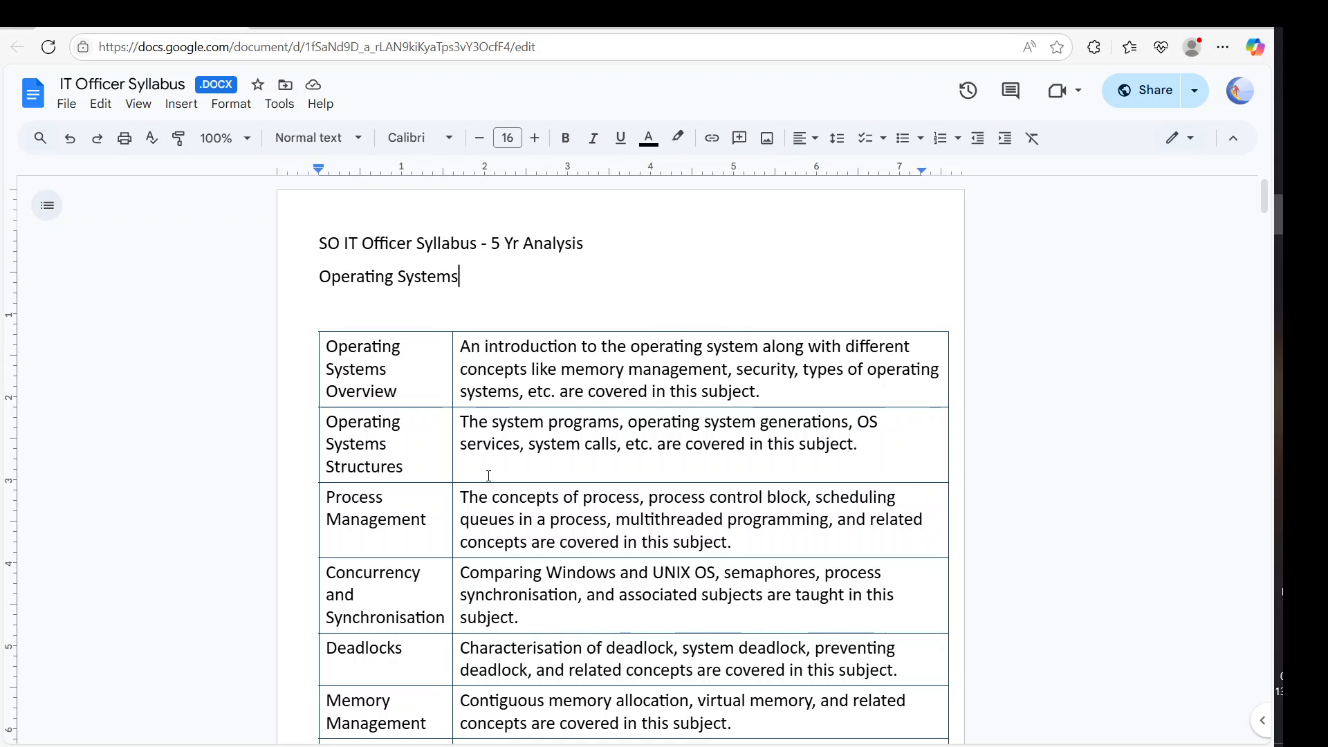
scroll(down, 3)
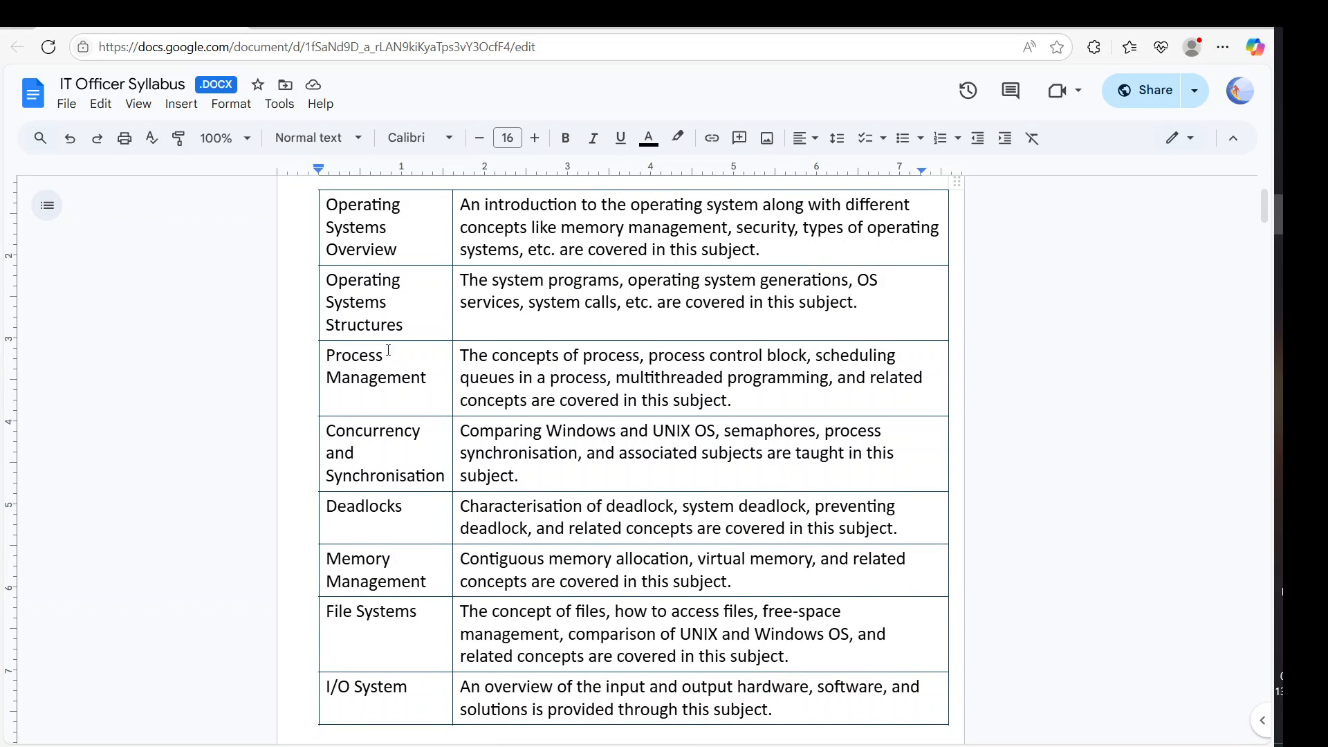
scroll(down, 3)
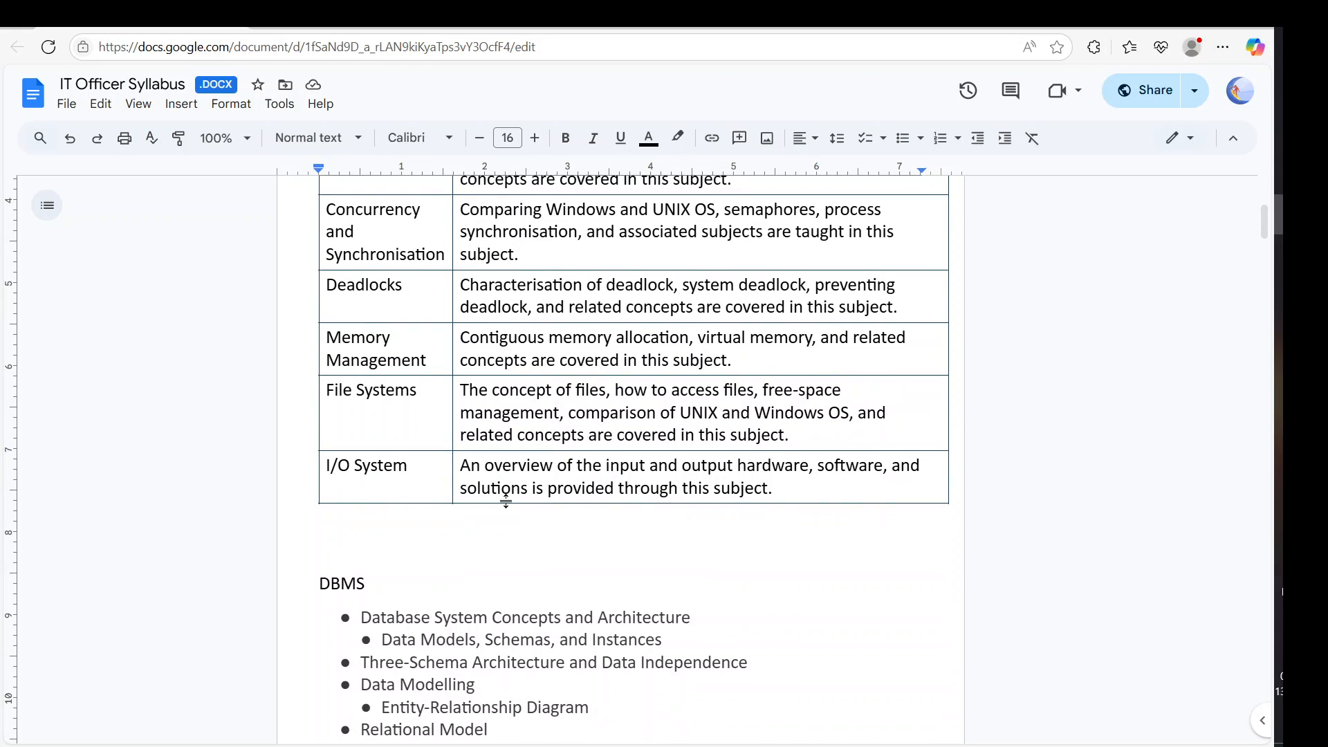
scroll(down, 3)
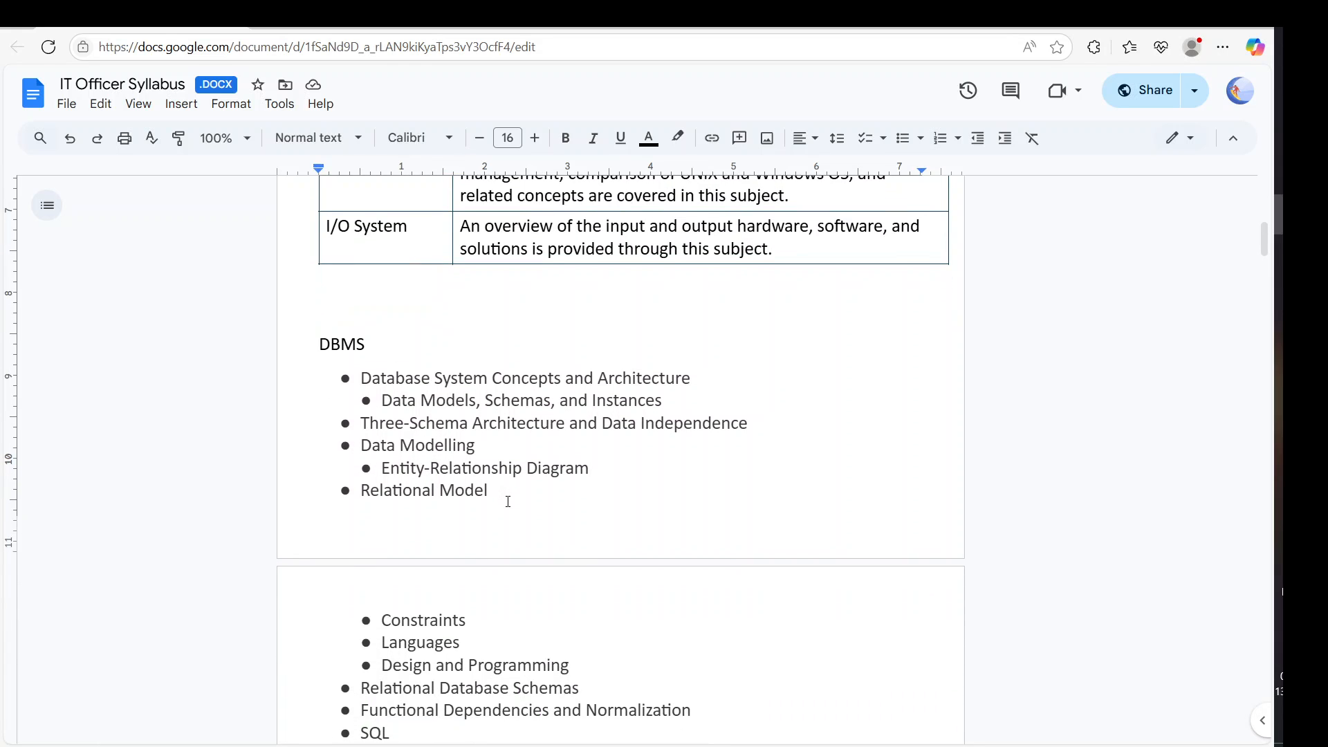
scroll(down, 3)
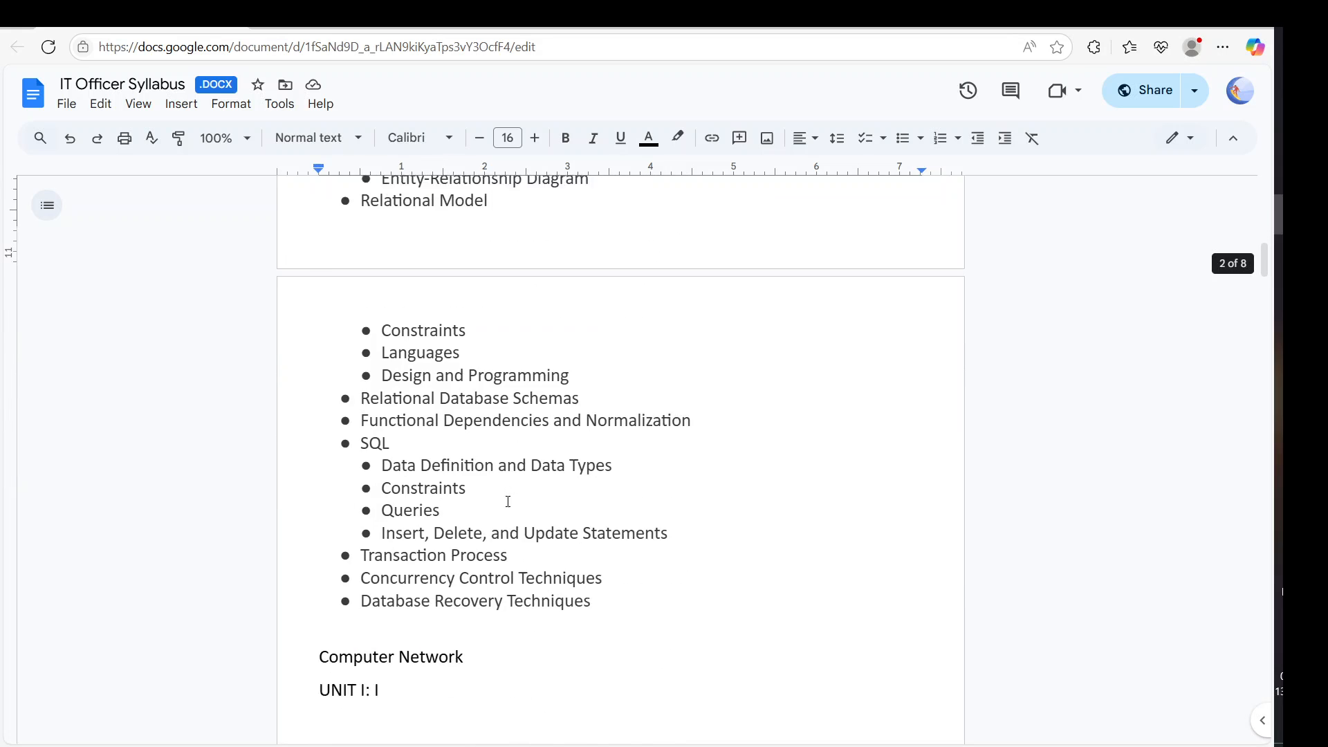
scroll(down, 3)
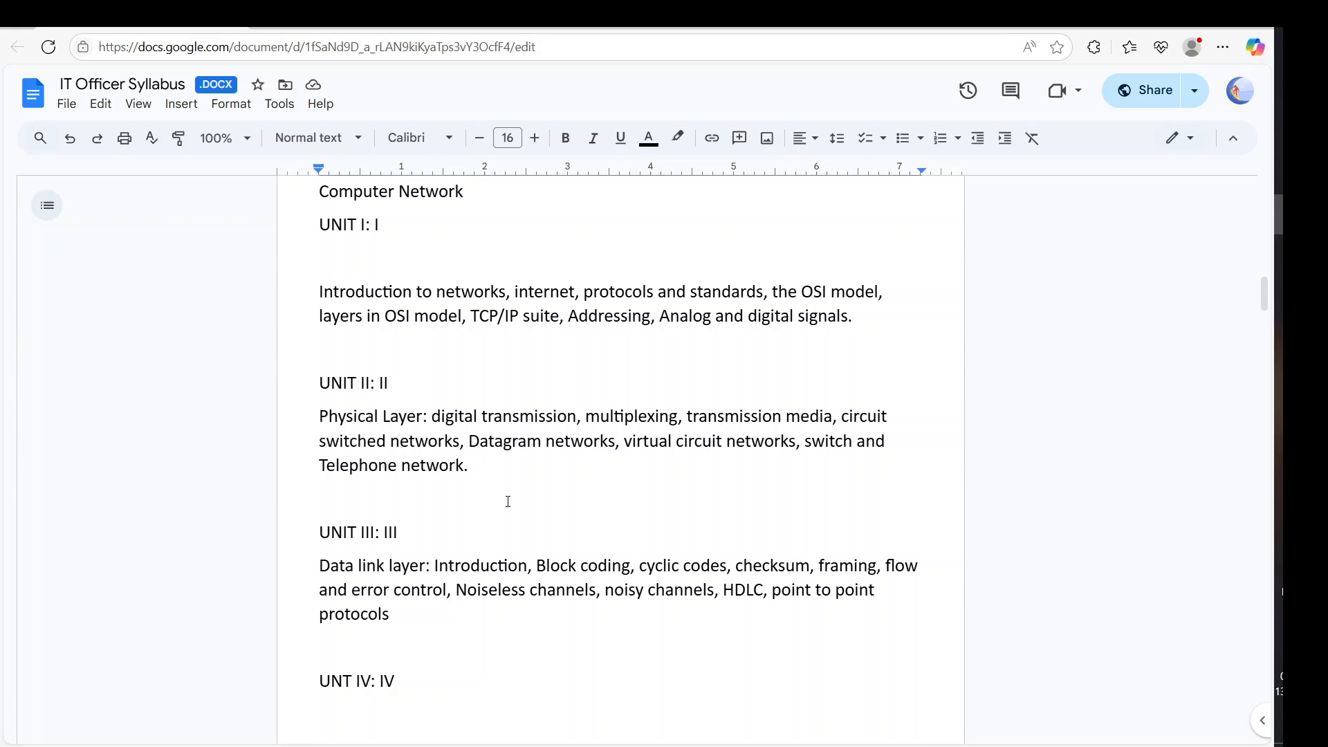
scroll(down, 3)
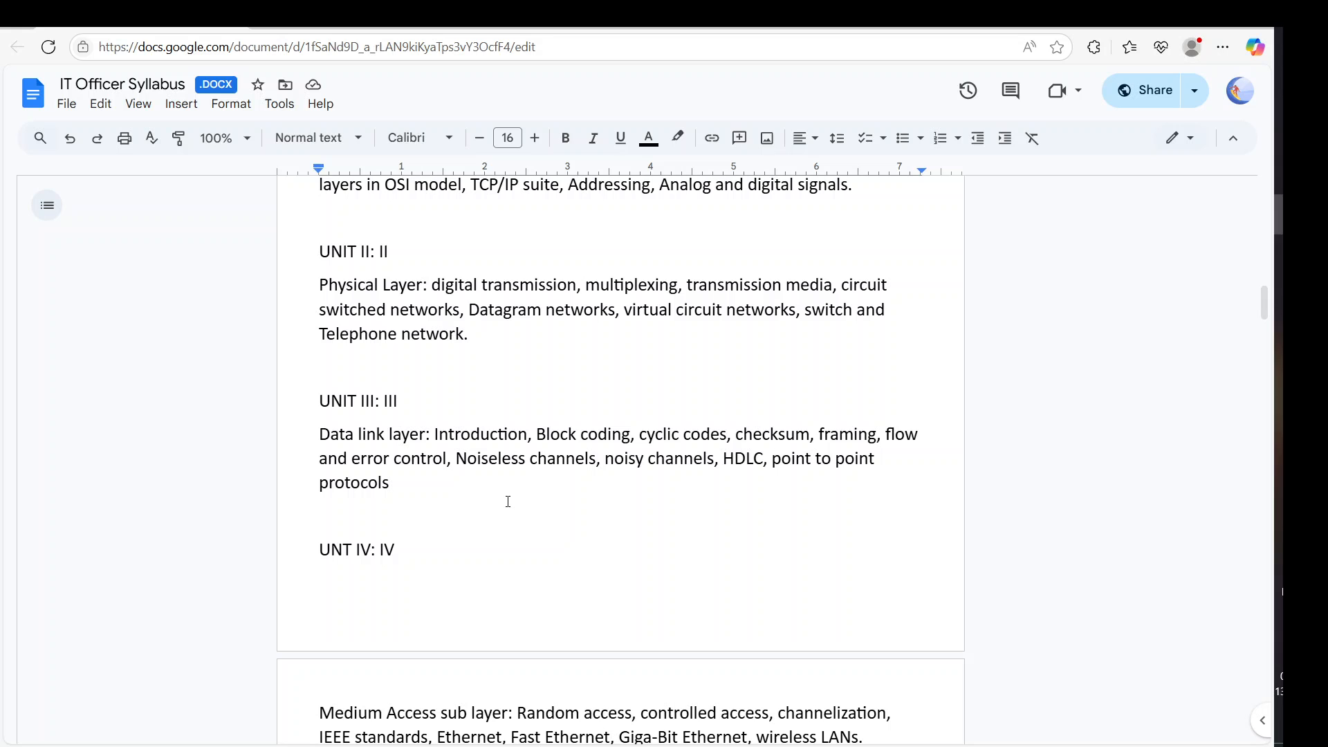
Continue down through the Computer Network units into the Data Structure units.
scroll(down, 3)
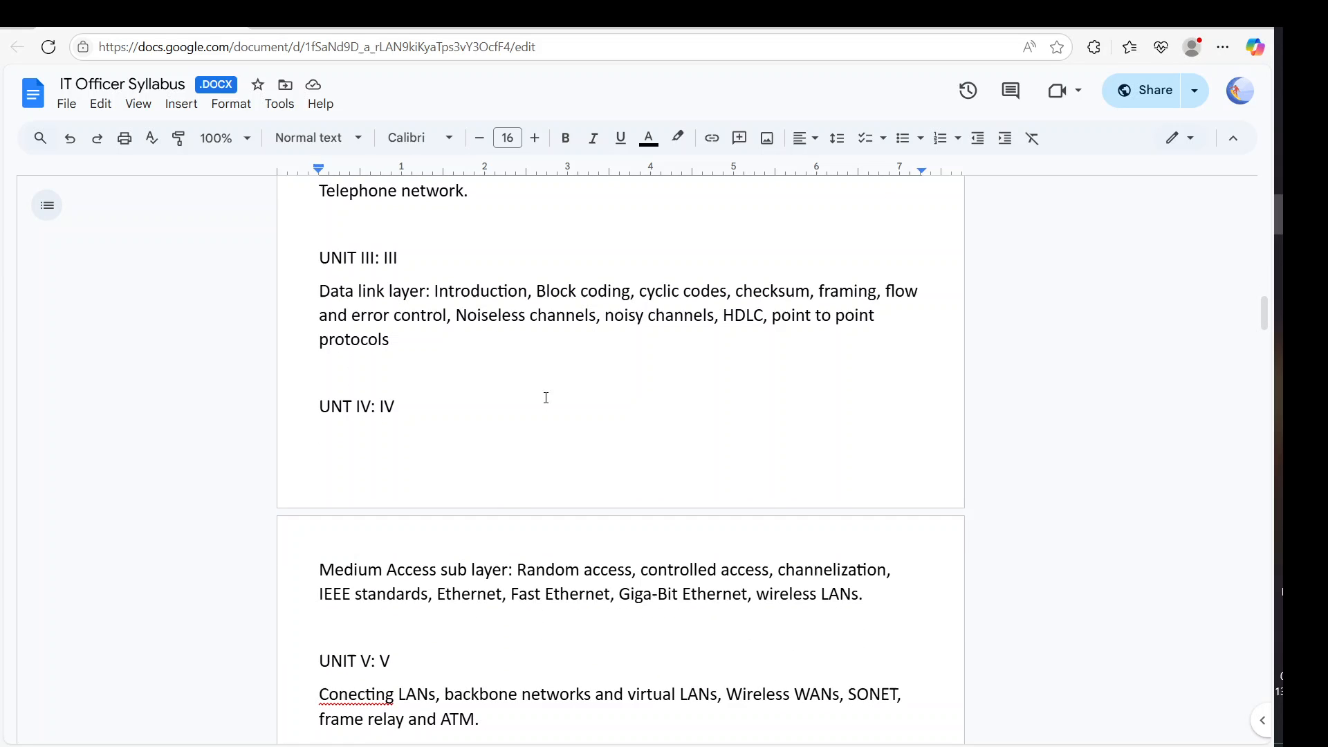
scroll(down, 3)
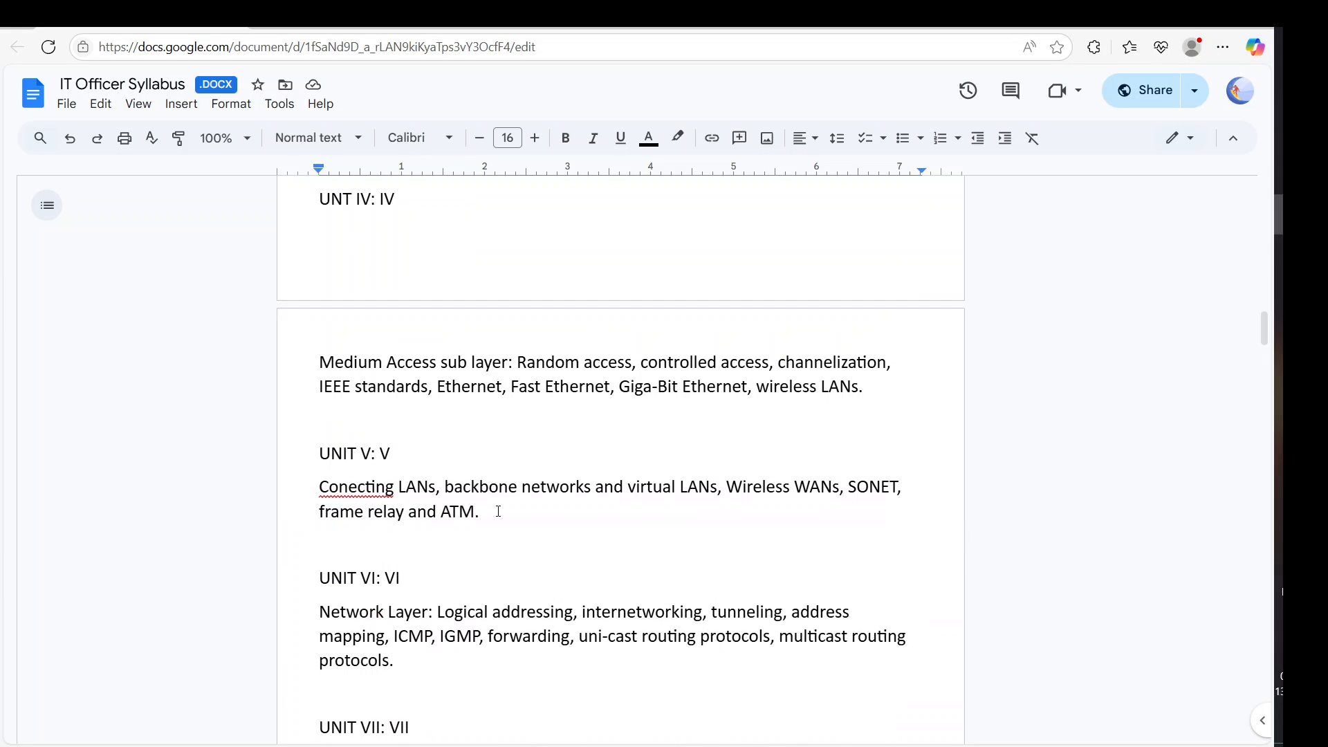
scroll(down, 3)
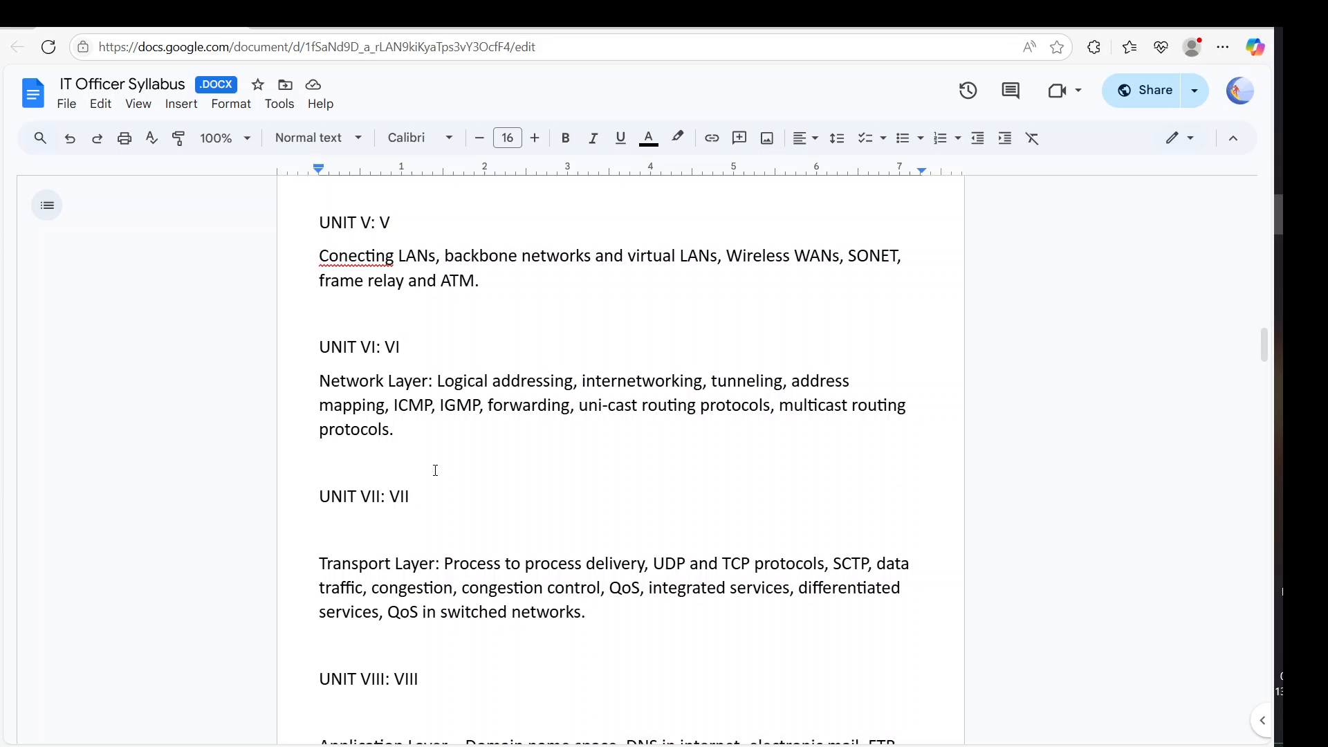
scroll(down, 3)
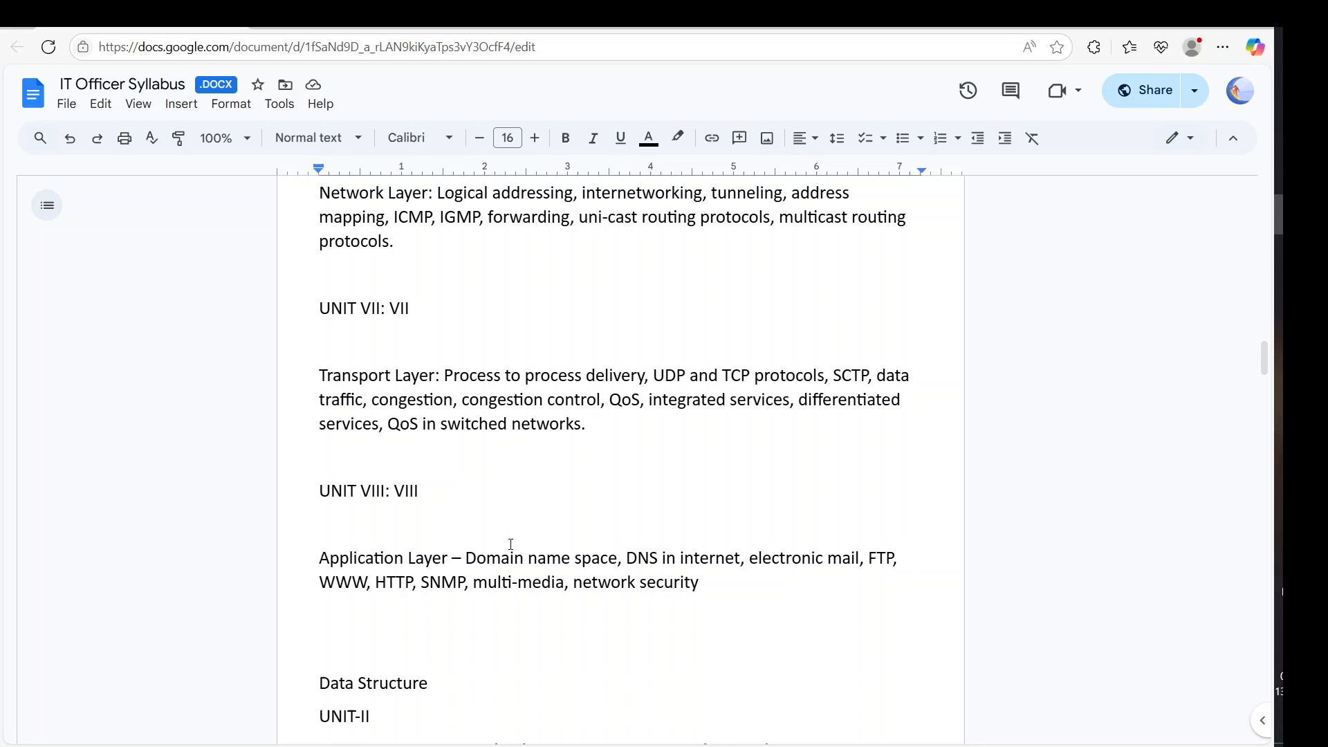
scroll(down, 3)
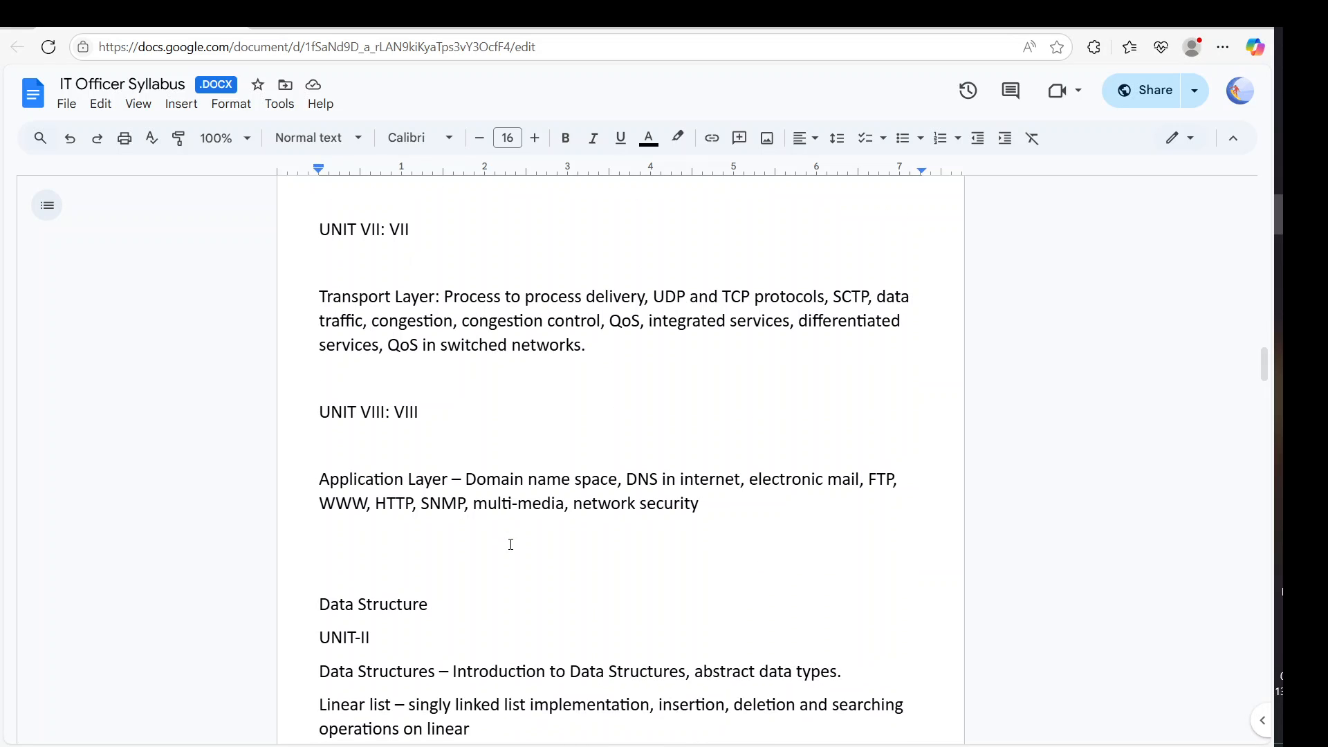
scroll(down, 3)
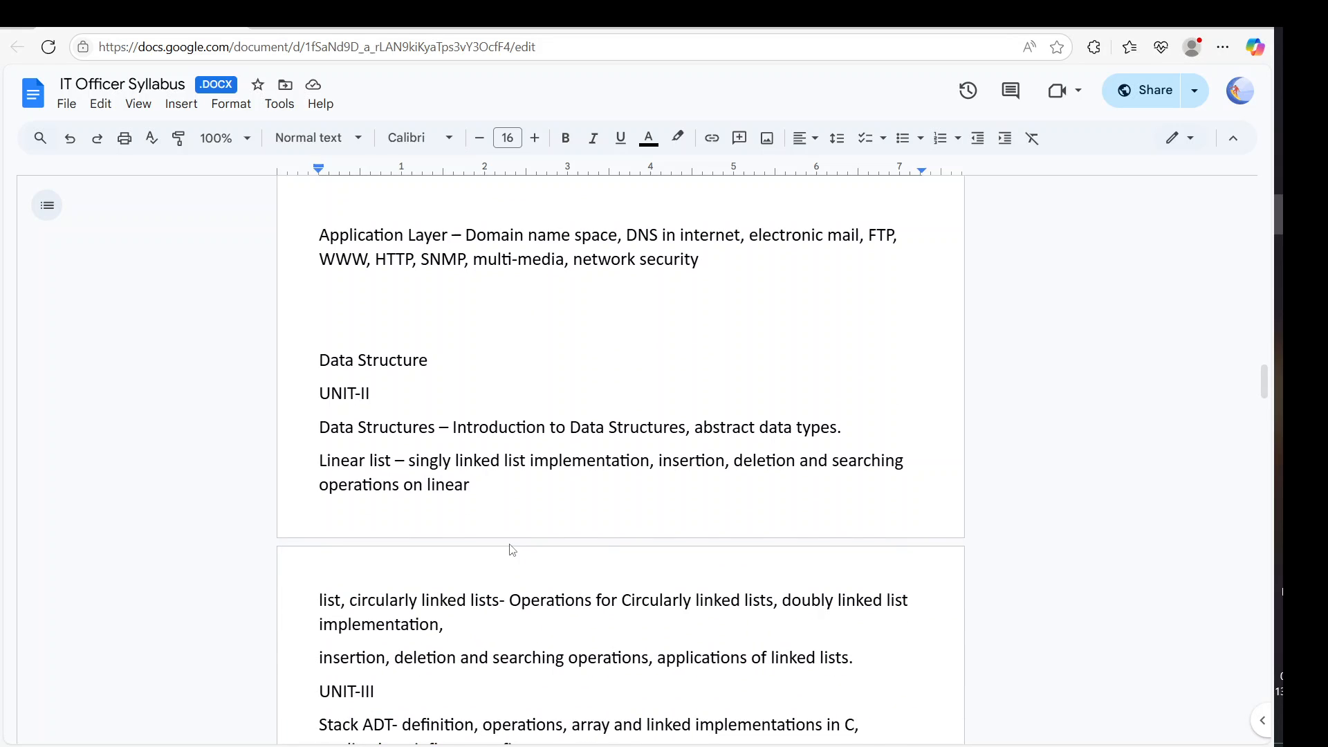
Scroll past the Data Structure units into the OOPs Programming section.
scroll(down, 3)
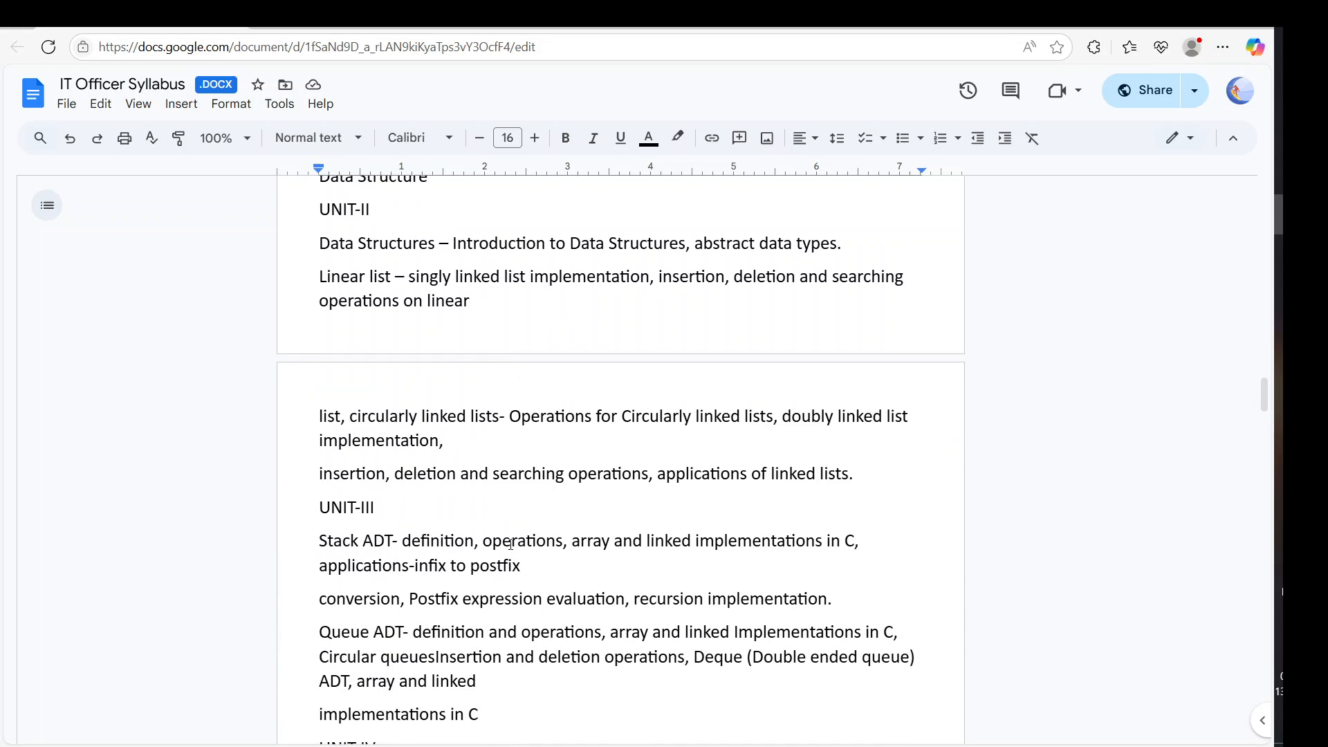
scroll(down, 3)
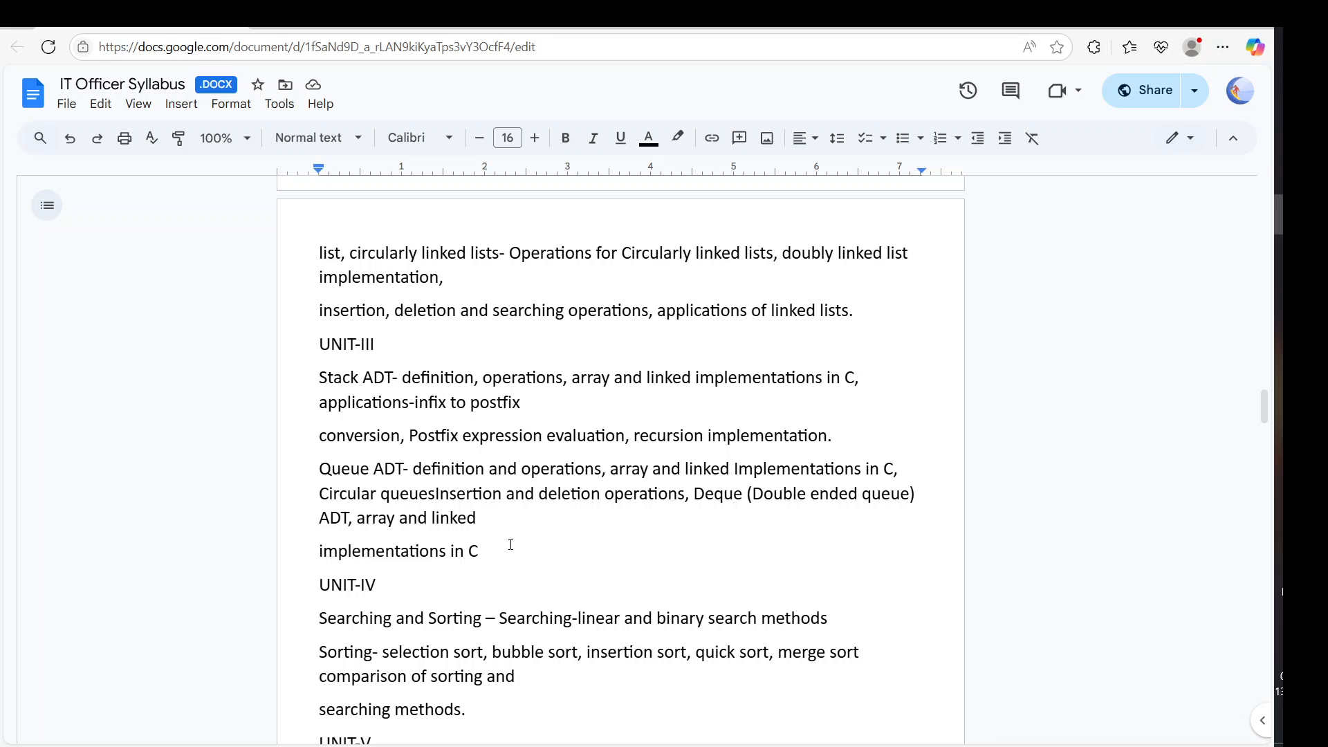
scroll(down, 3)
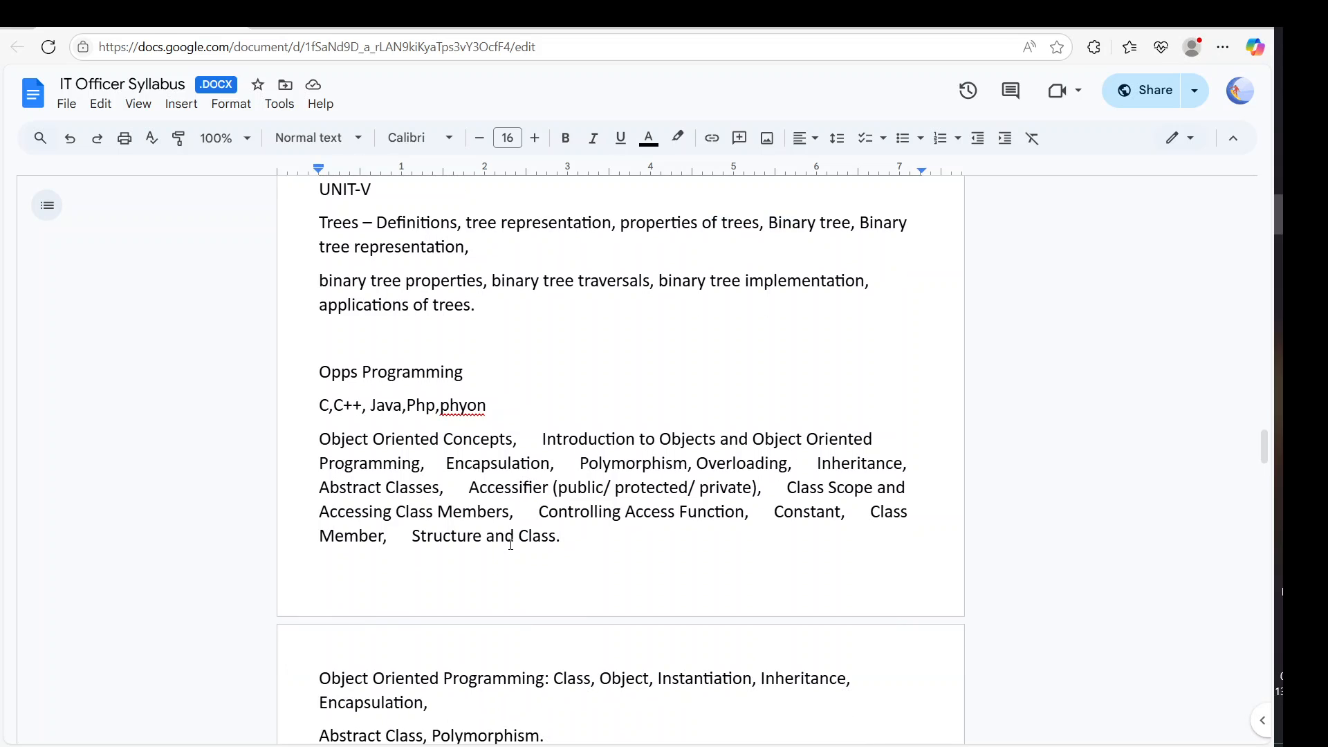
Reach Web Programming and extend the 'HTML , JavaScript' line with ',CSS'.
scroll(down, 3)
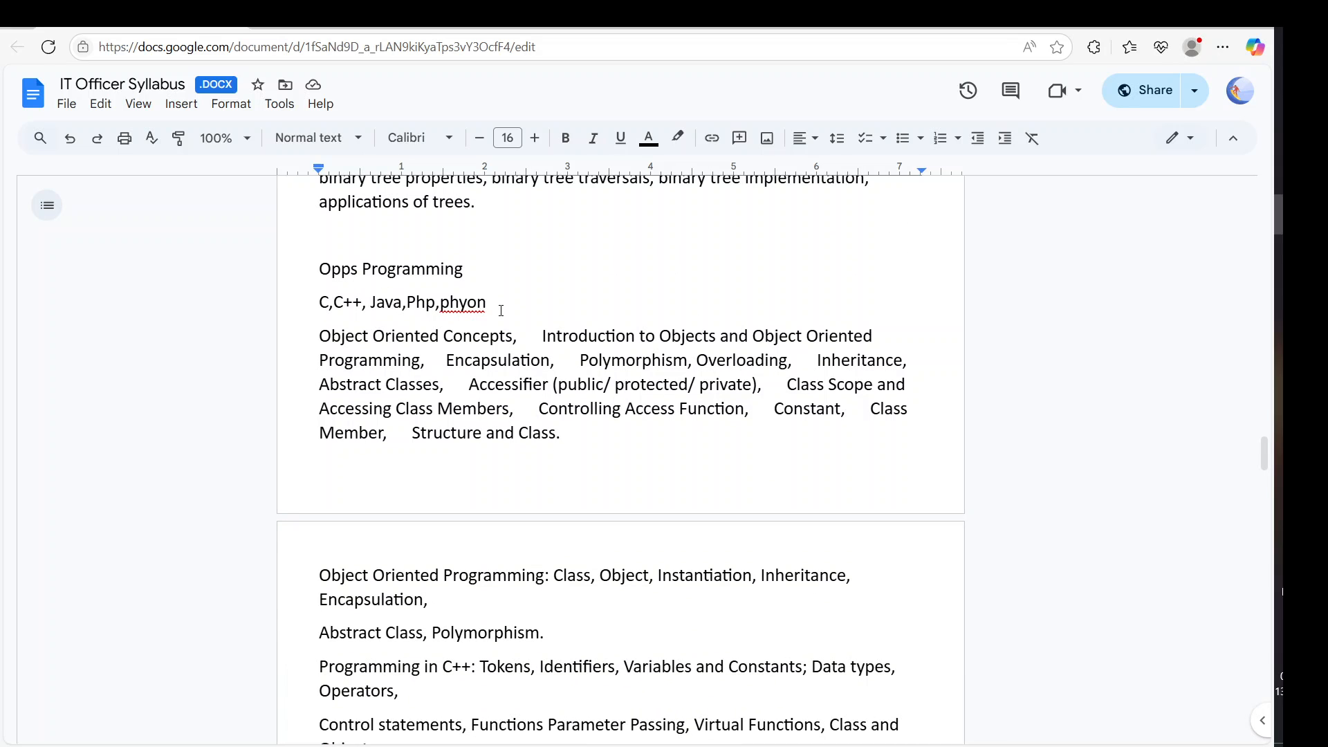
mouse_move(322, 303)
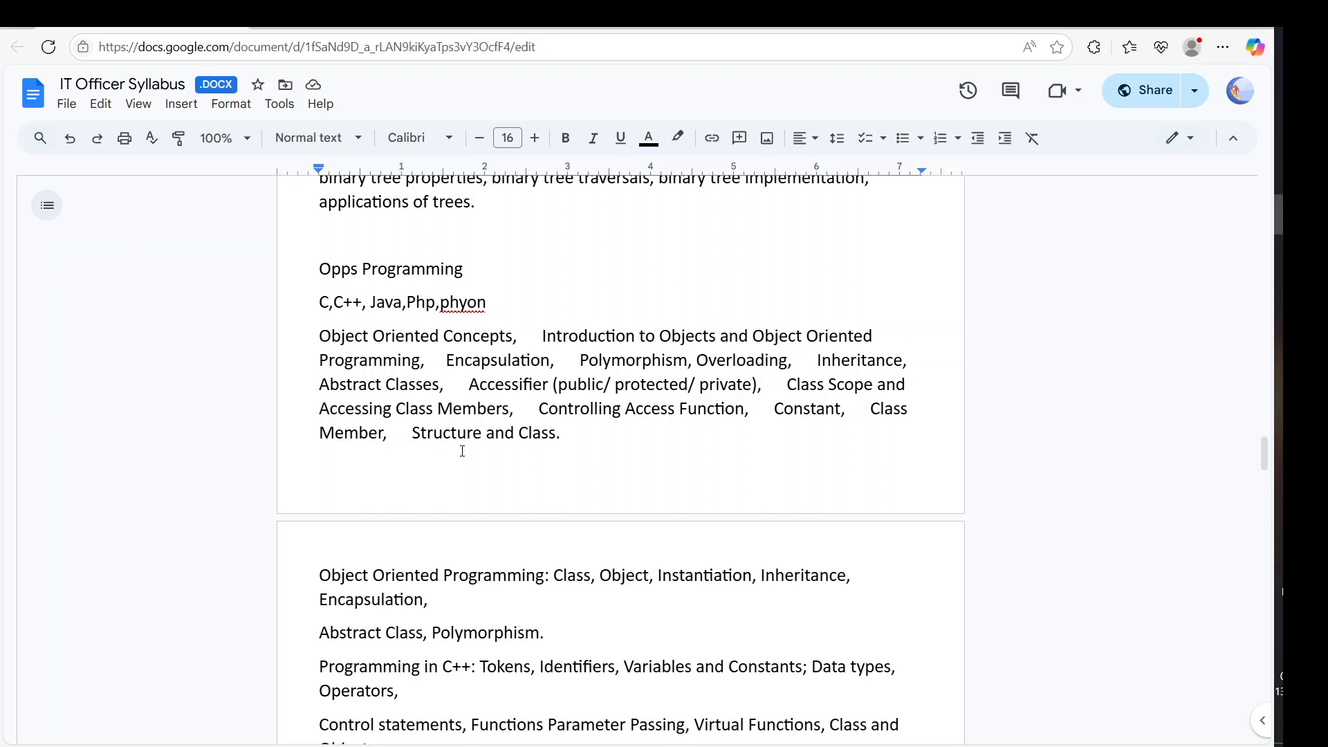
scroll(down, 3)
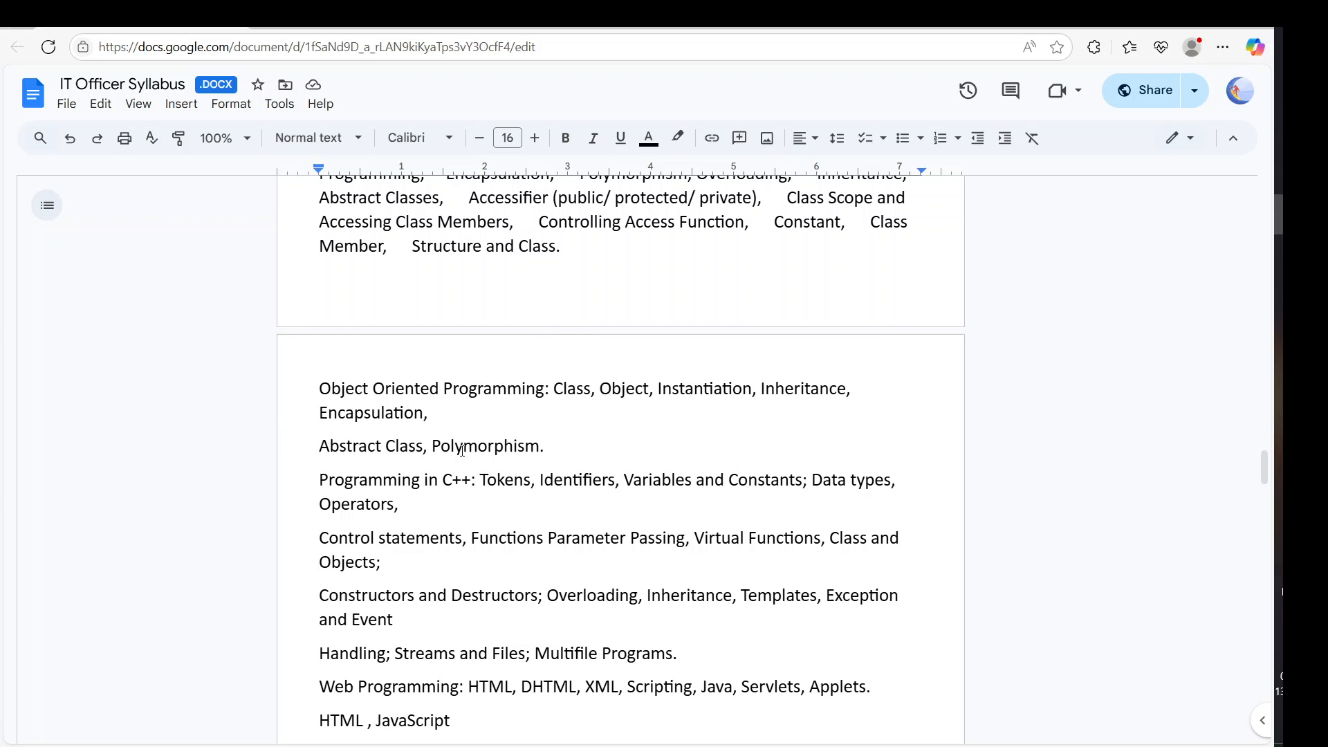
scroll(down, 3)
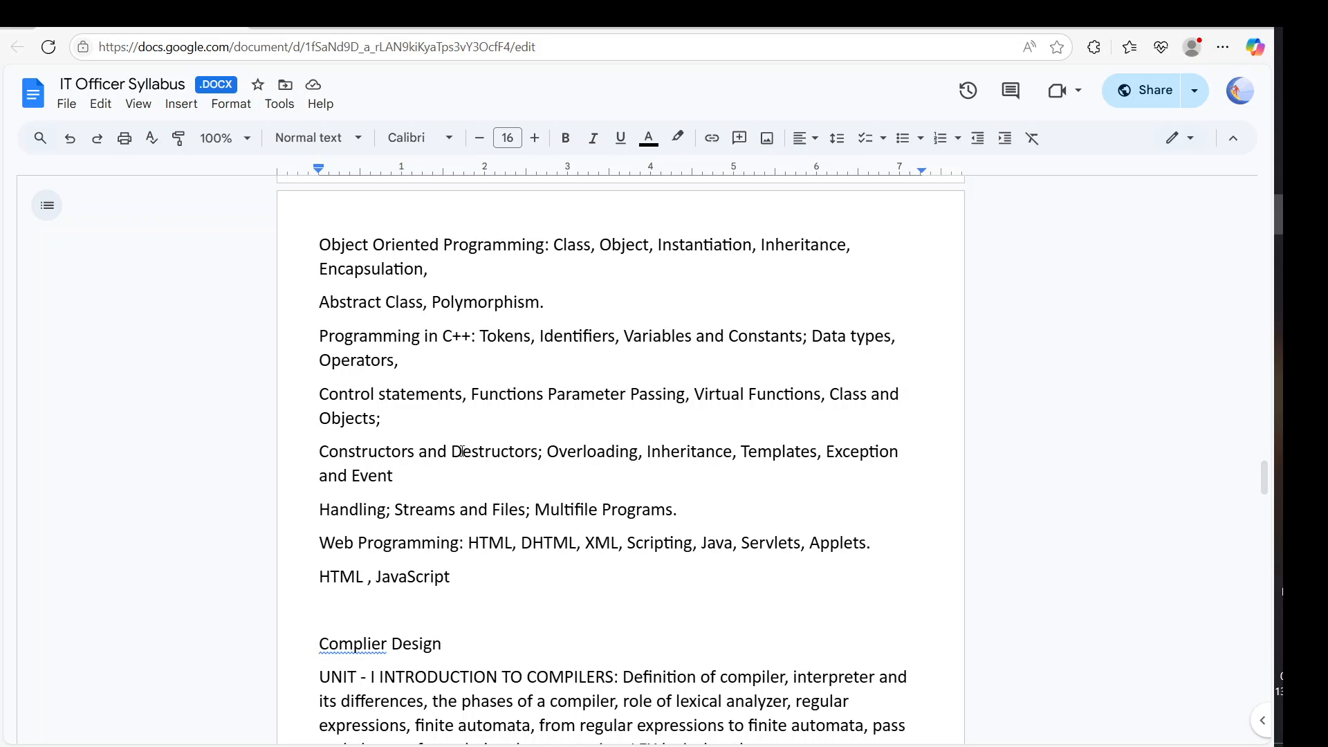
scroll(down, 3)
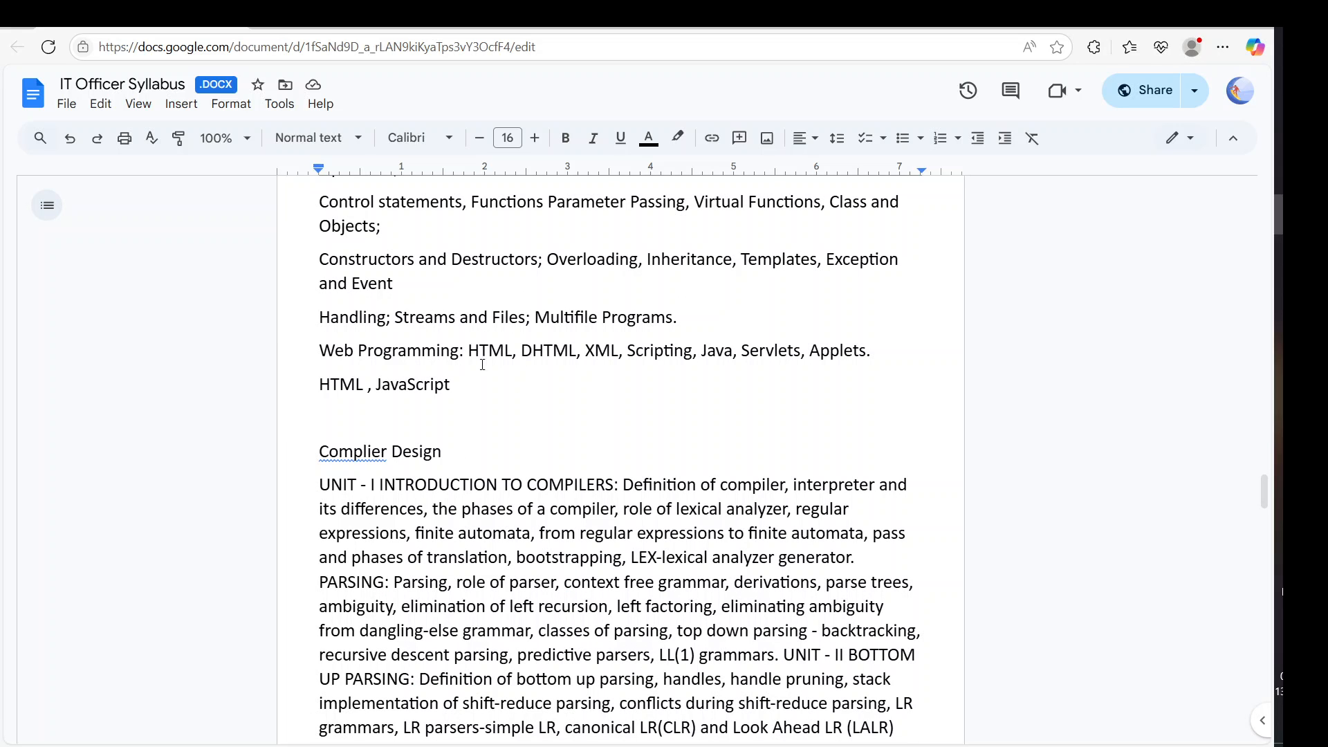
mouse_move(482, 390)
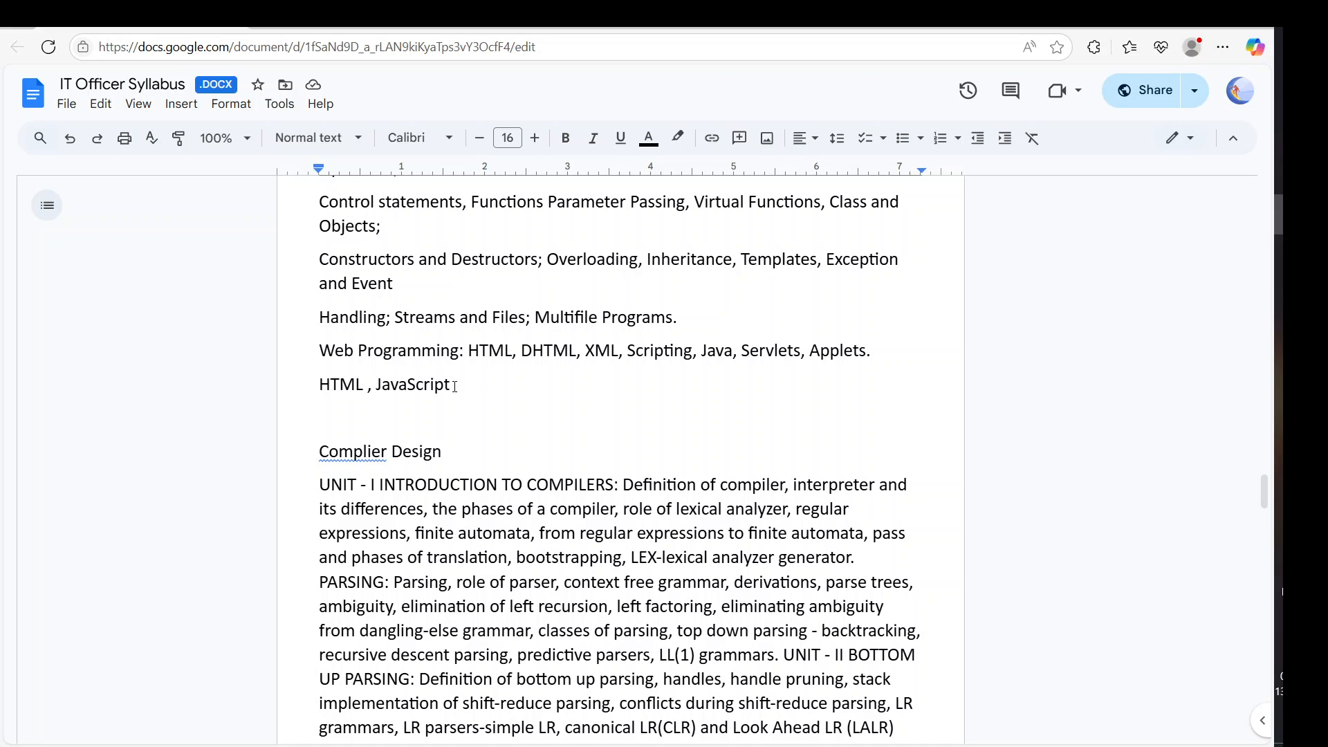
click(451, 383)
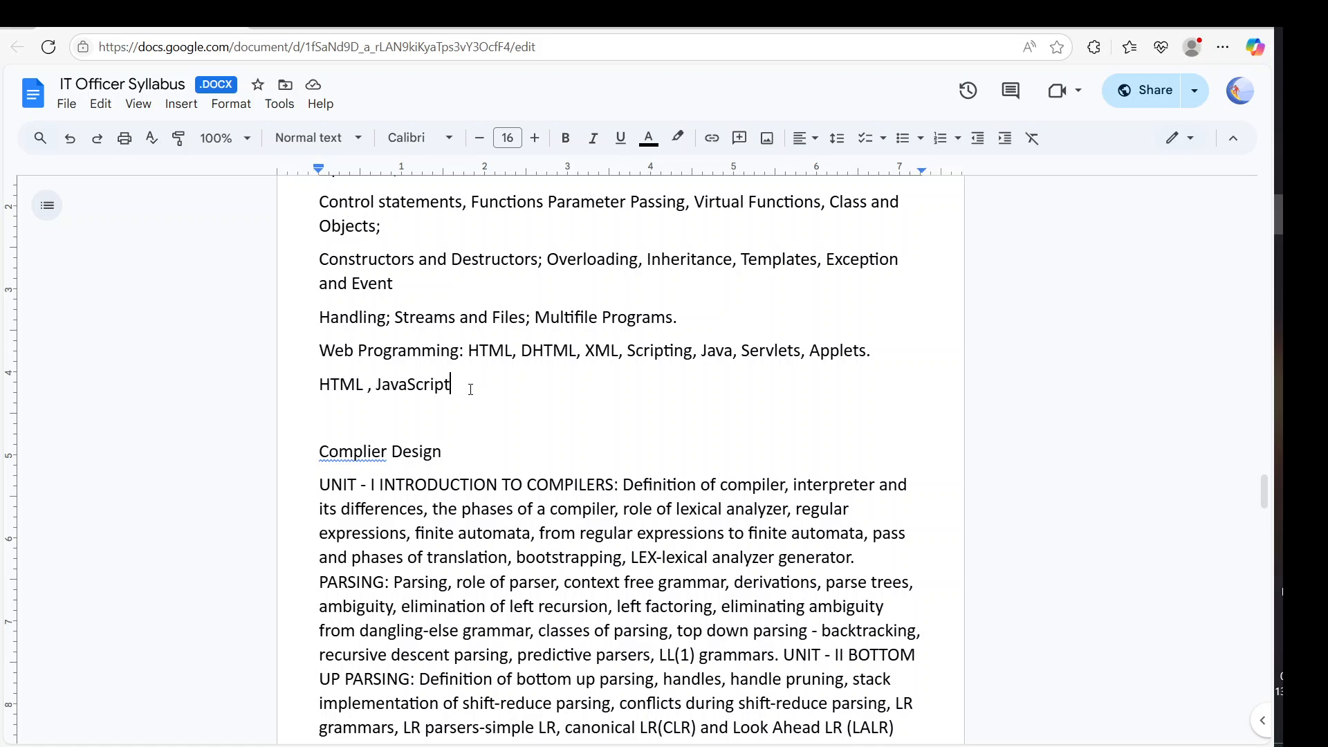
text(,CSS)
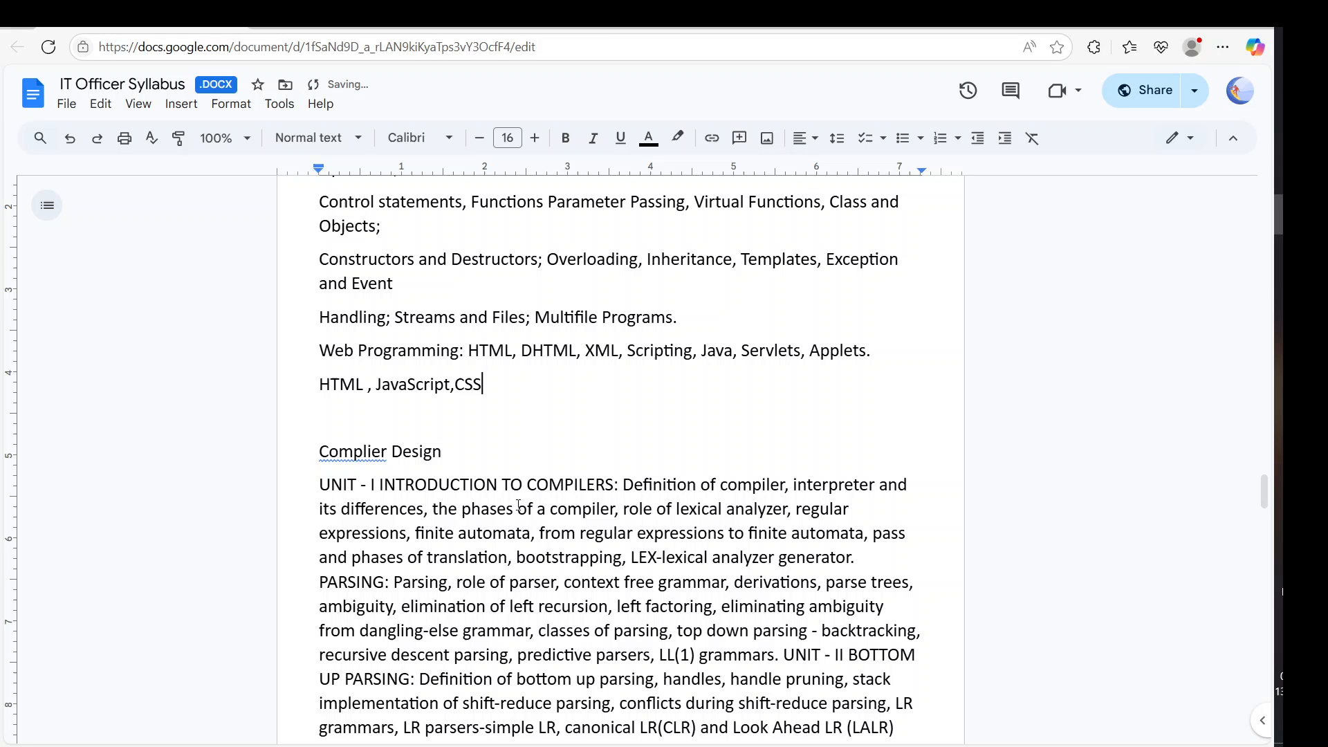
scroll(down, 3)
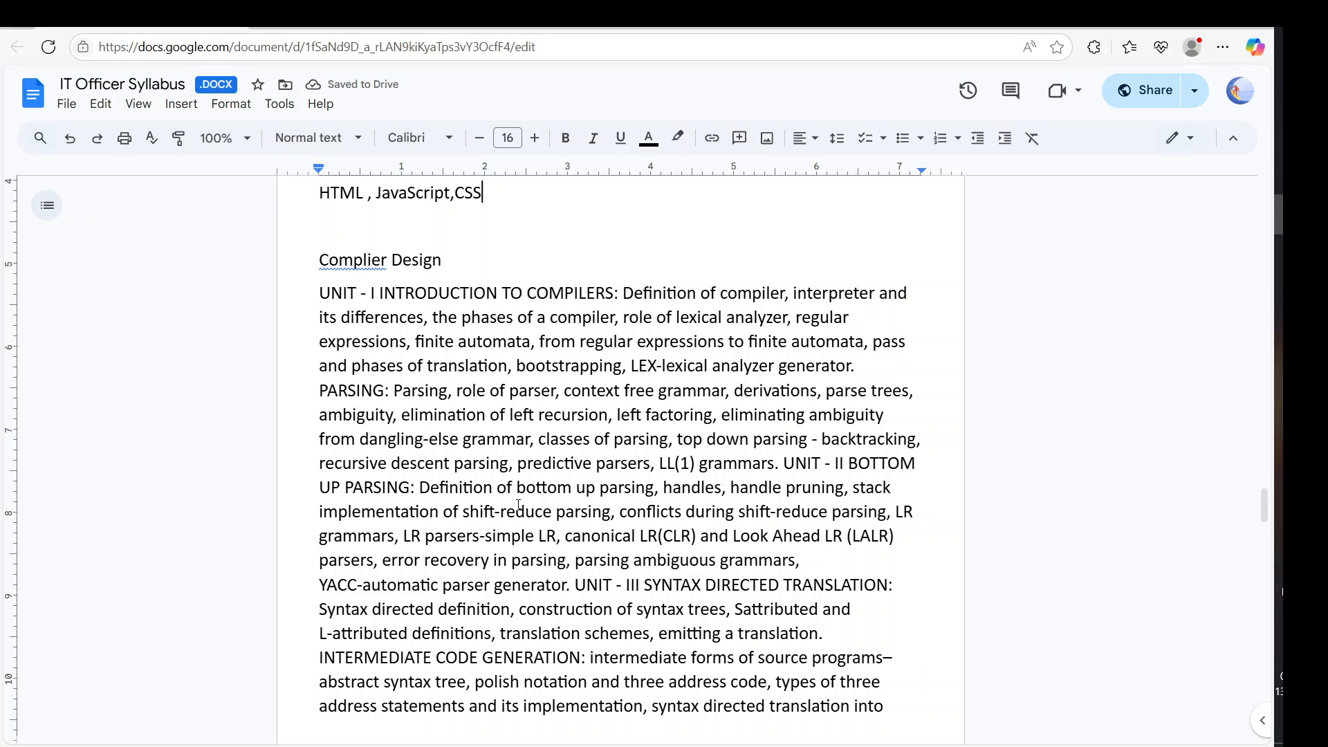
scroll(down, 3)
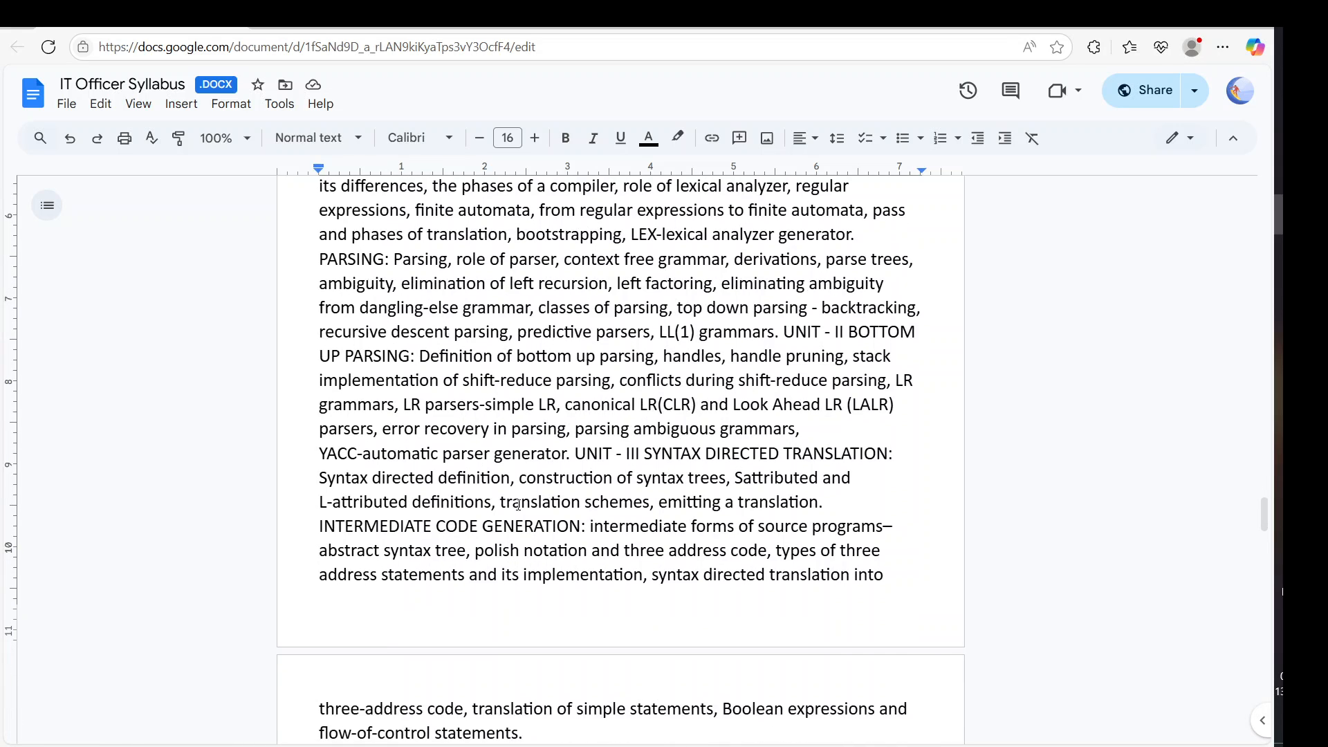
scroll(down, 3)
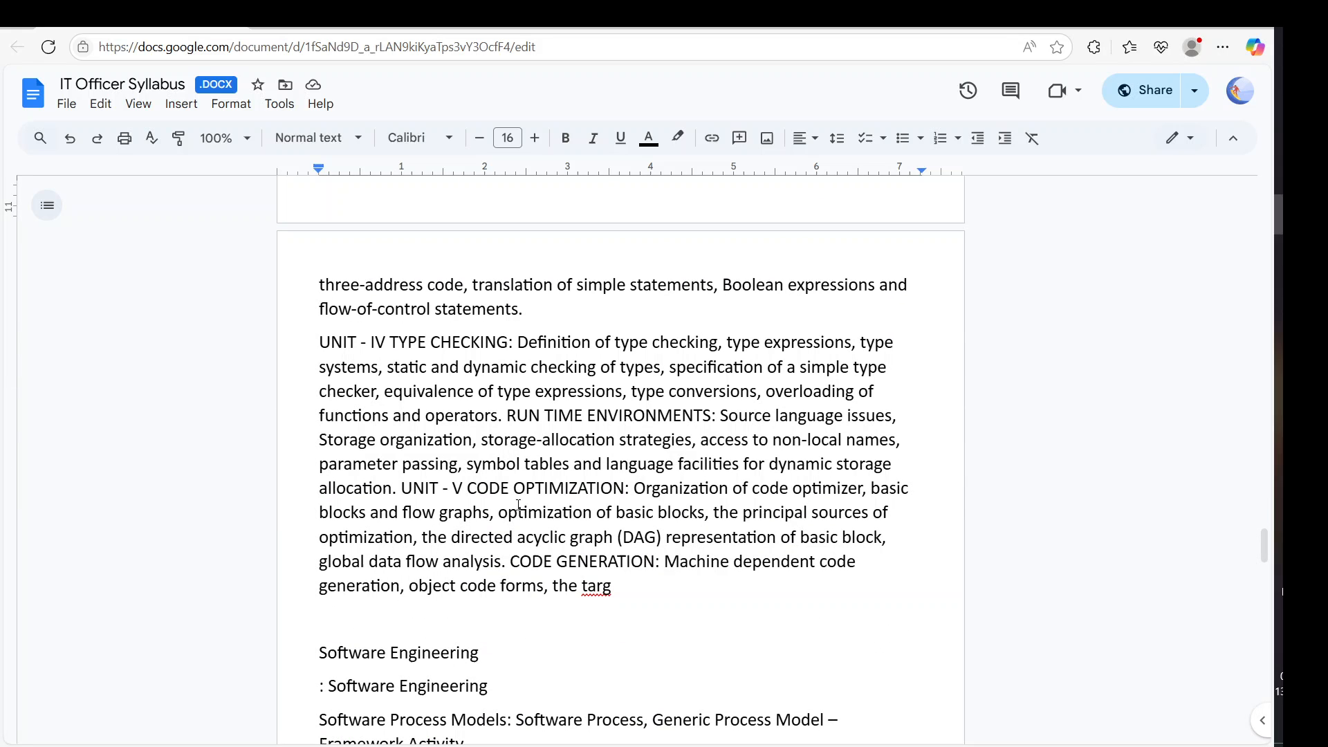
scroll(down, 3)
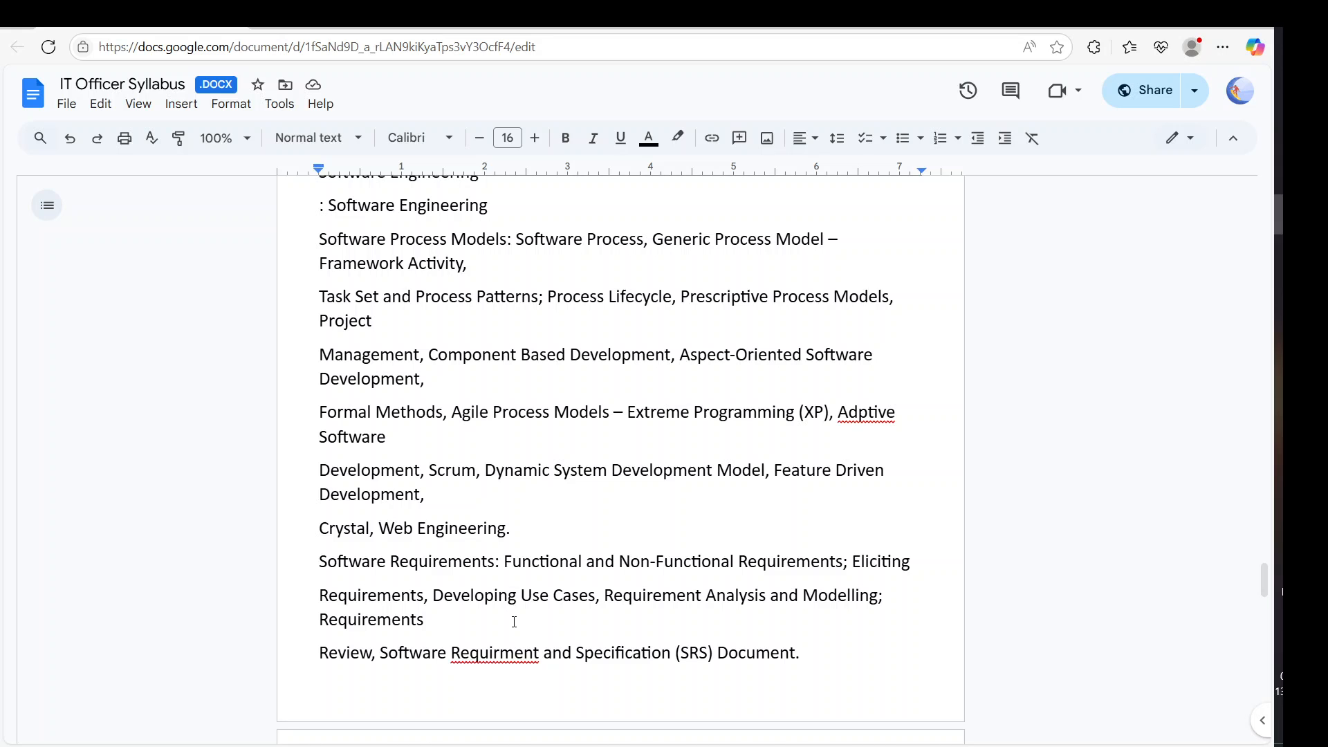
scroll(down, 3)
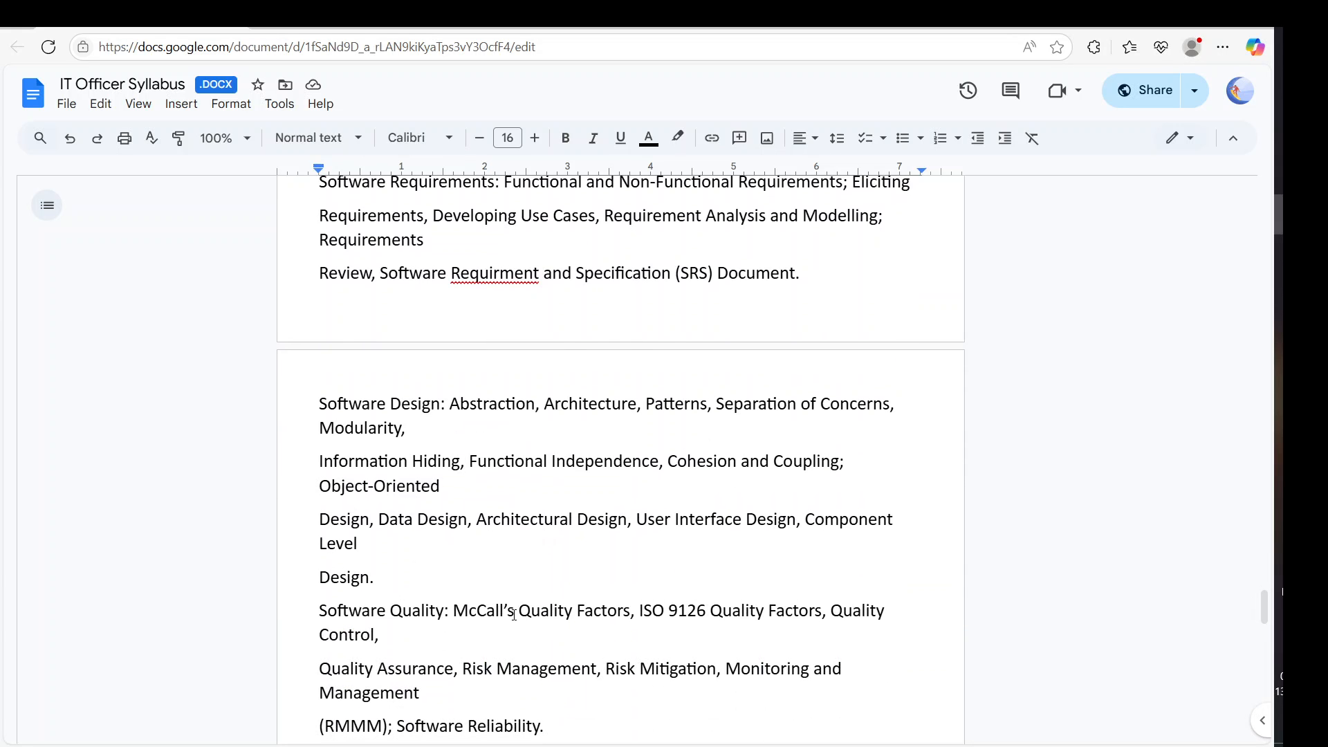
scroll(down, 3)
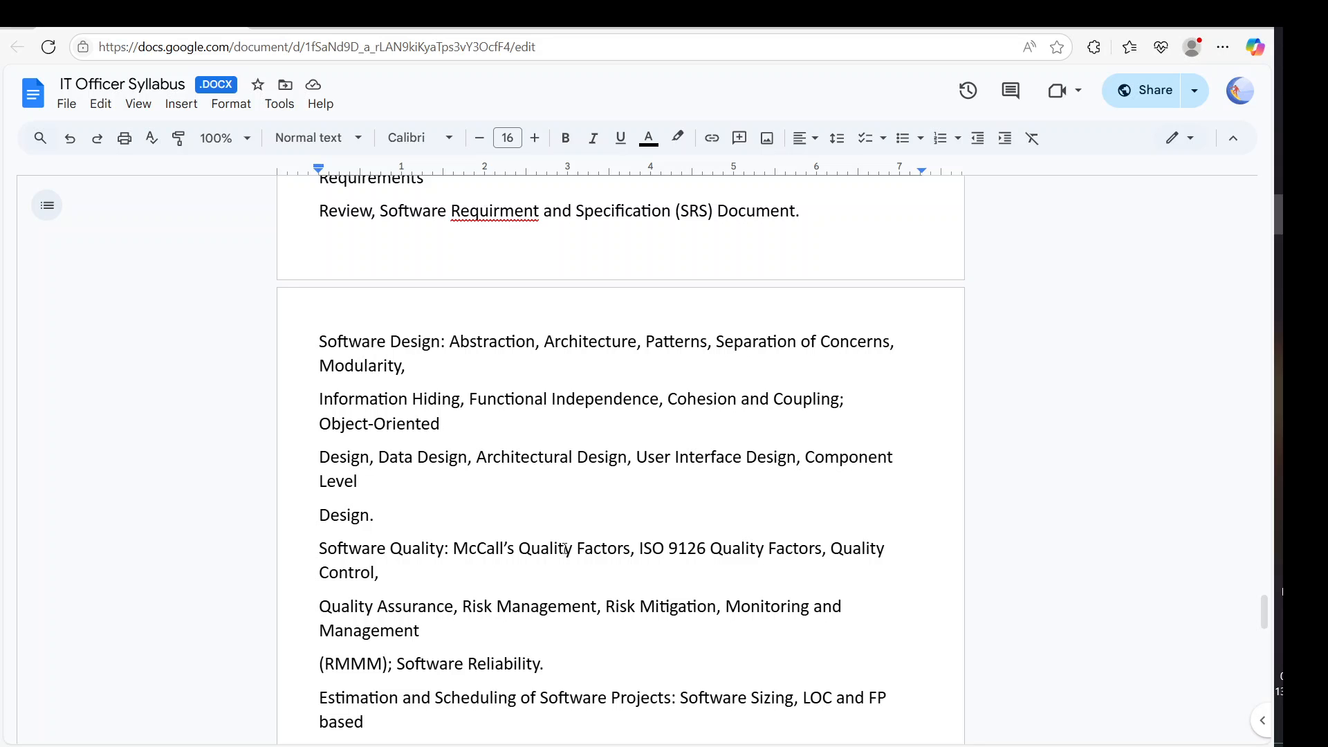
drag(454, 548, 591, 548)
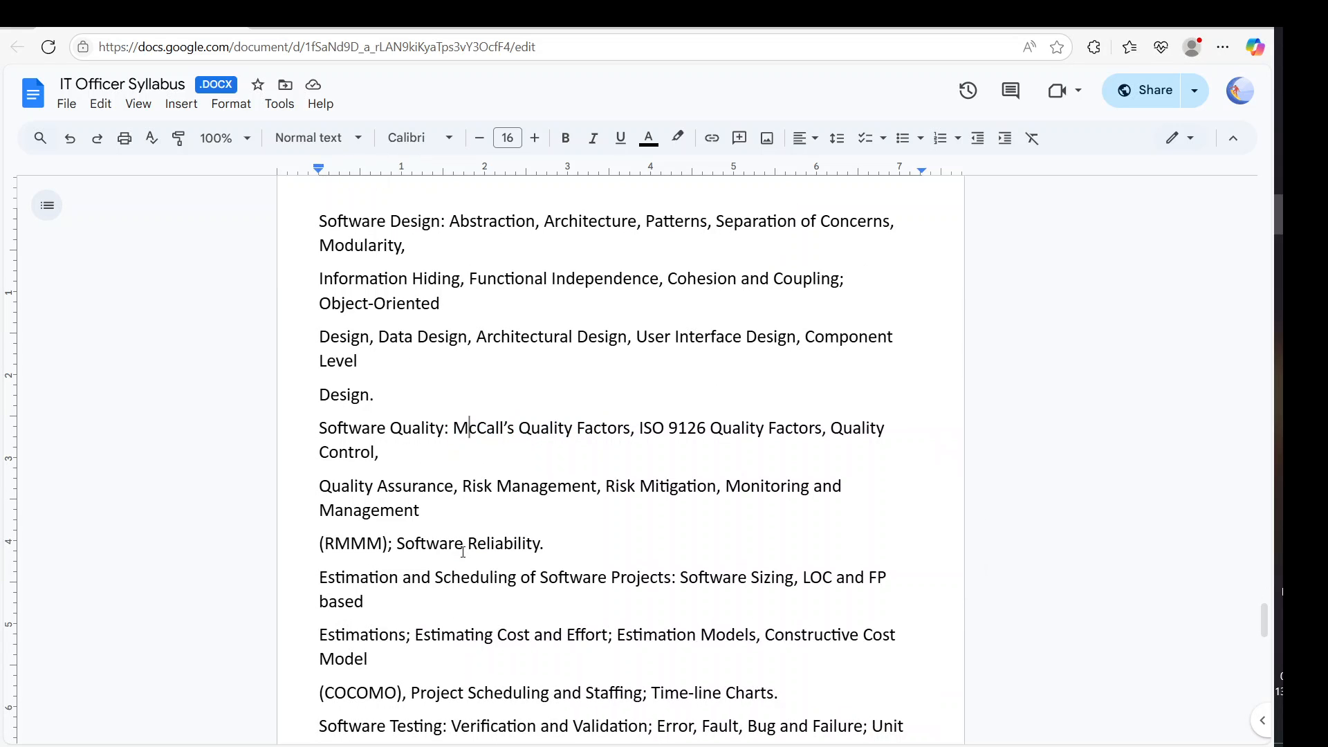
scroll(down, 3)
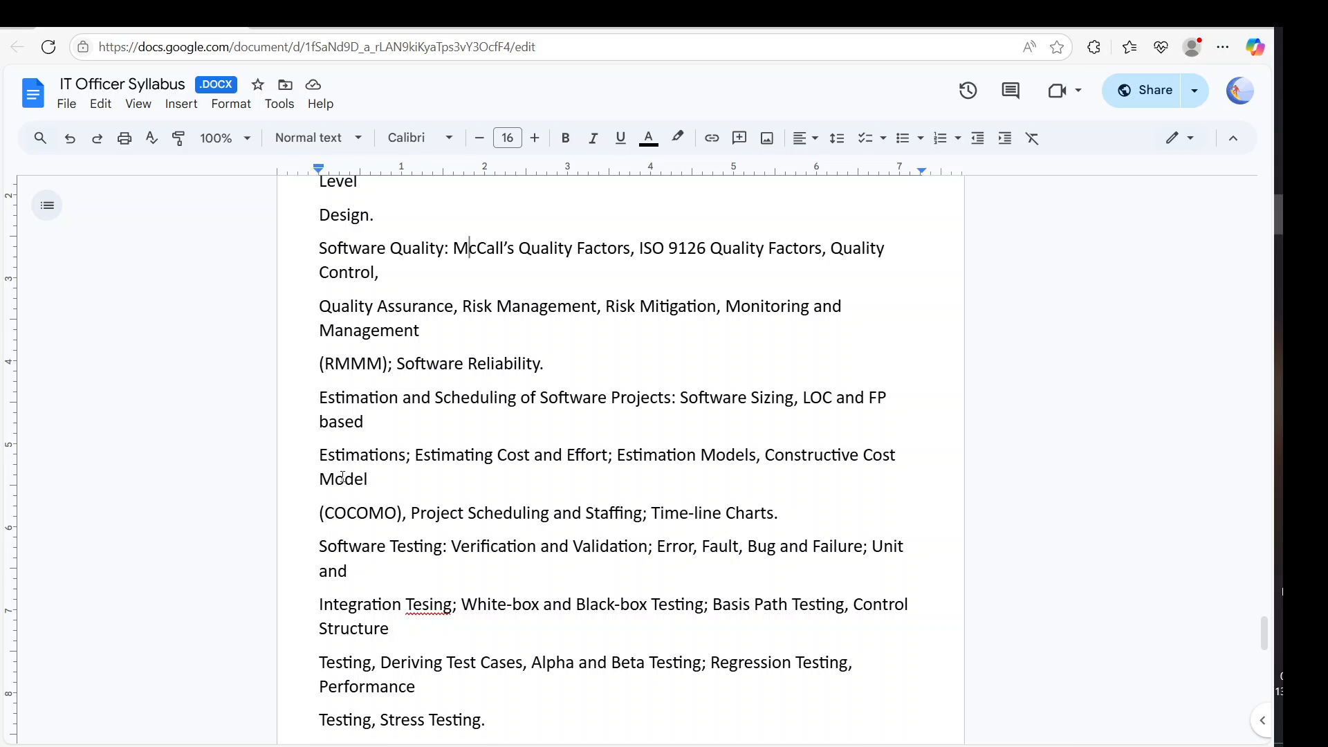
double_click(359, 512)
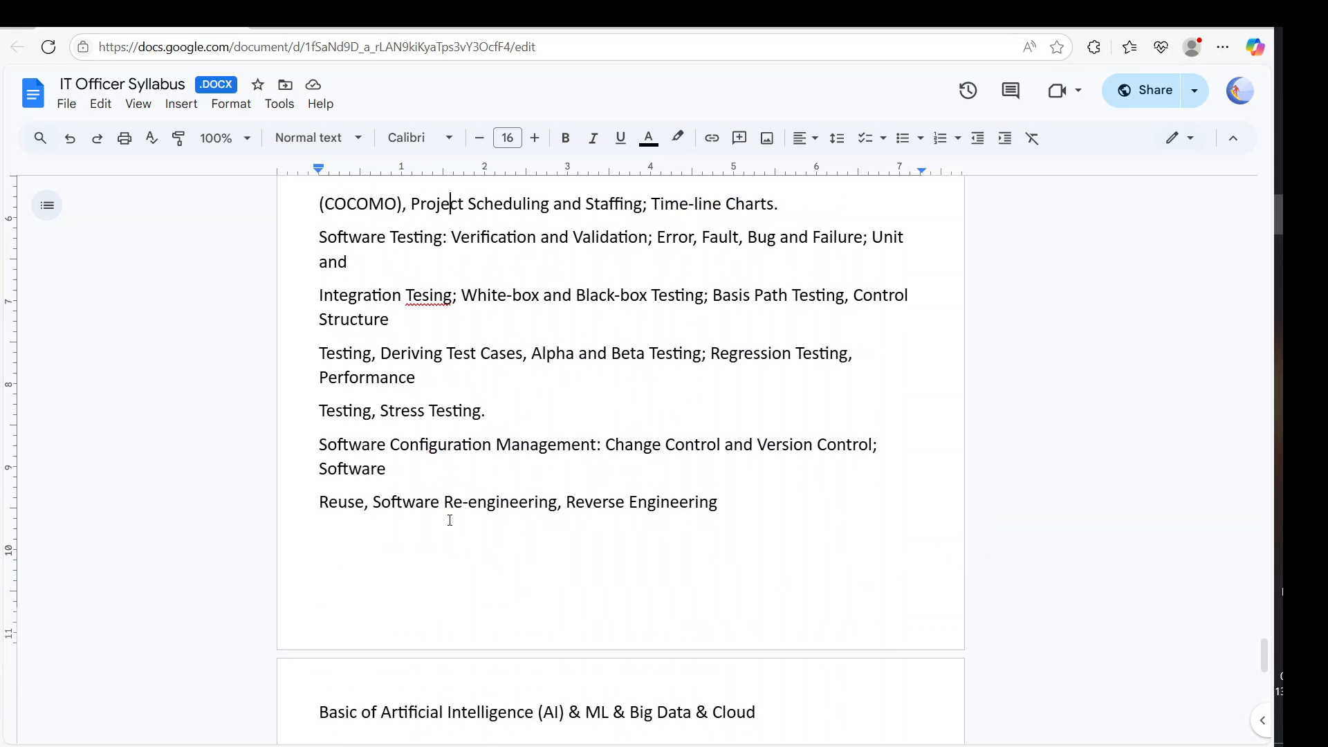
scroll(down, 3)
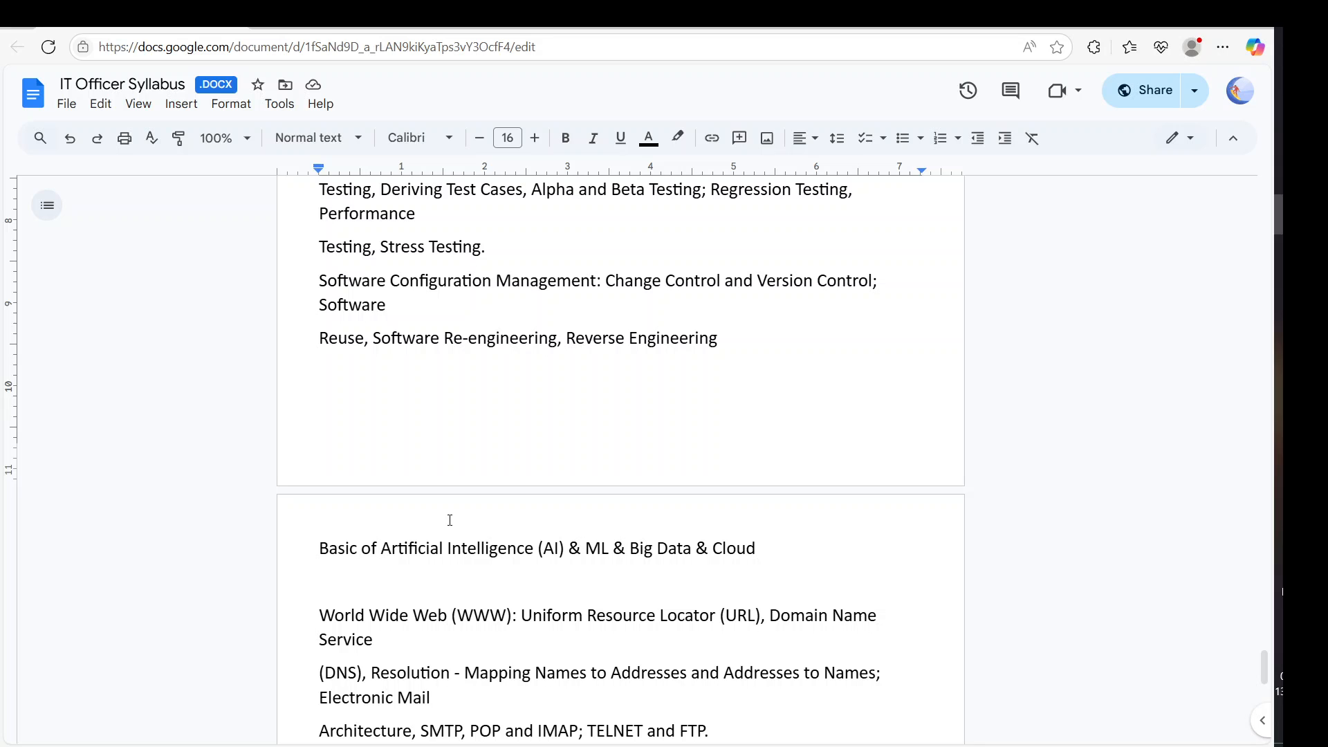
scroll(down, 3)
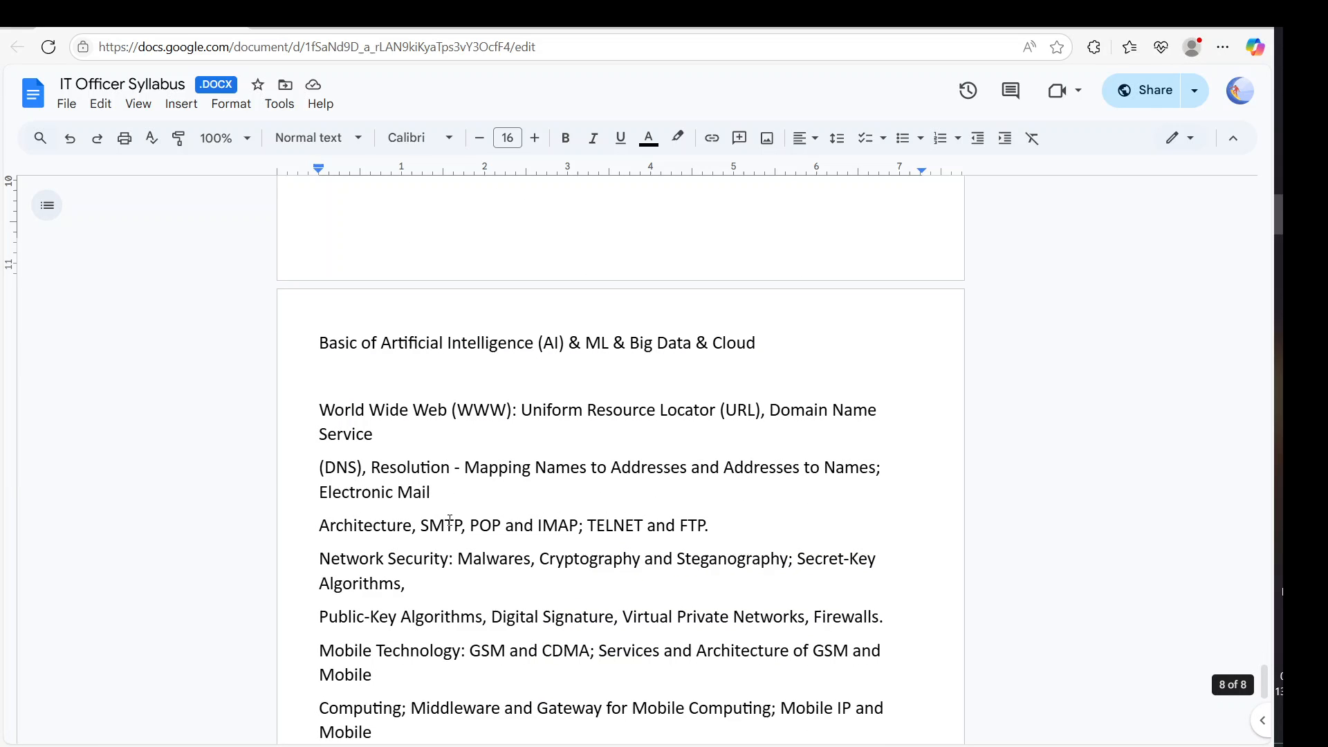
scroll(down, 3)
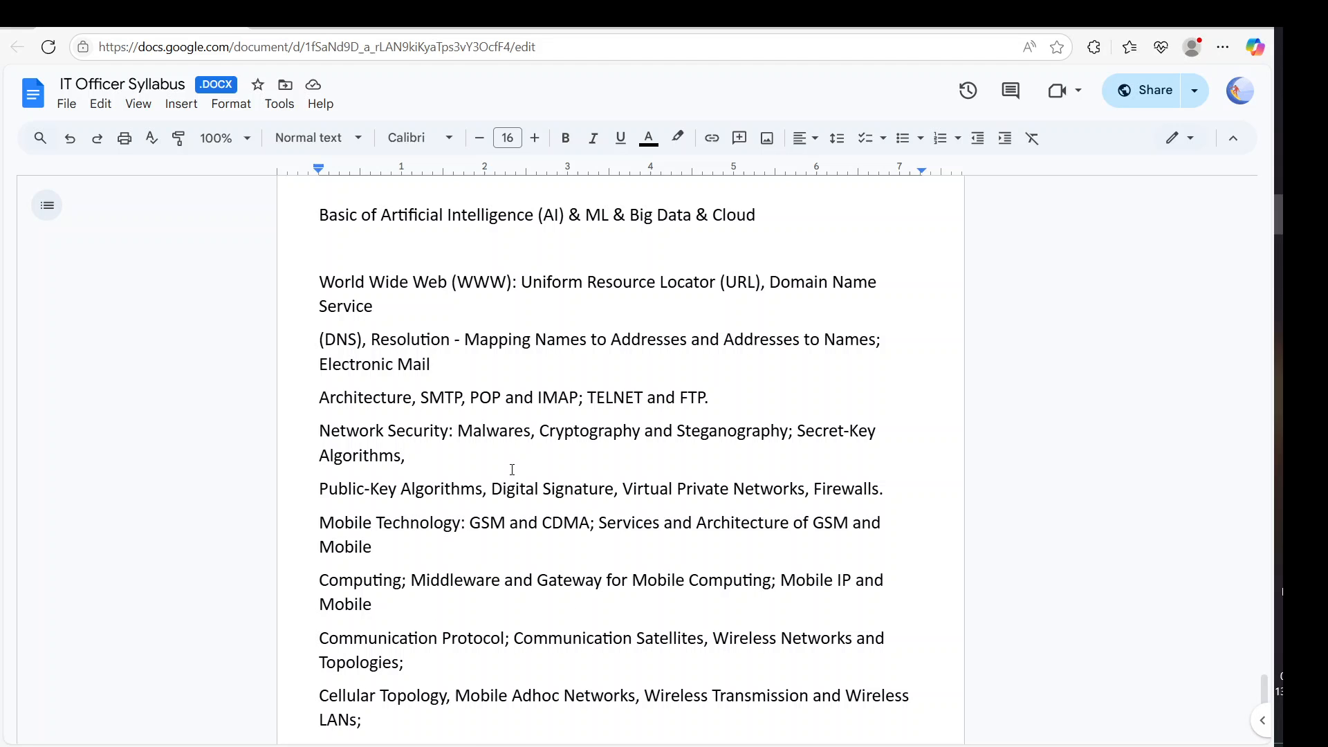
mouse_move(515, 582)
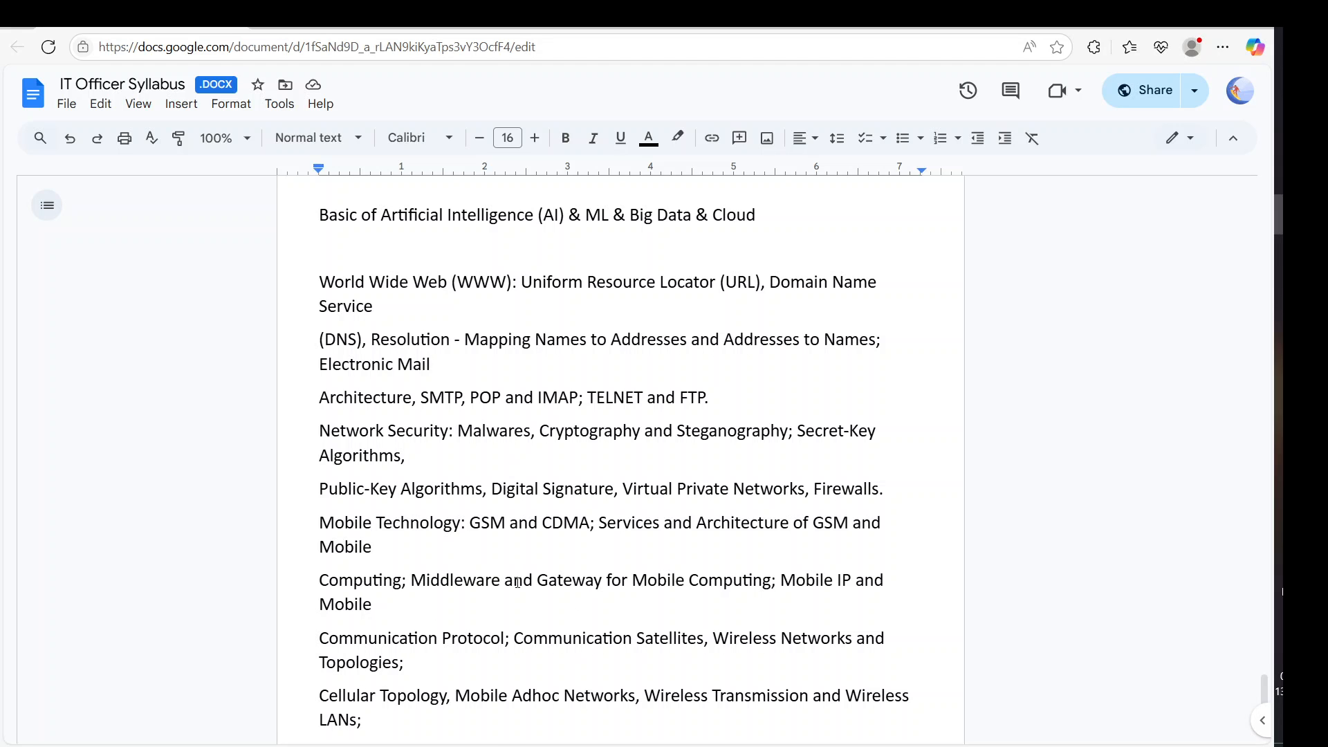
scroll(down, 3)
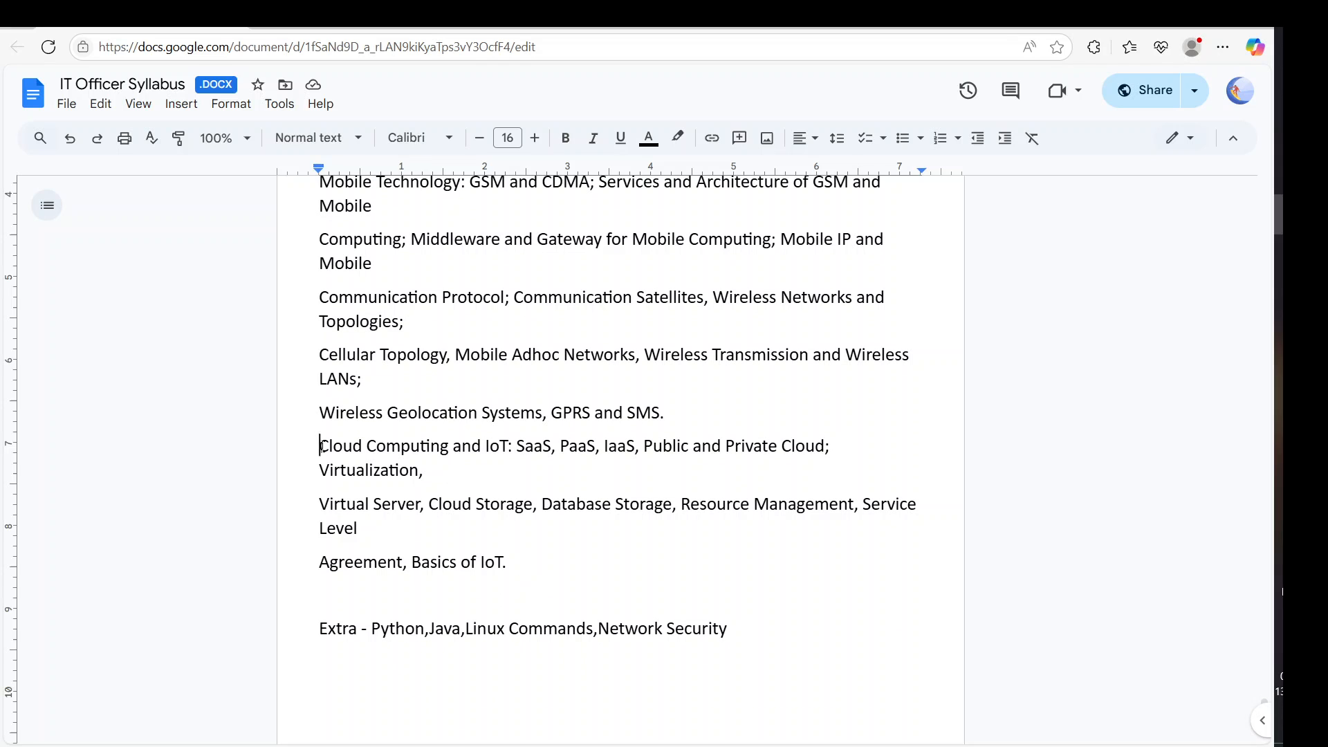
drag(320, 445, 422, 471)
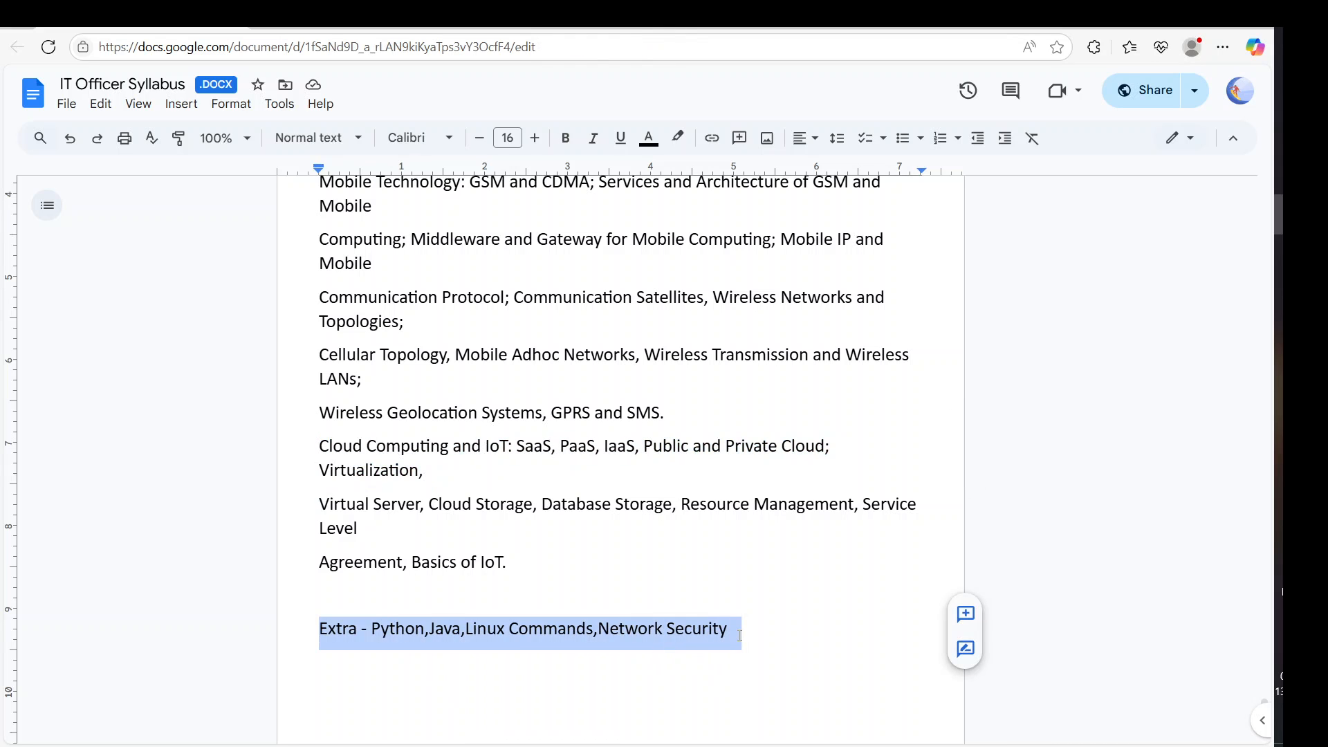
click(390, 628)
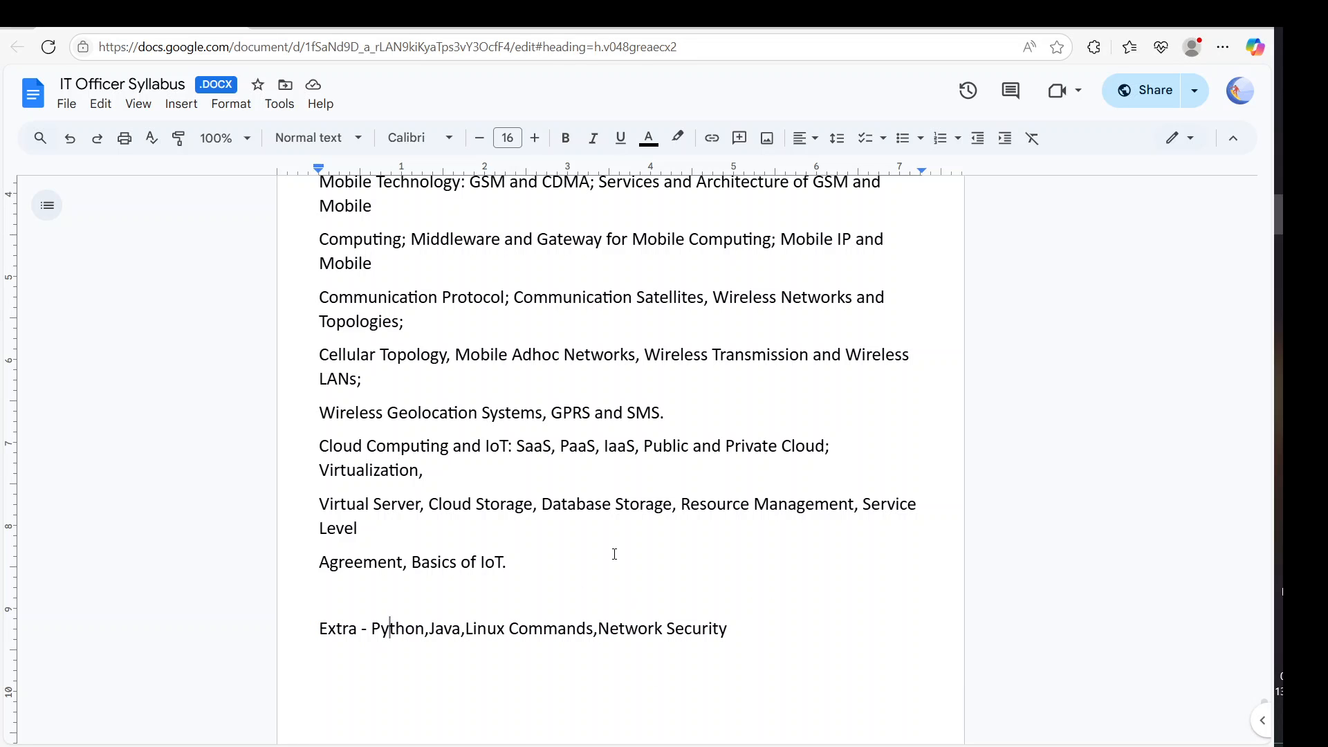
scroll(up, 3)
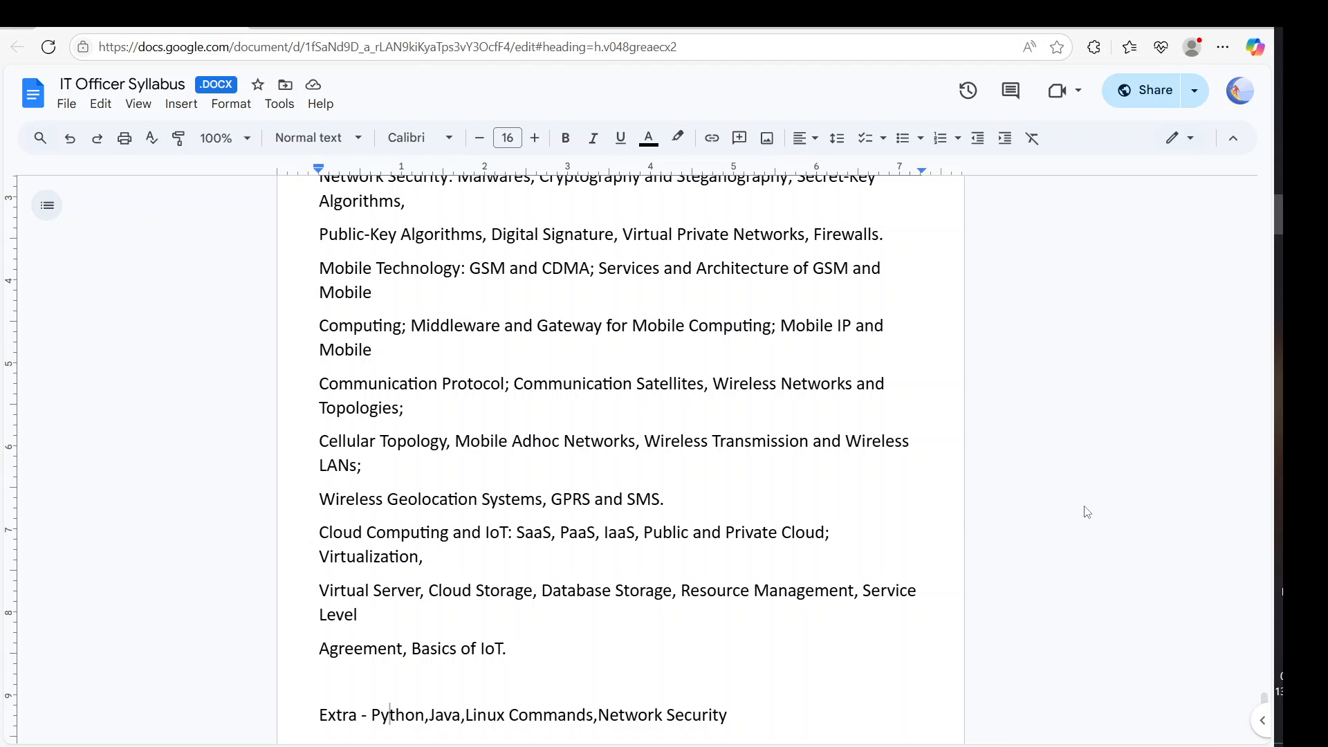